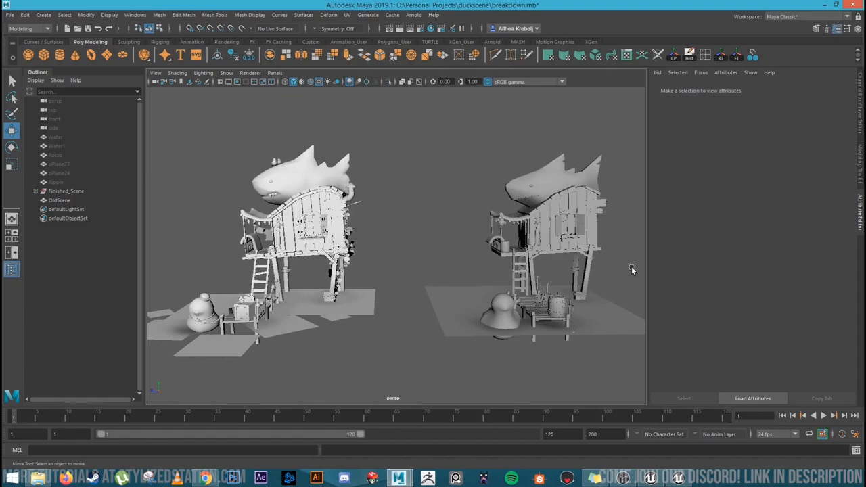
- Orbit and zoom from the fishing houses to a close view of the isolated dock's planks
left_click_drag(632, 269, 575, 249)
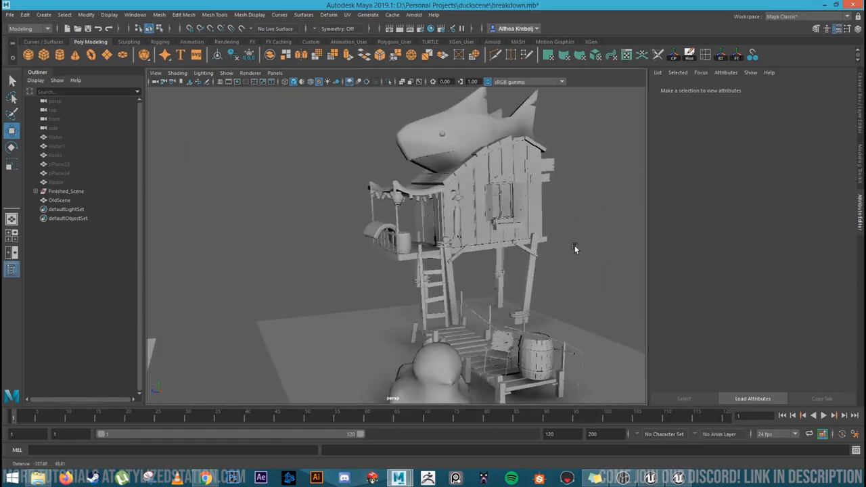
left_click_drag(576, 249, 509, 273)
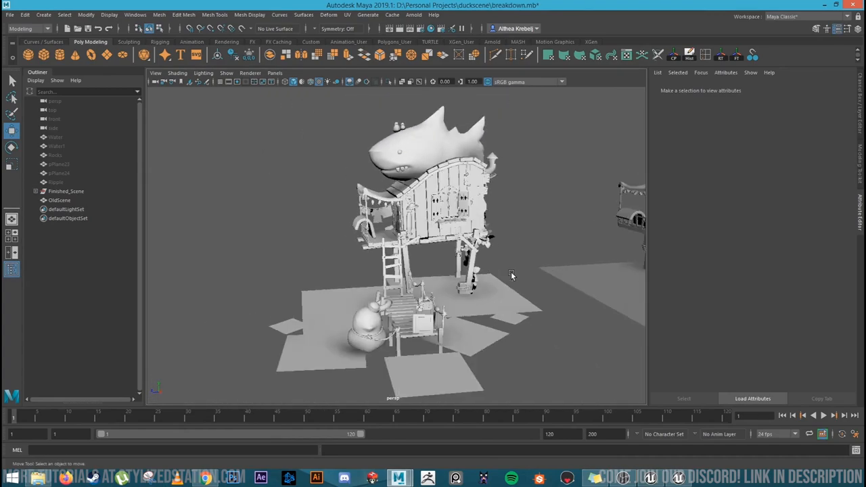
mouse_move(512, 273)
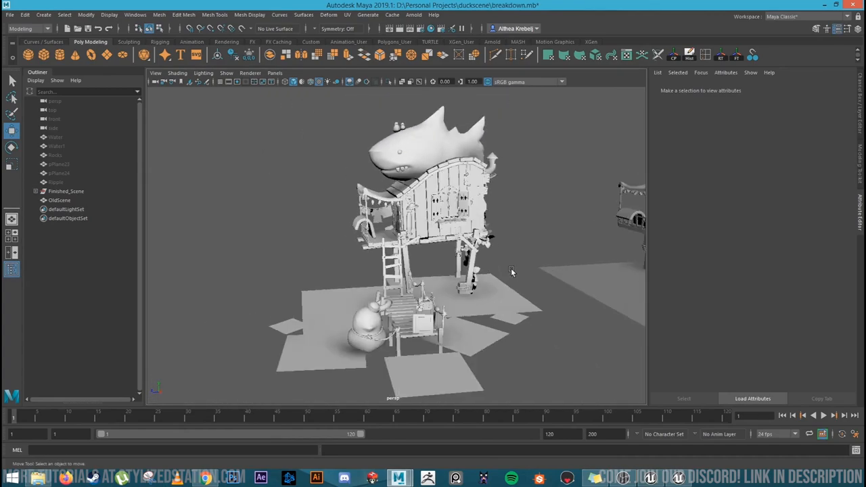
left_click_drag(511, 273, 448, 285)
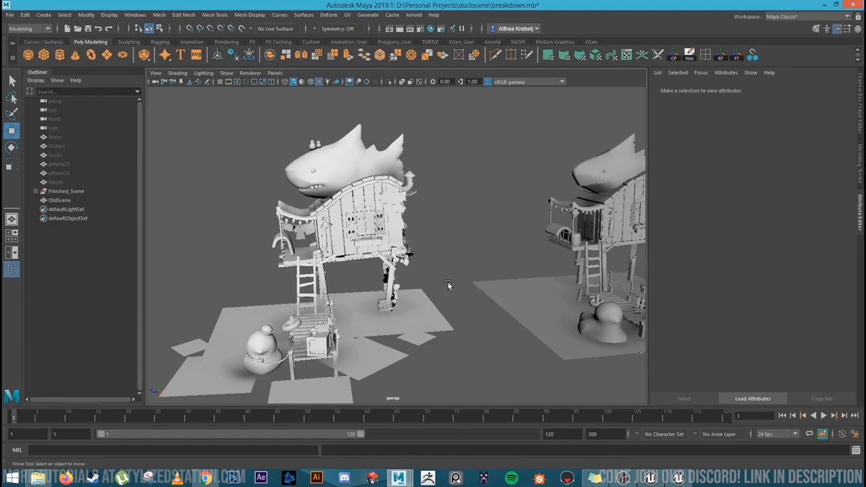
mouse_move(451, 282)
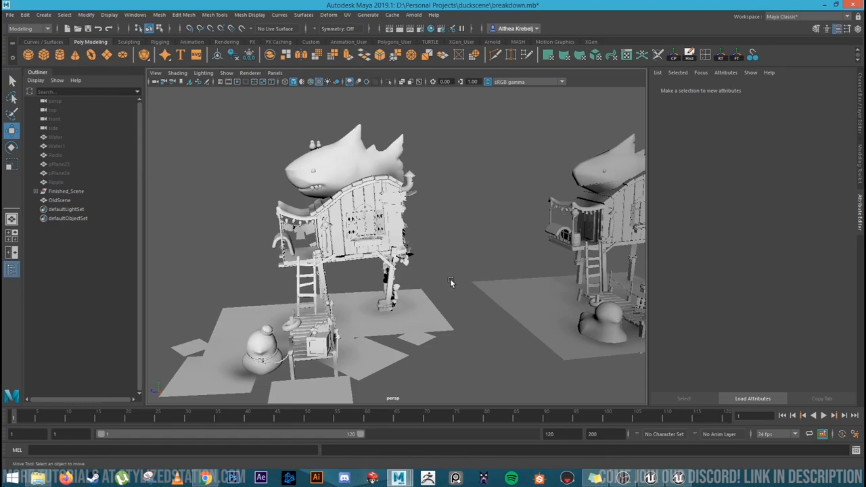
left_click_drag(451, 282, 446, 264)
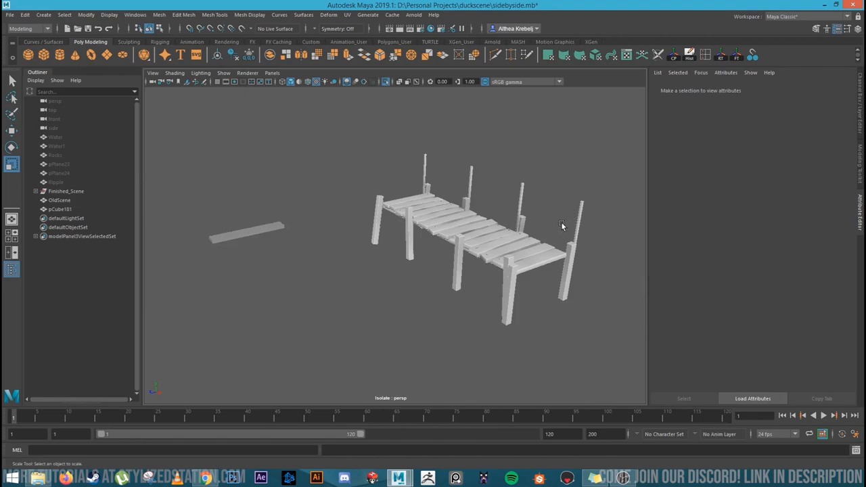
left_click_drag(562, 227, 541, 237)
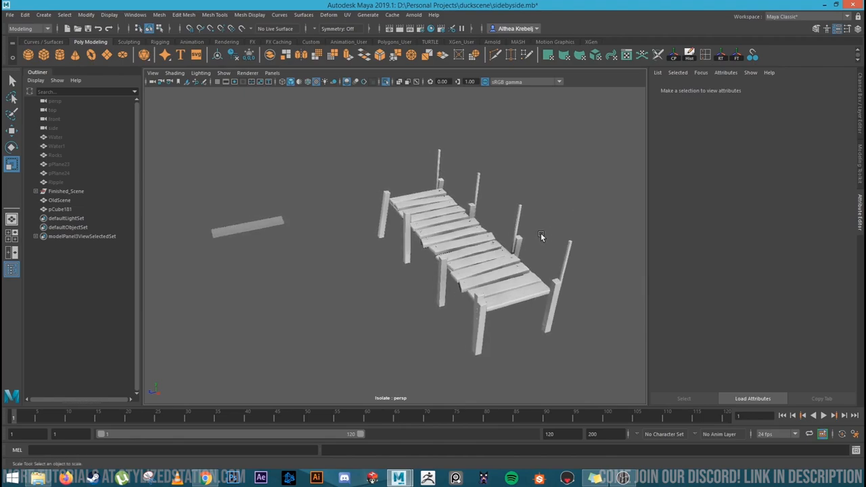
mouse_move(463, 245)
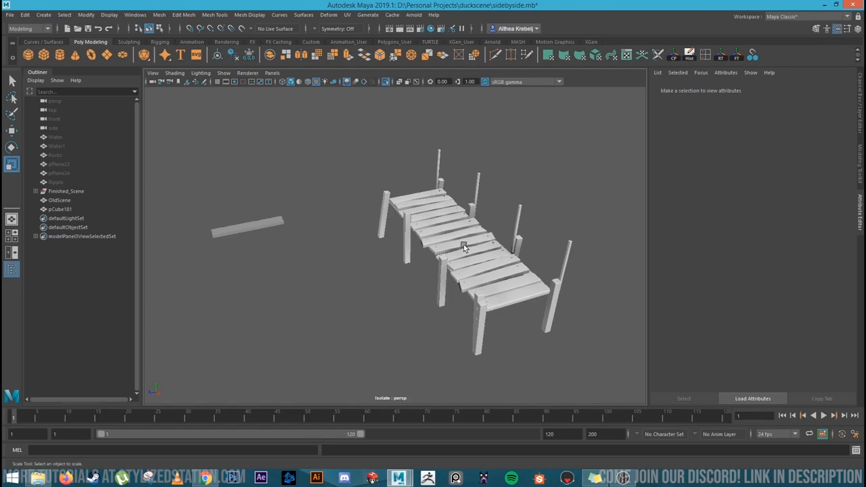
left_click_drag(464, 247, 500, 240)
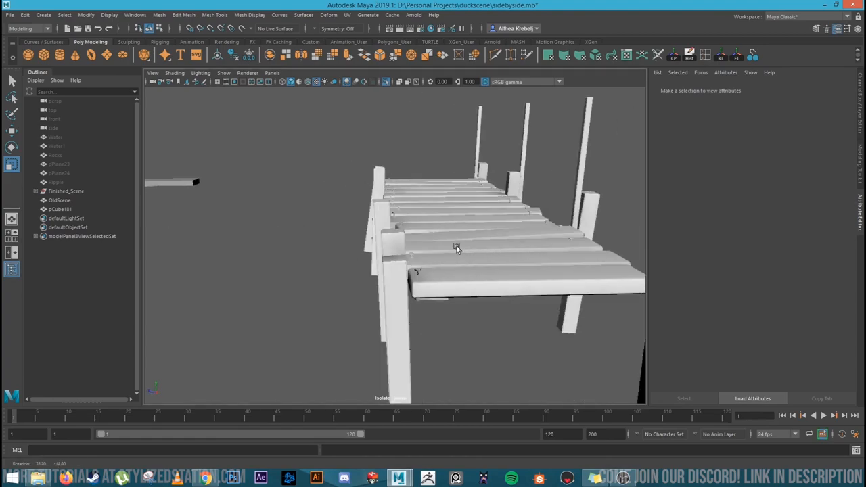
left_click_drag(457, 247, 521, 269)
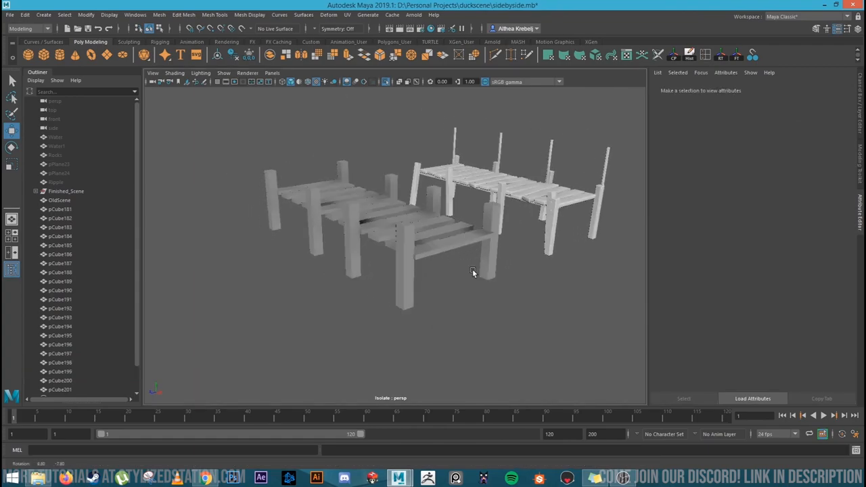
left_click_drag(472, 273, 420, 258)
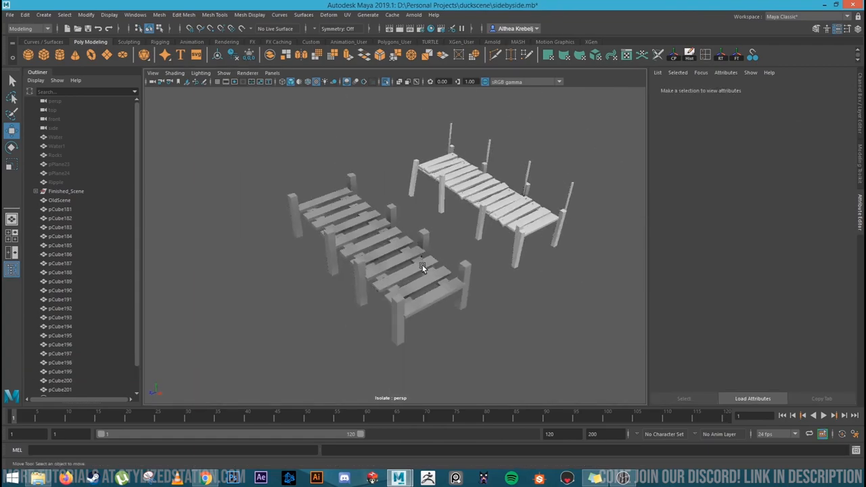
left_click_drag(423, 271, 534, 263)
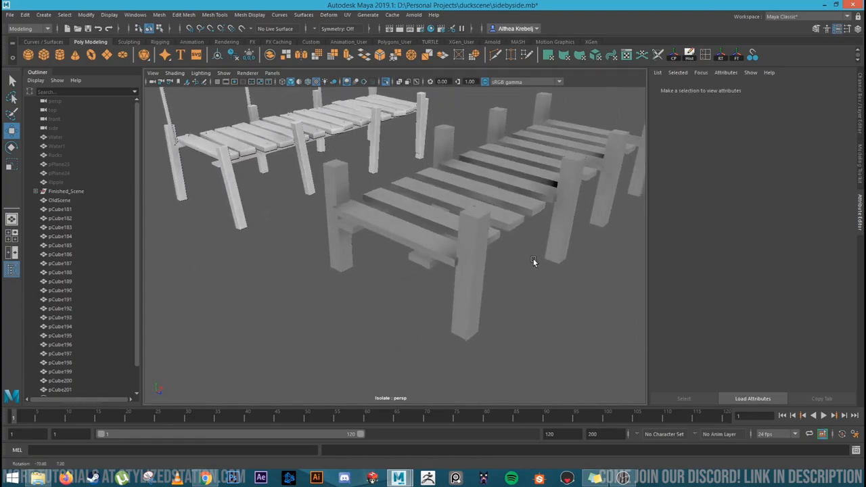
left_click_drag(535, 262, 419, 267)
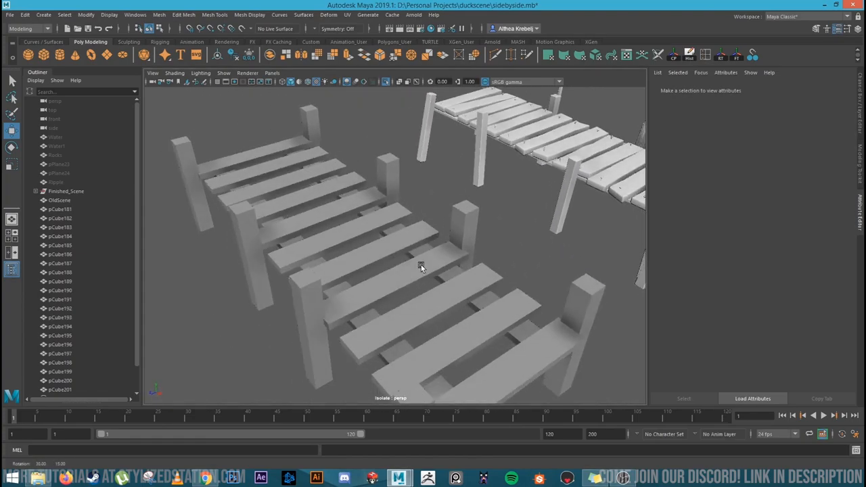
left_click_drag(419, 268, 450, 277)
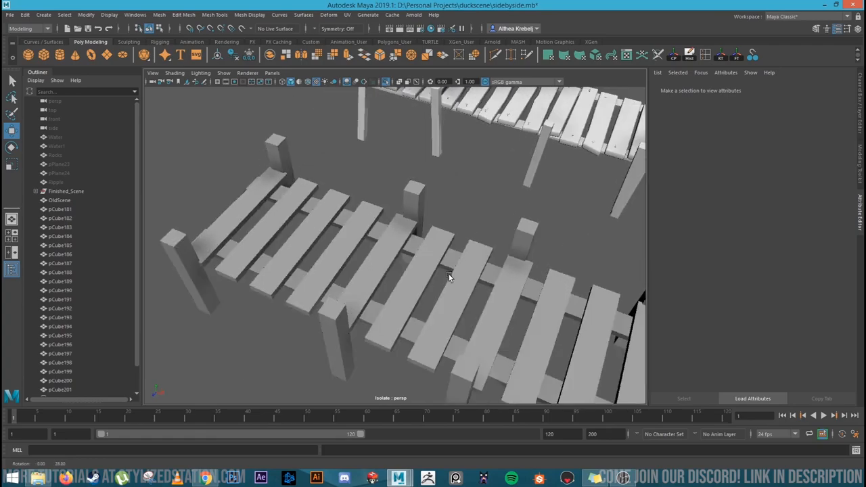
left_click_drag(446, 278, 430, 262)
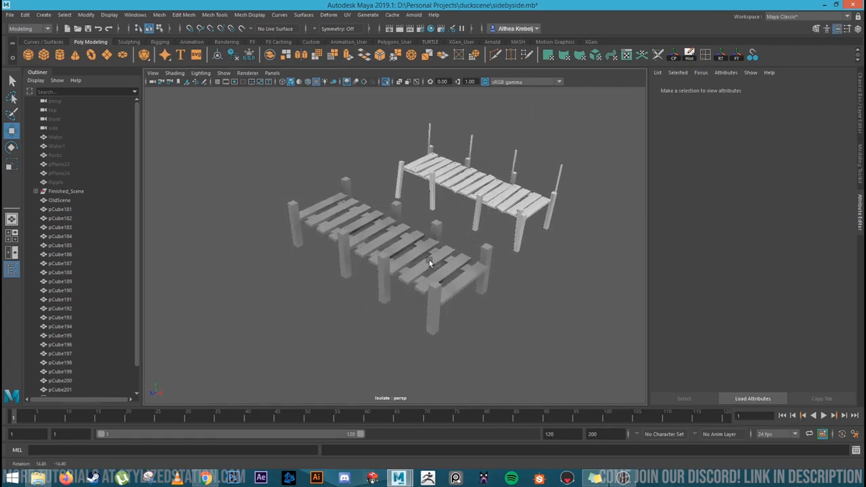
left_click_drag(433, 271, 433, 243)
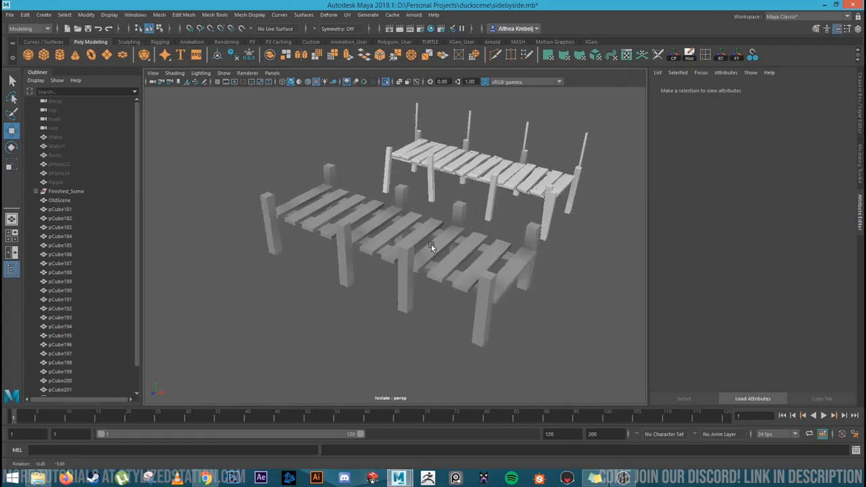
left_click_drag(433, 247, 415, 272)
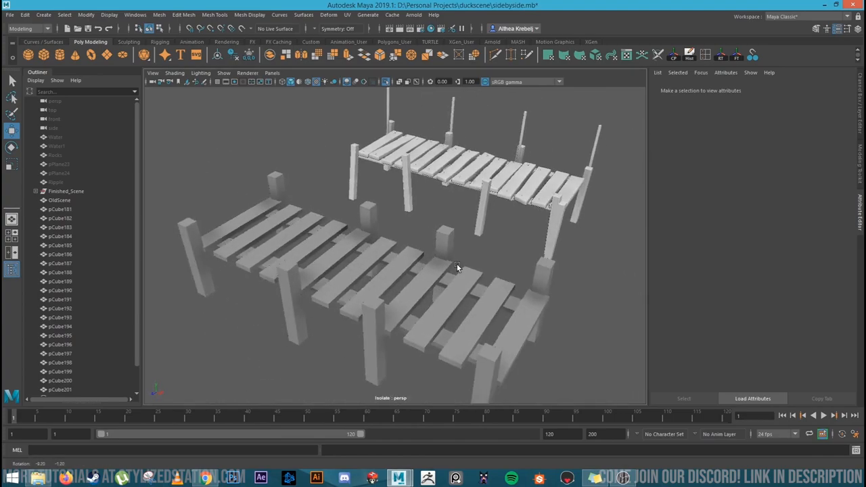
left_click_drag(460, 271, 480, 264)
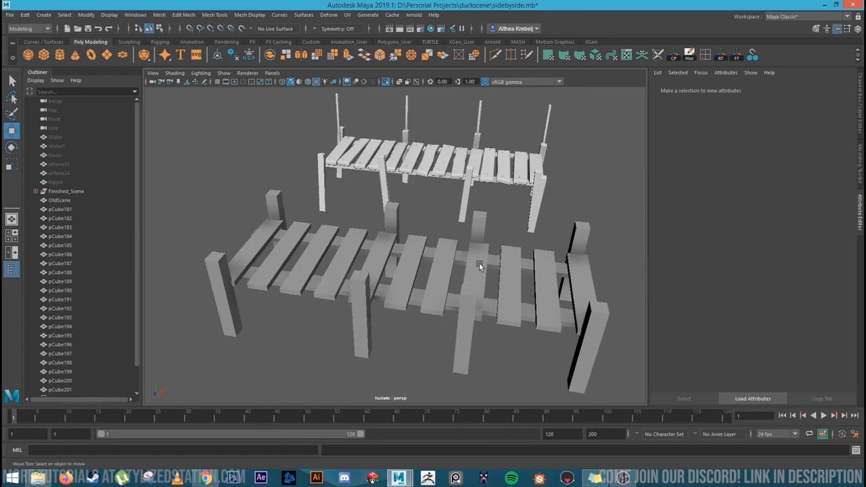
left_click_drag(481, 264, 455, 280)
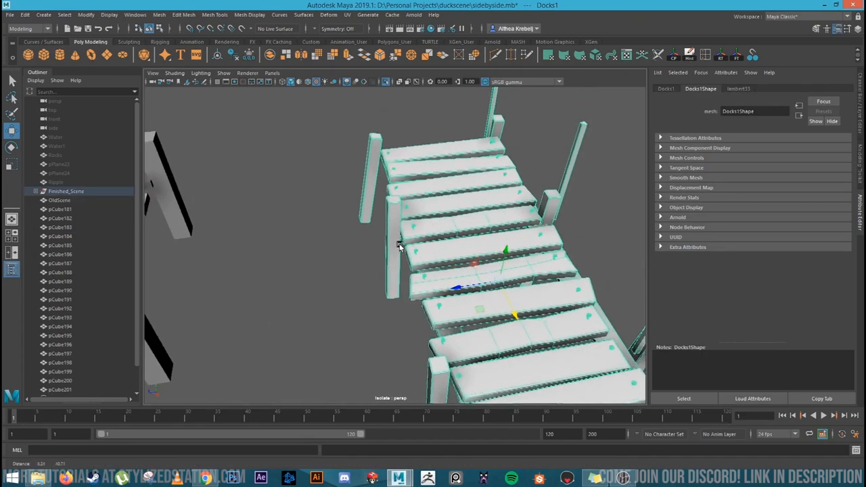
left_click_drag(399, 247, 463, 275)
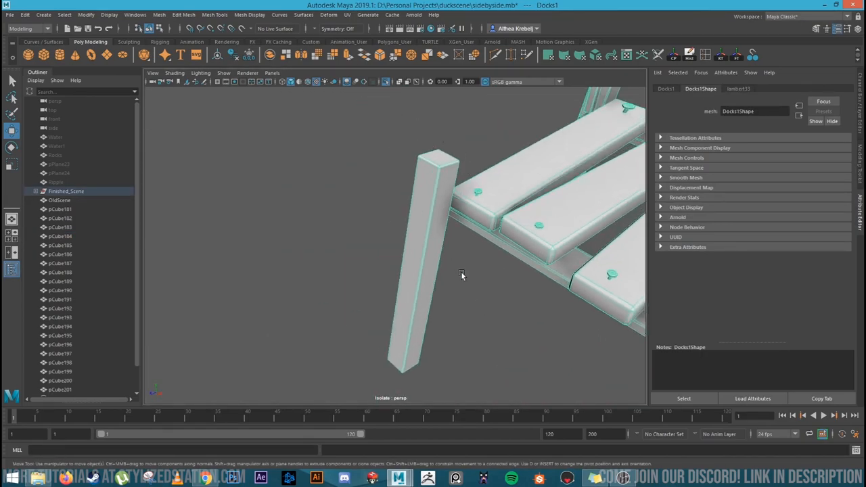
left_click_drag(462, 275, 375, 270)
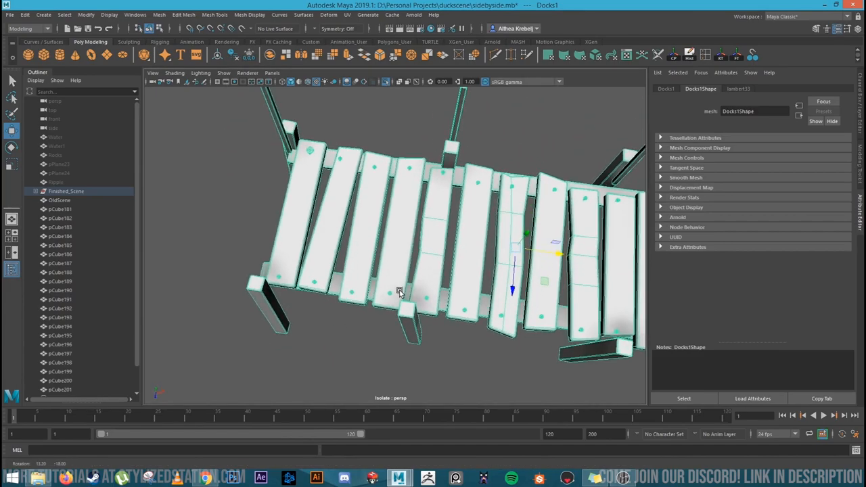
left_click_drag(400, 291, 508, 307)
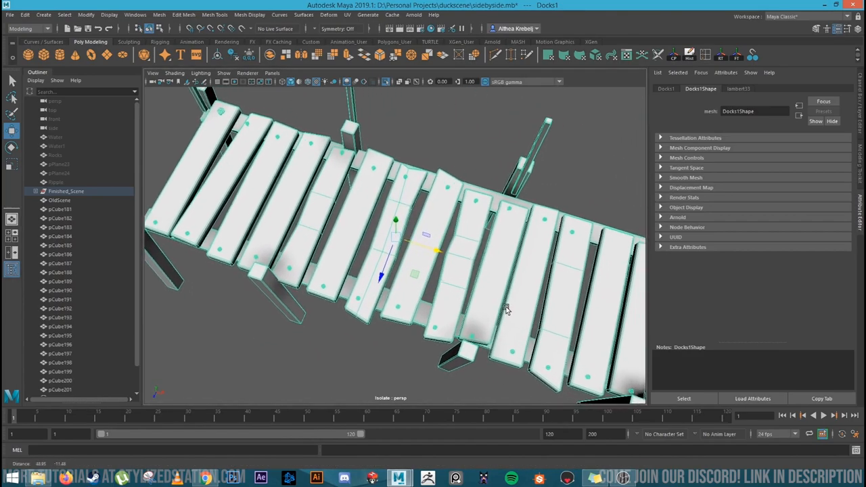
left_click_drag(508, 310, 379, 264)
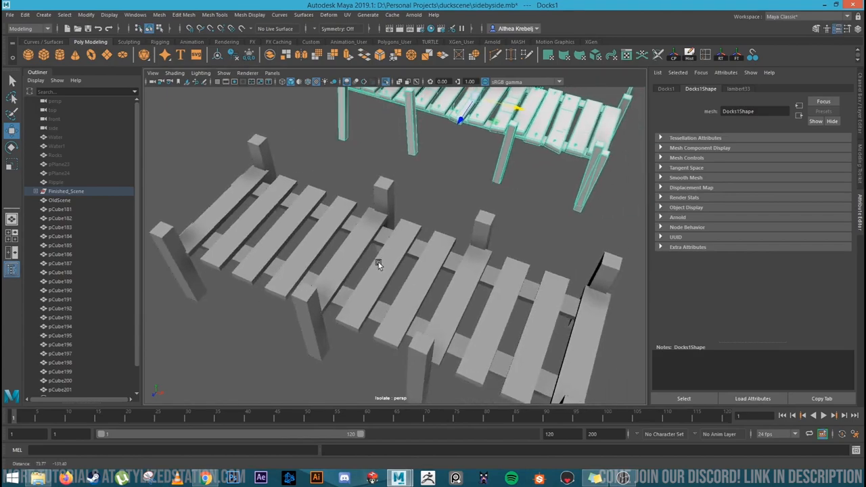
left_click_drag(378, 264, 443, 243)
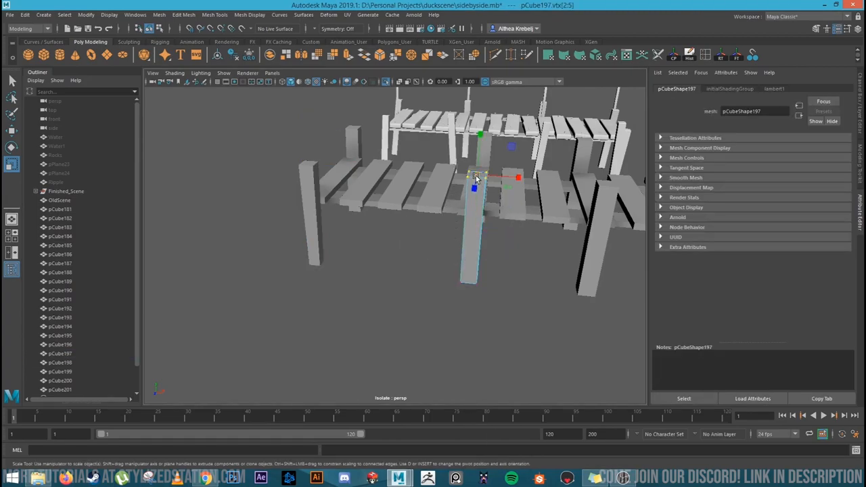
- Scale the pCube197 post's top vertices, orbit around it, and reselect its top vertices
left_click_drag(474, 179, 466, 281)
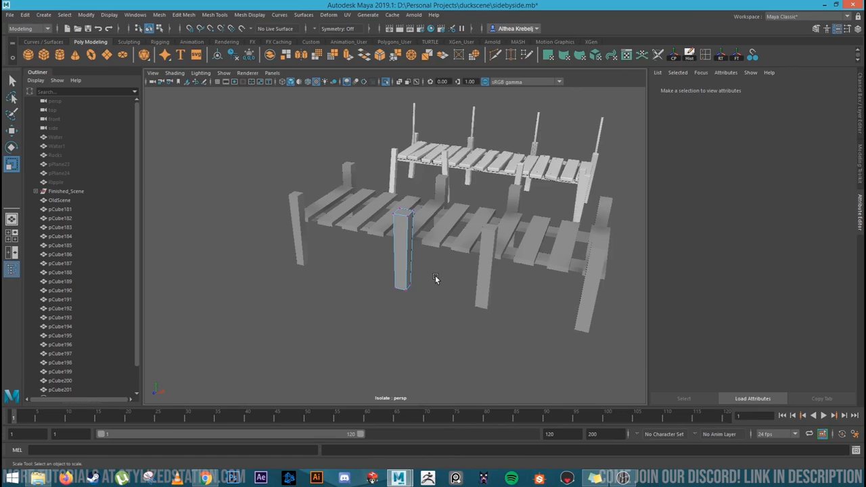
left_click_drag(436, 277, 453, 301)
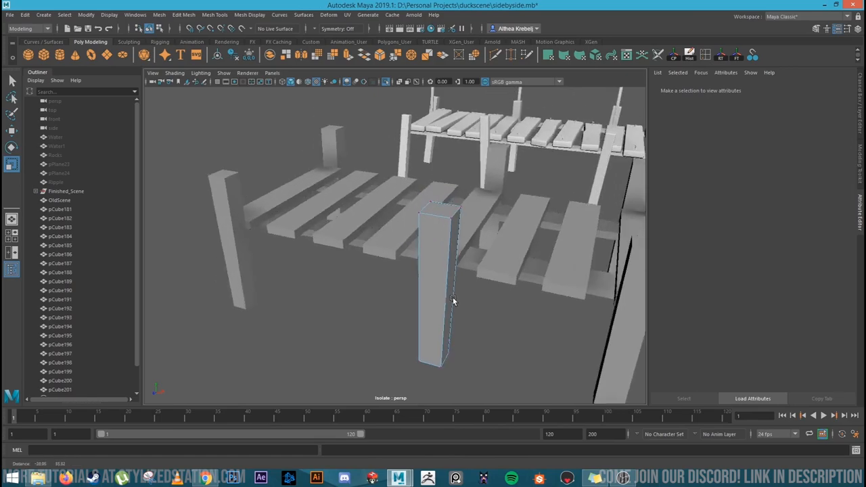
left_click_drag(453, 301, 433, 233)
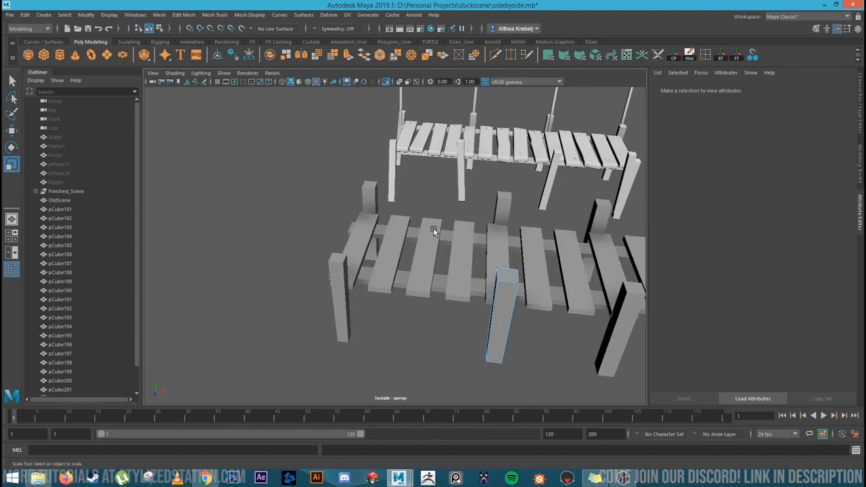
left_click_drag(433, 233, 464, 210)
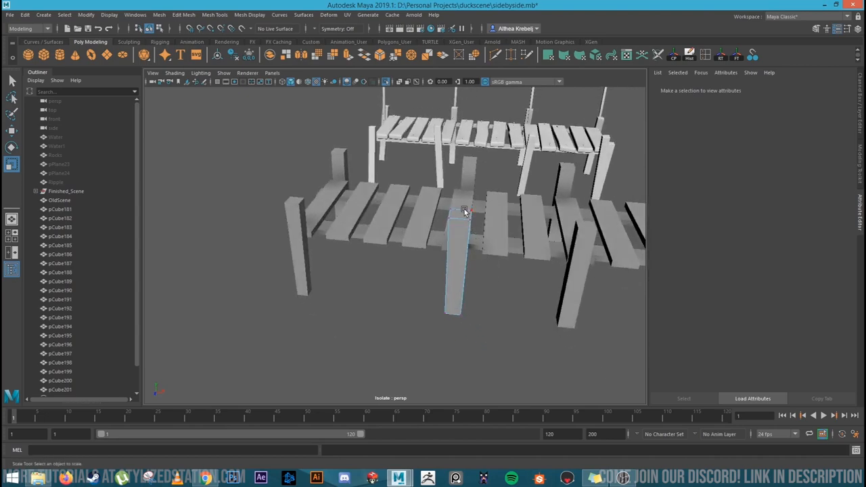
left_click(465, 208)
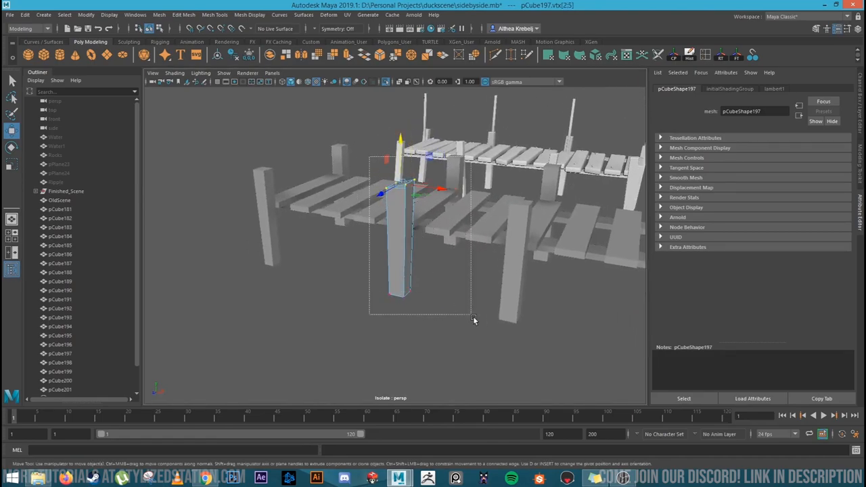
left_click_drag(473, 318, 437, 301)
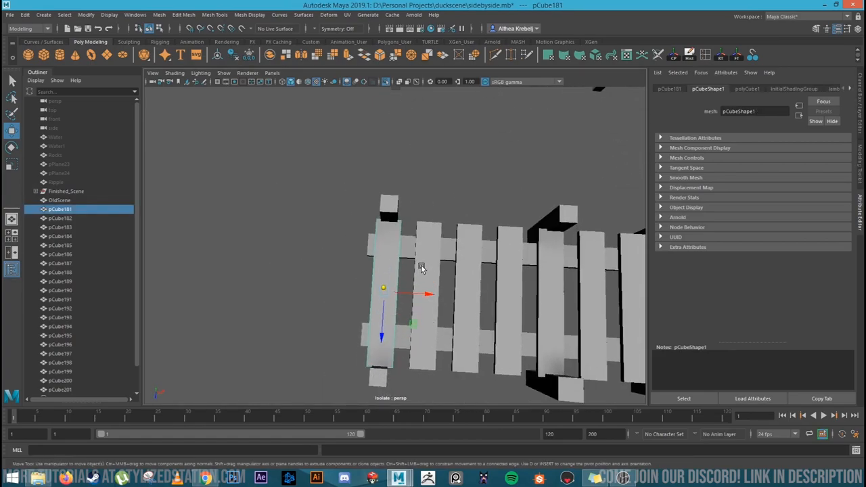
- Bevel the long plank's edges and orbit around the fence to check the rounding
right_click(422, 266)
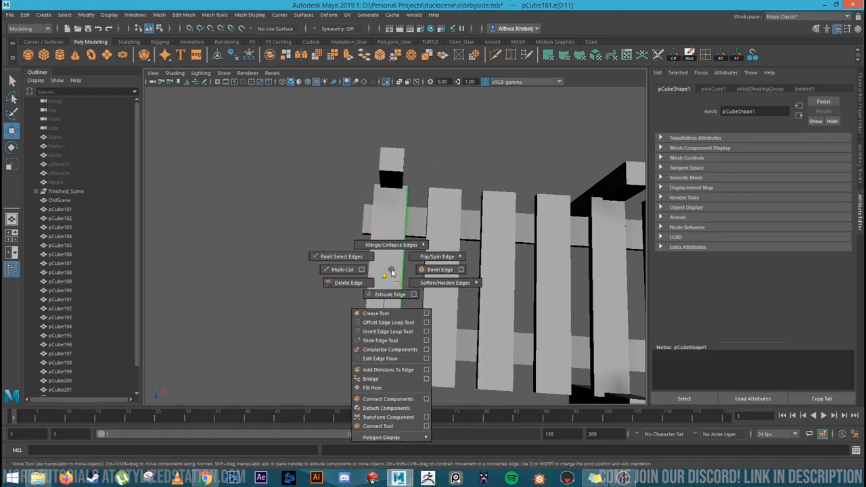
left_click(439, 269)
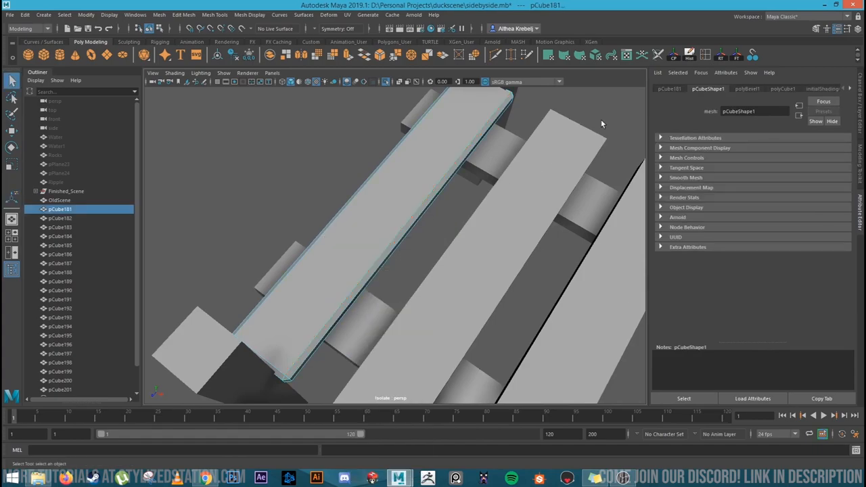
left_click(443, 217)
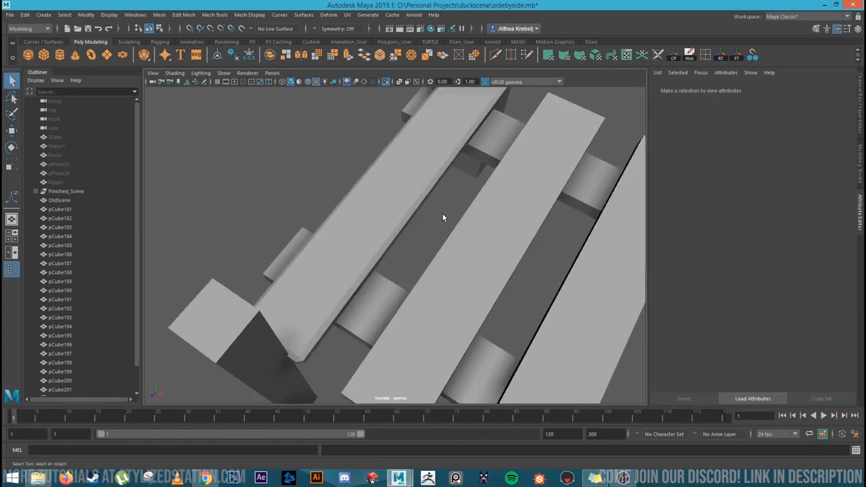
left_click_drag(443, 218, 417, 239)
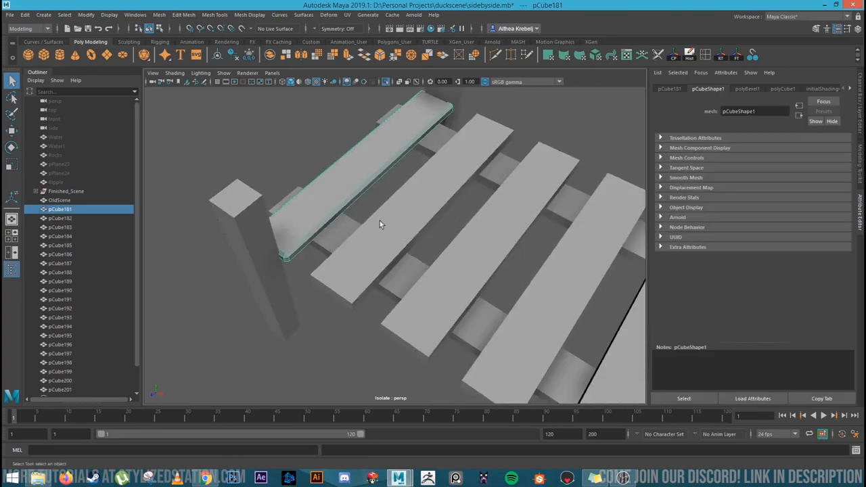
left_click_drag(379, 223, 460, 267)
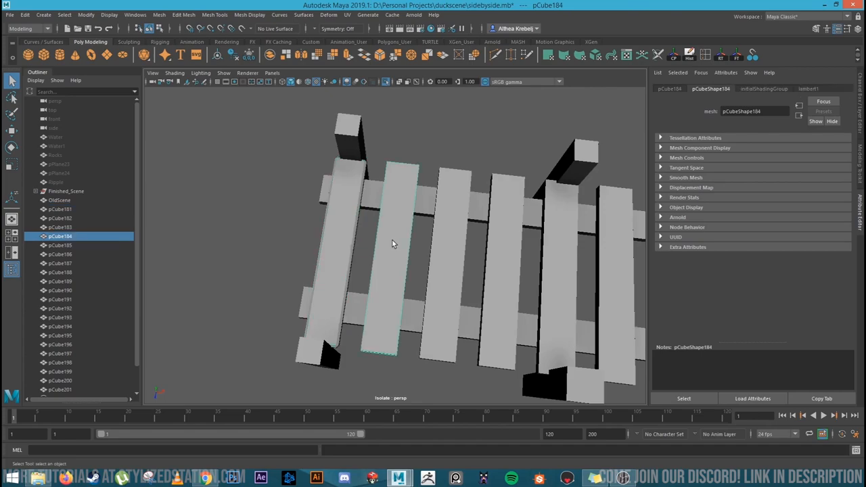
right_click(406, 247)
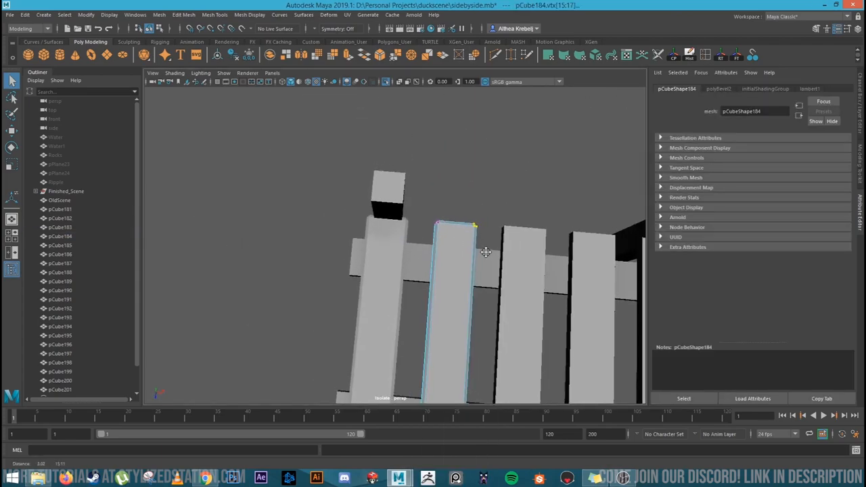
- Nudge one plank's top corner vertex and pick two more fence planks to tilt
left_click_drag(477, 254, 474, 263)
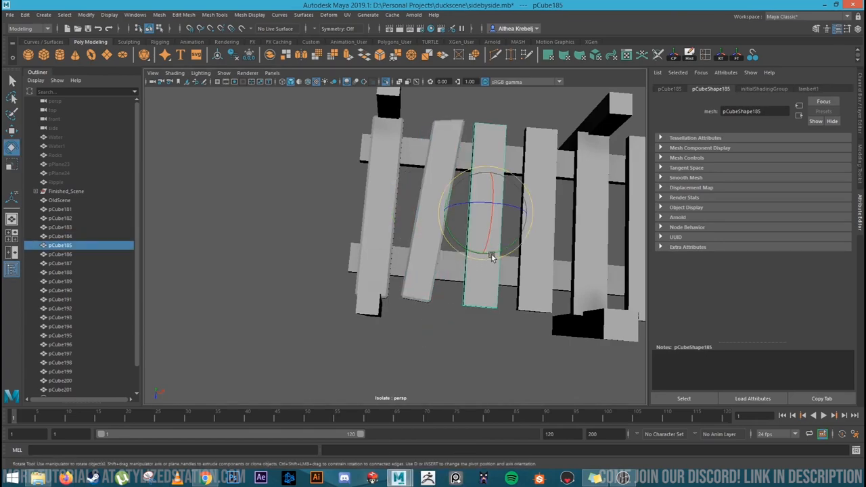
left_click(535, 216)
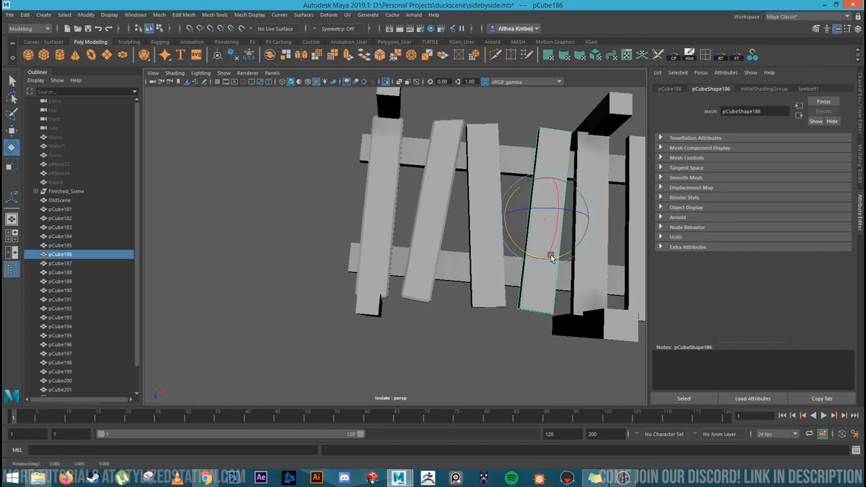
left_click(389, 203)
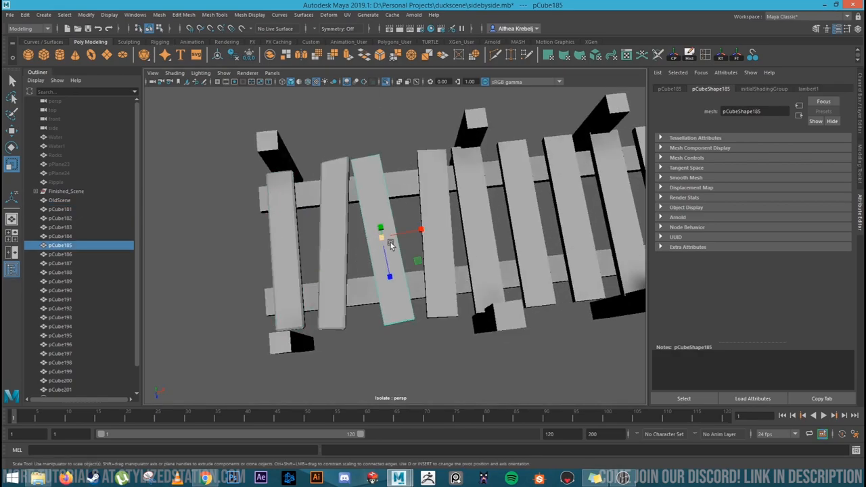
- Select the vertices along the plank's new cut and push its middle to bend it
left_click_drag(393, 243, 447, 270)
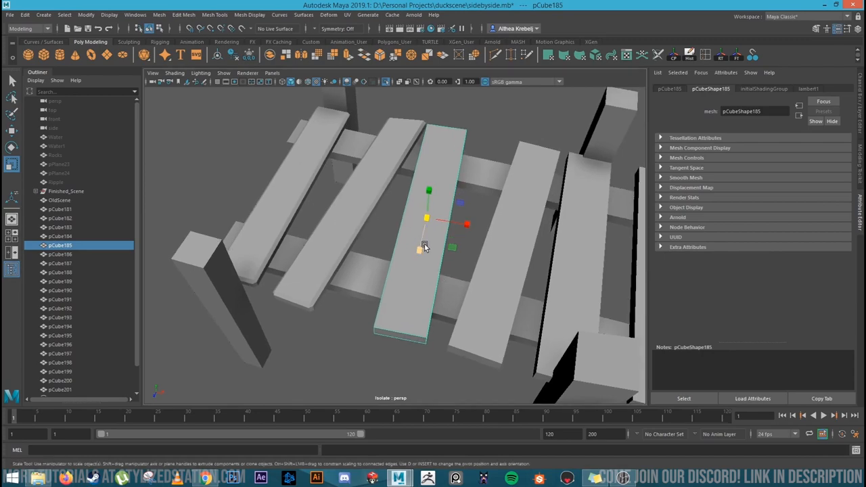
right_click(424, 224)
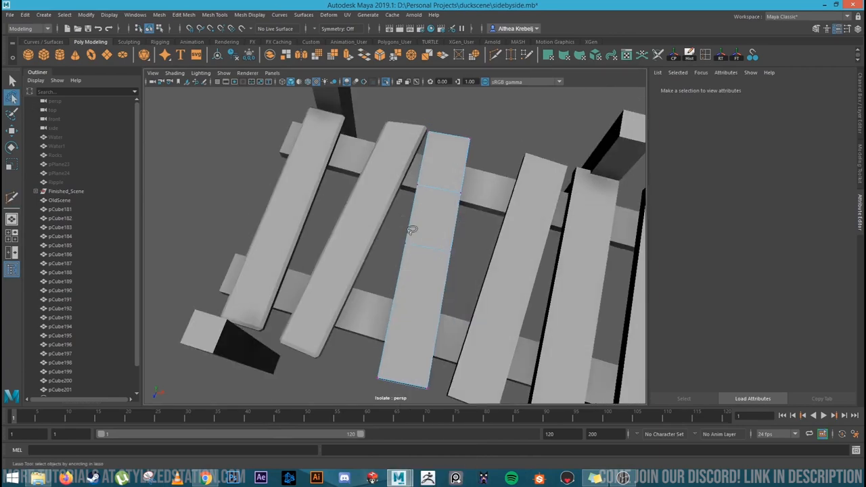
left_click(450, 252)
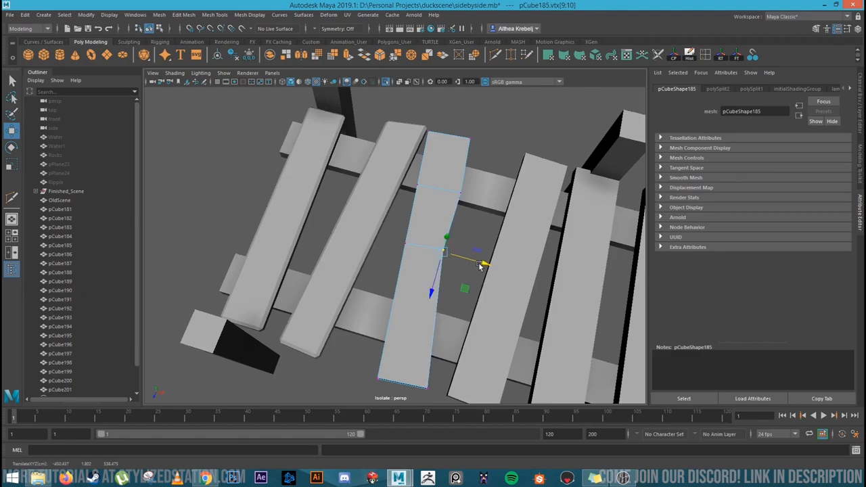
left_click_drag(484, 264, 463, 203)
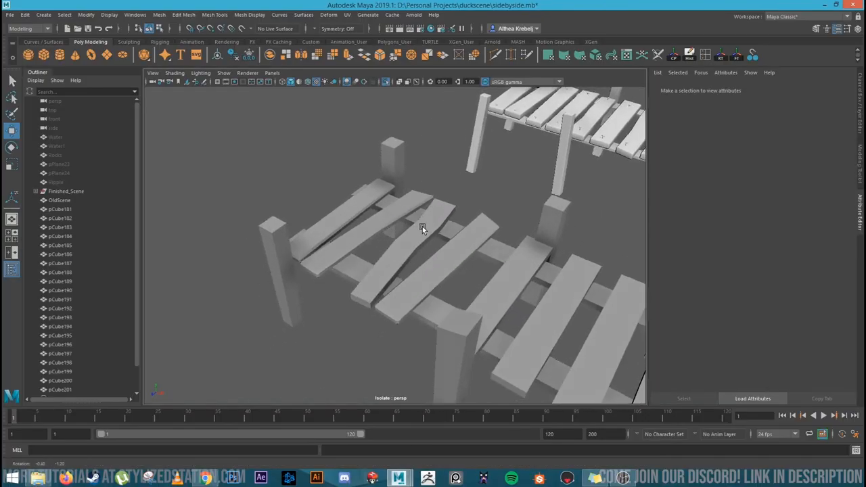
left_click(379, 298)
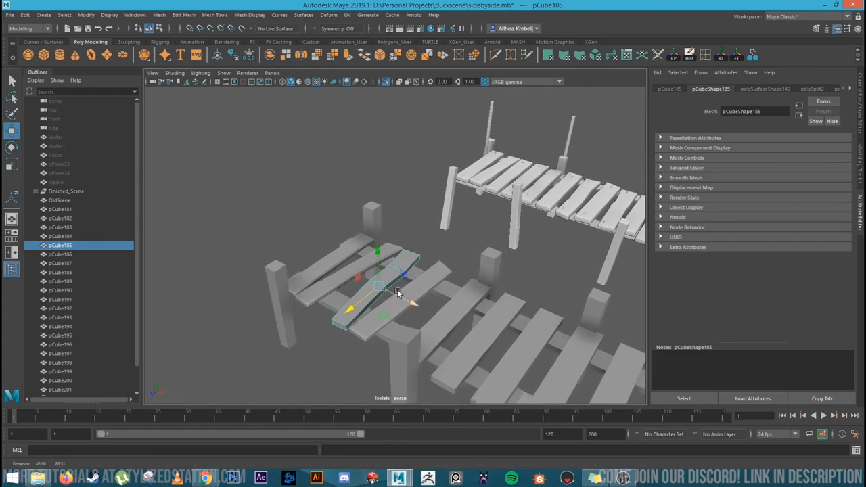
left_click_drag(398, 294, 457, 350)
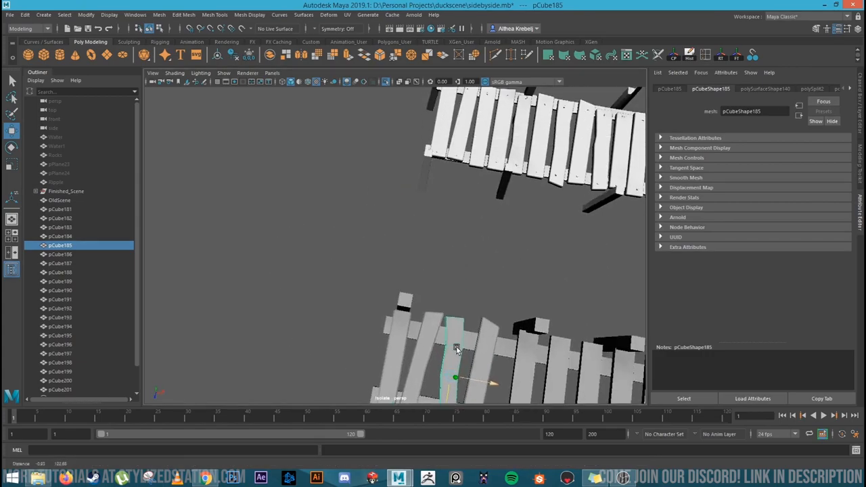
left_click_drag(457, 349, 426, 310)
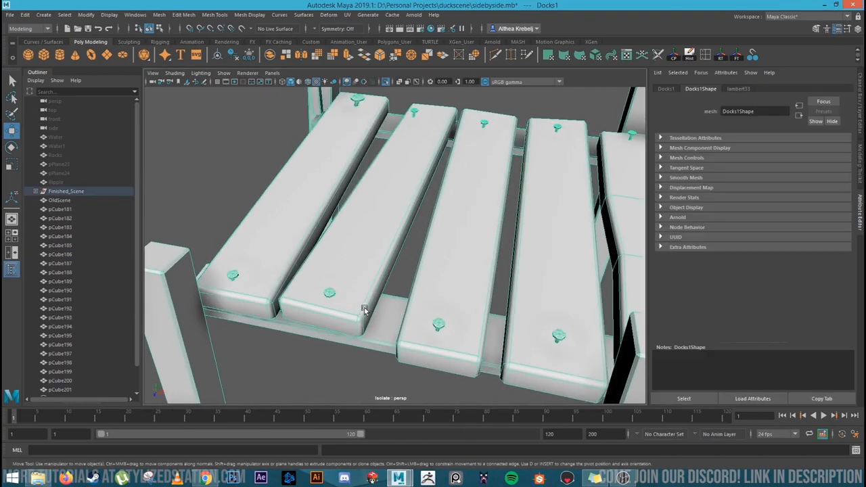
left_click_drag(365, 311, 436, 284)
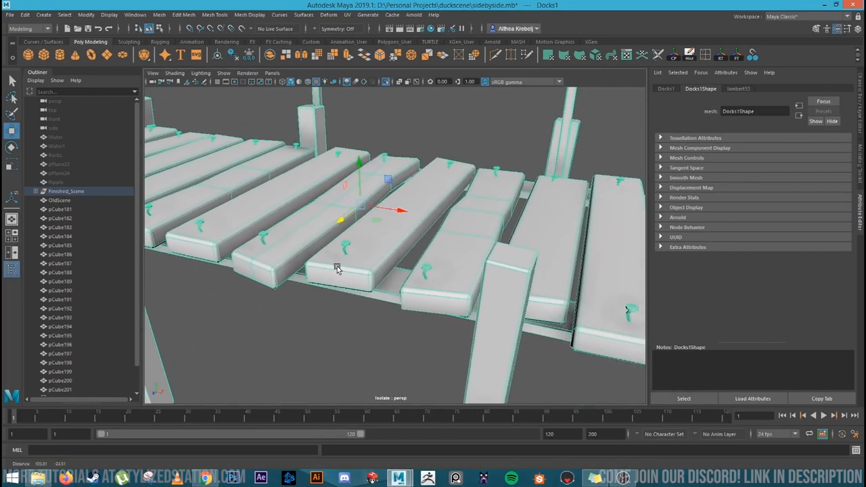
left_click_drag(338, 267, 418, 285)
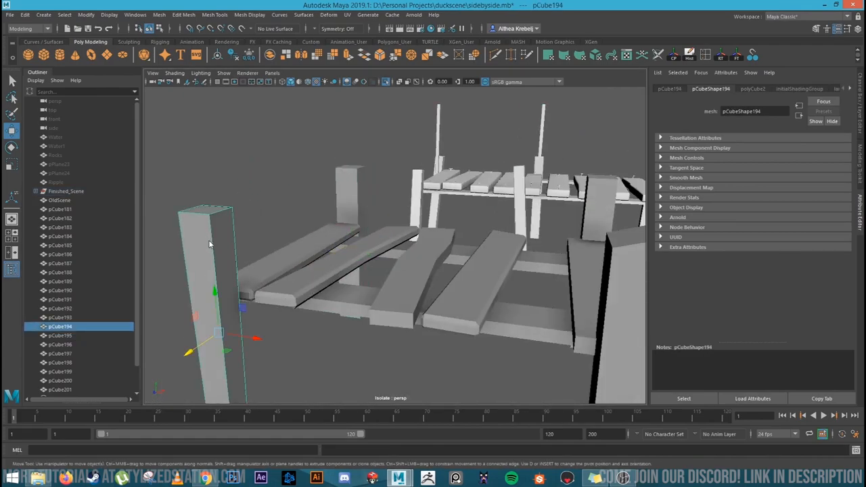
- Bevel the tall post's top edges with Bevel Edge and clear the selection
right_click(351, 254)
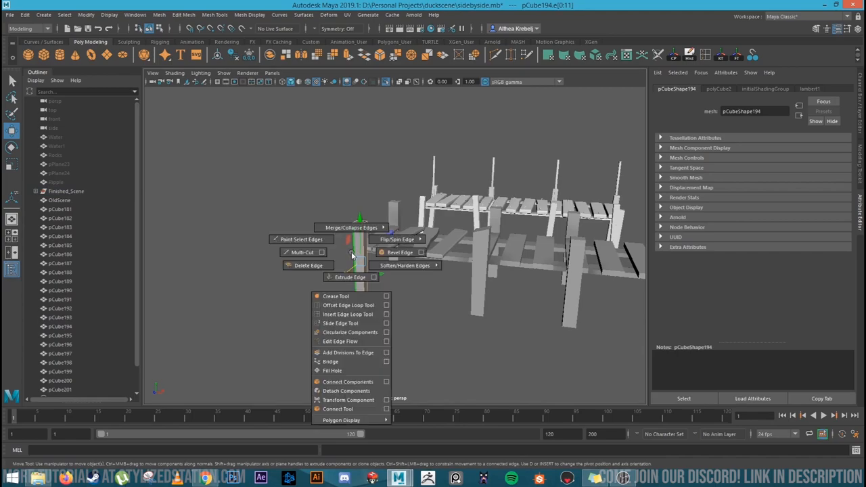
left_click(399, 252)
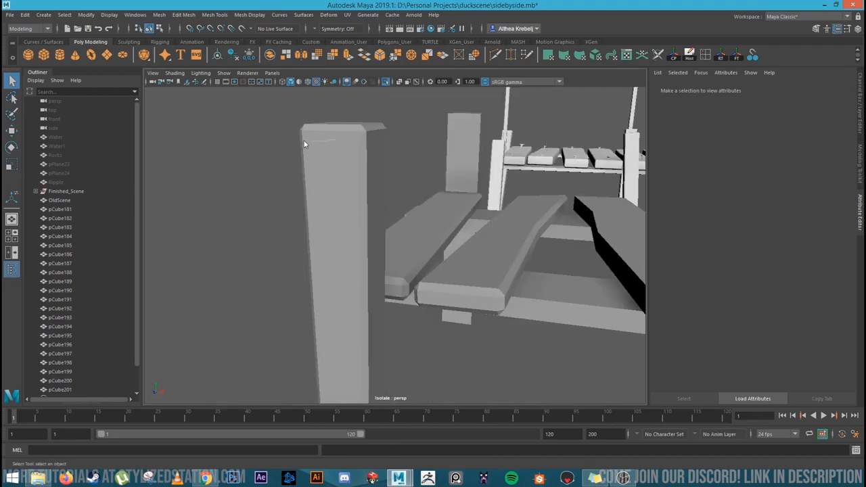
left_click(376, 196)
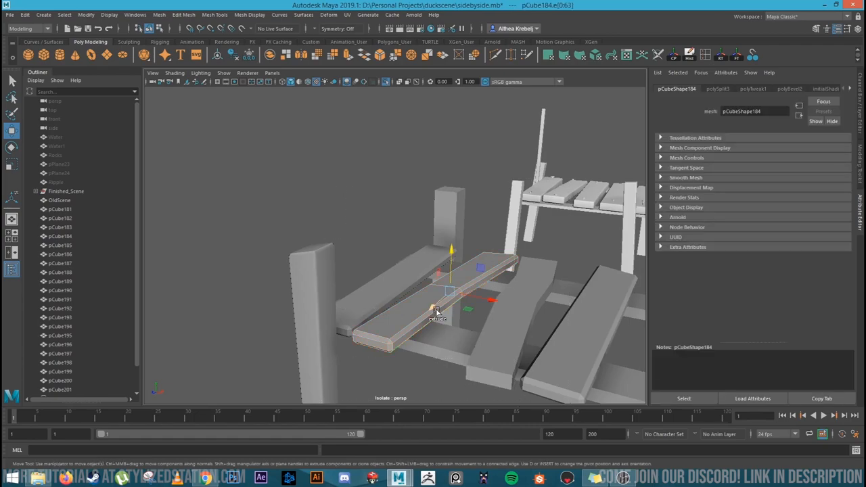
- Harden the bevelled plank's edge shading, then pull back and orbit around the dock
right_click(437, 312)
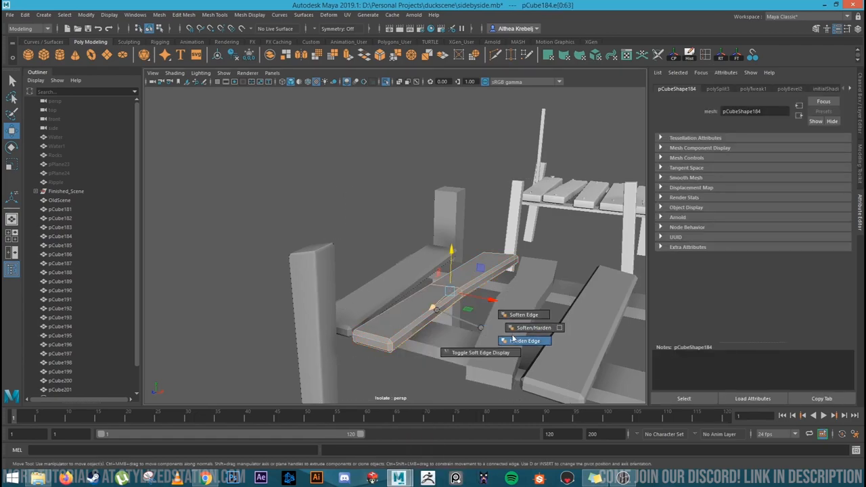
left_click(524, 341)
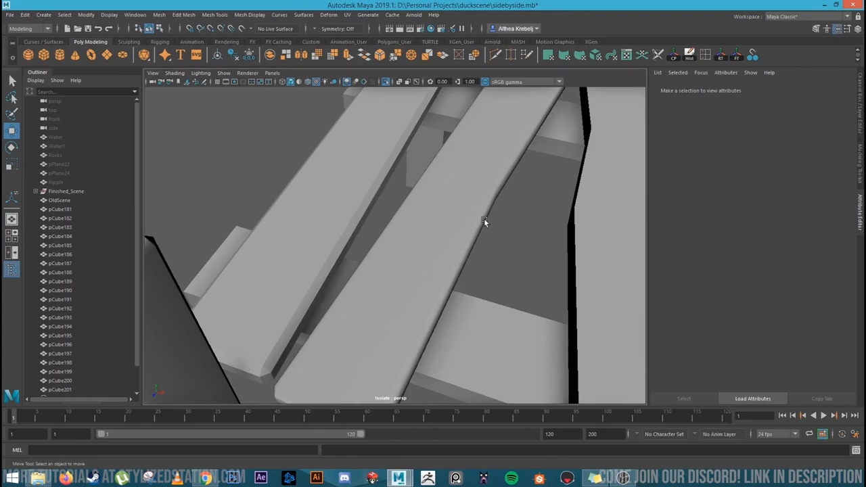
left_click_drag(485, 223, 402, 341)
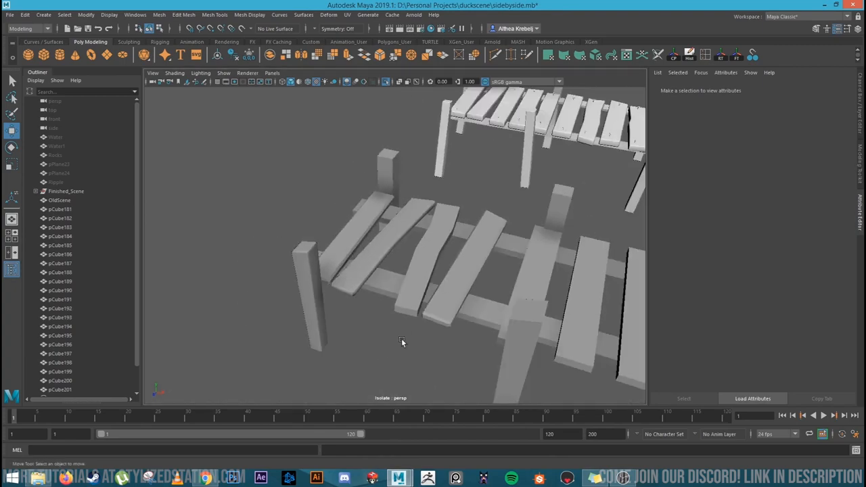
left_click_drag(403, 342, 372, 325)
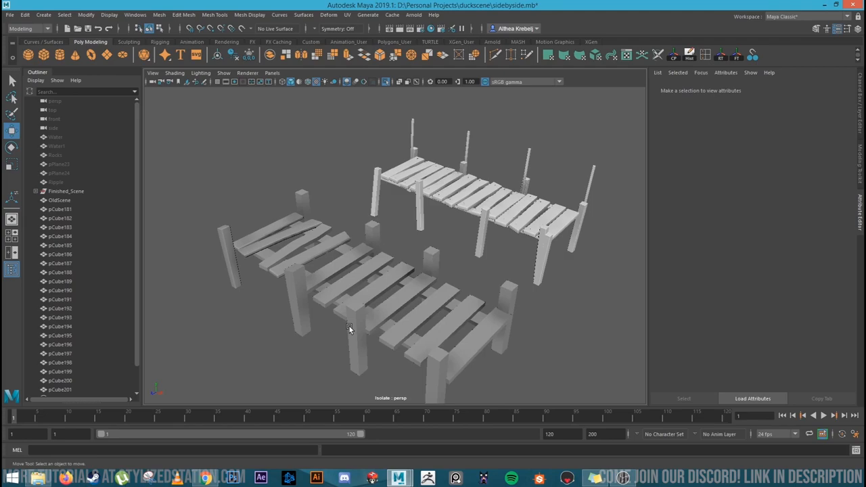
left_click_drag(349, 328, 427, 301)
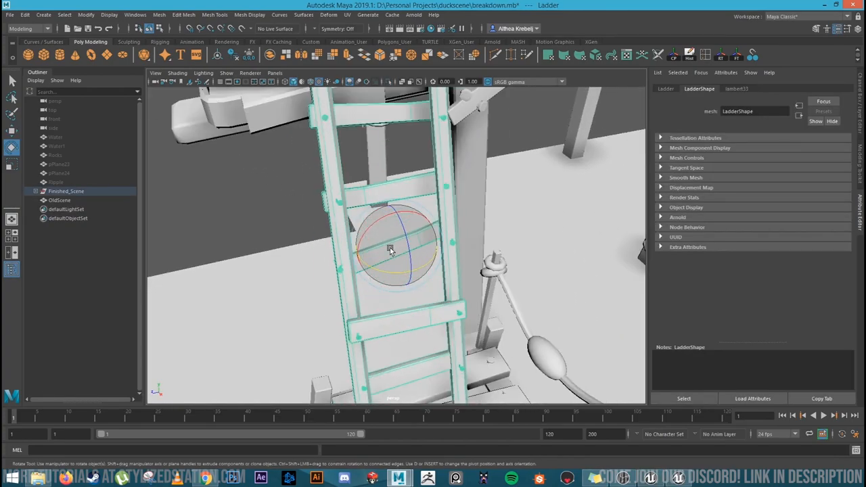
- Orbit around the ladder rungs, house deck, wall and supports in the breakdown scene
left_click_drag(389, 247, 335, 162)
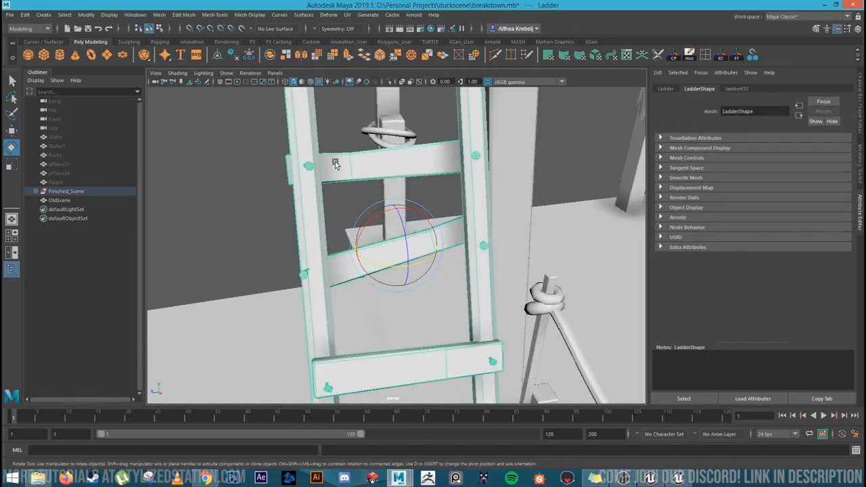
left_click_drag(335, 162, 446, 301)
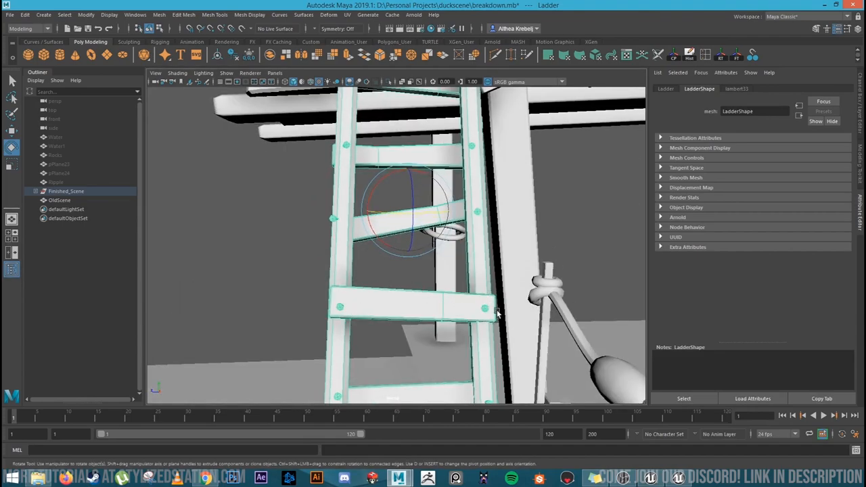
left_click_drag(473, 311, 447, 332)
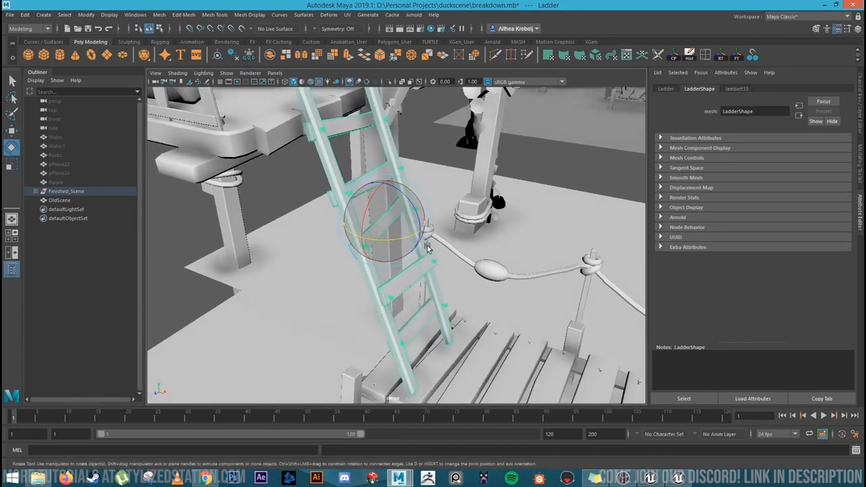
left_click_drag(427, 247, 379, 244)
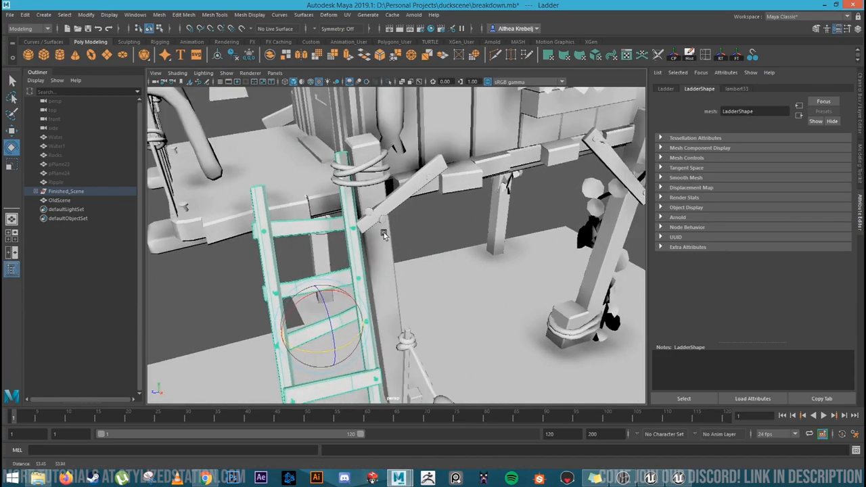
left_click_drag(382, 234, 403, 233)
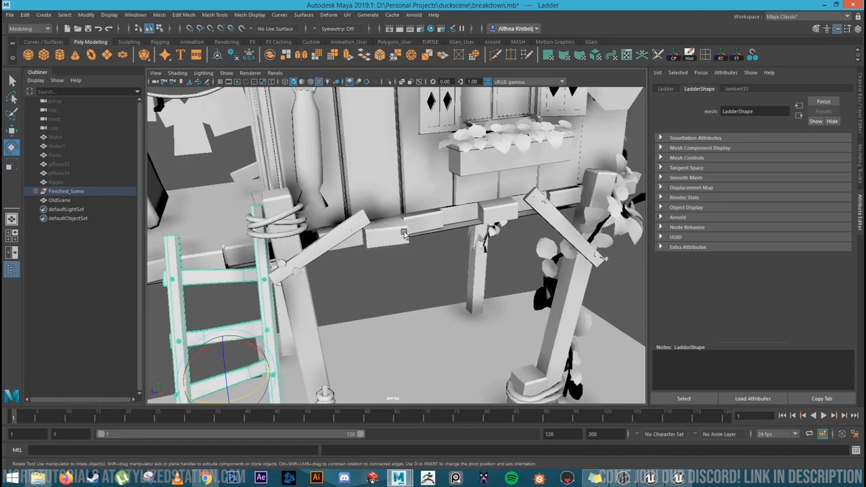
left_click_drag(402, 233, 446, 223)
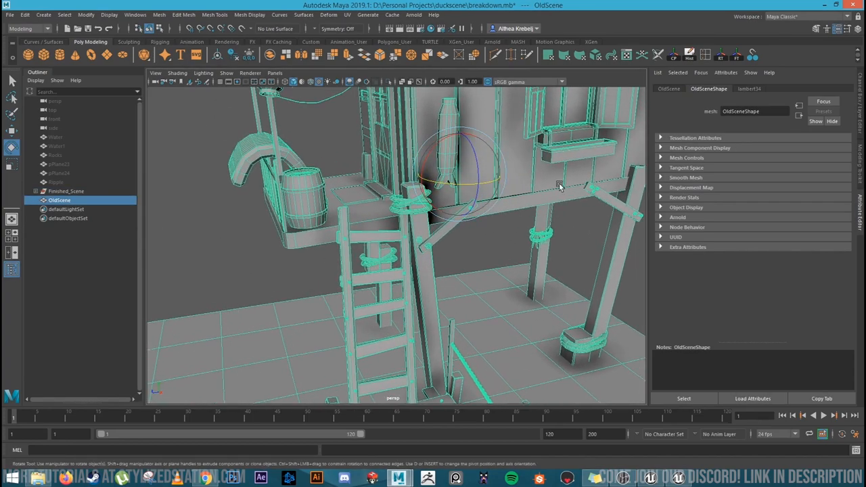
left_click_drag(559, 186, 443, 207)
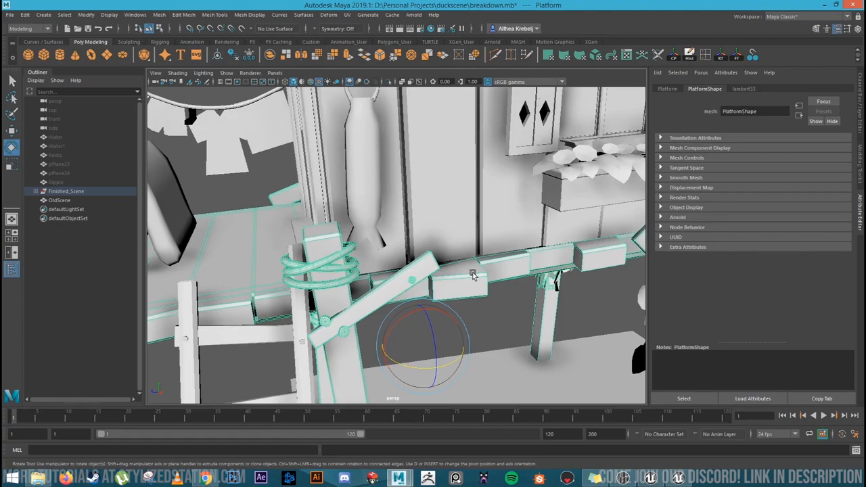
left_click_drag(473, 274, 435, 286)
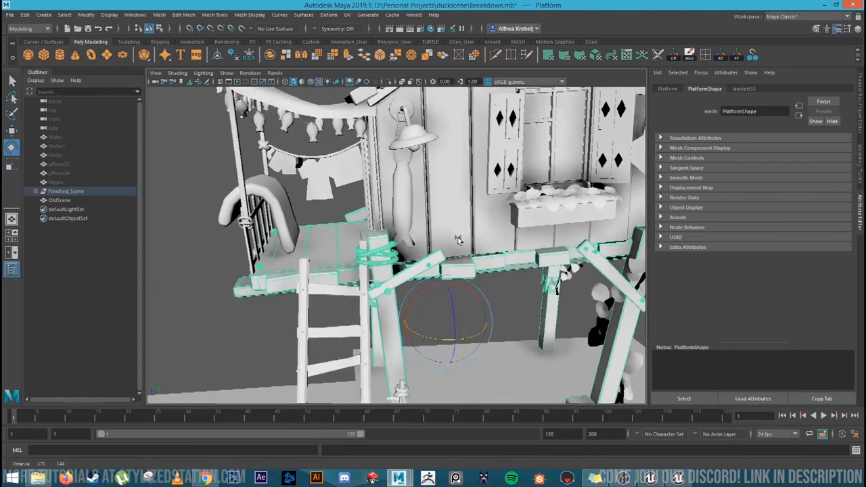
left_click_drag(460, 240, 450, 301)
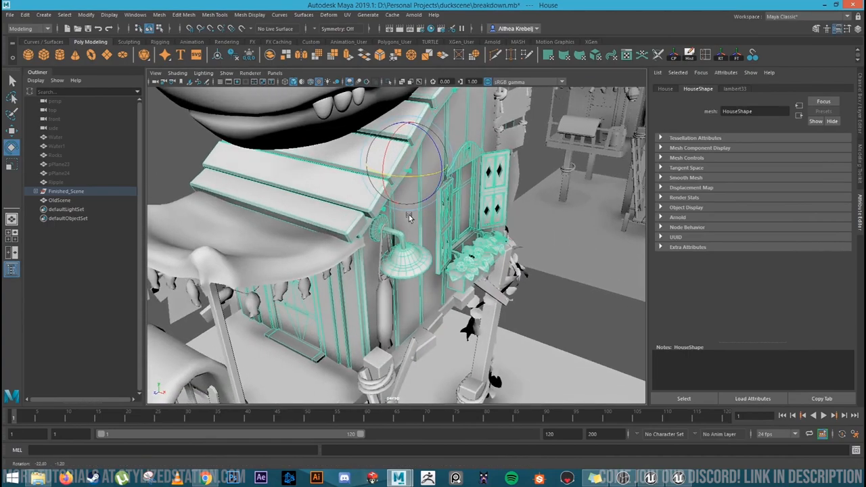
left_click_drag(410, 216, 491, 244)
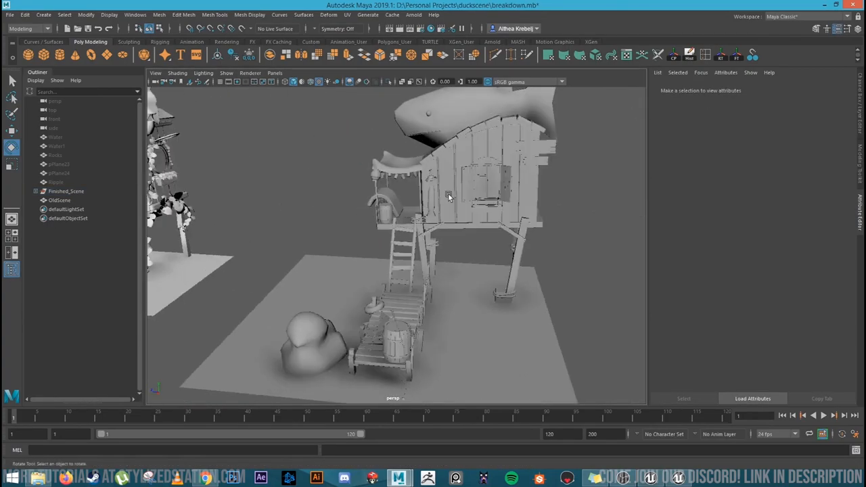
left_click_drag(448, 196, 444, 264)
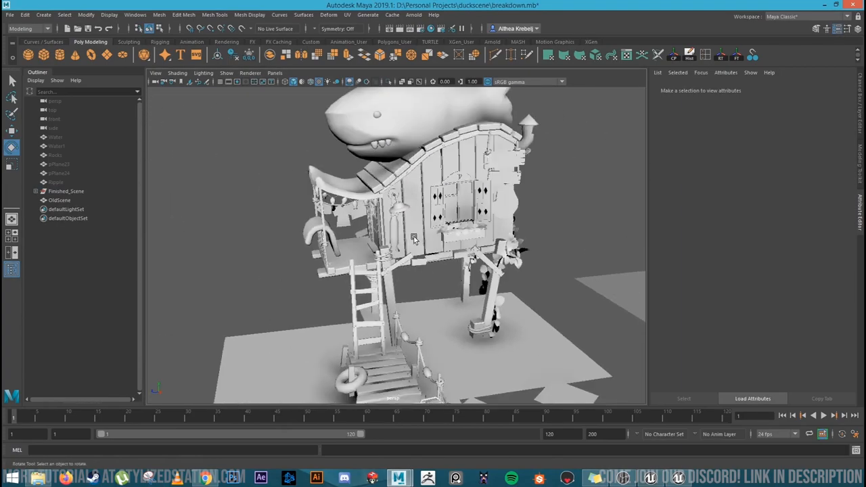
left_click_drag(412, 237, 447, 224)
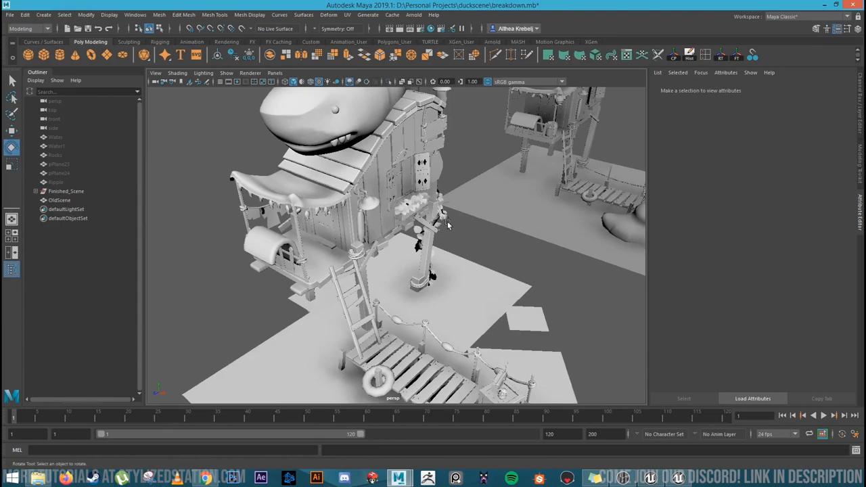
left_click_drag(446, 223, 409, 254)
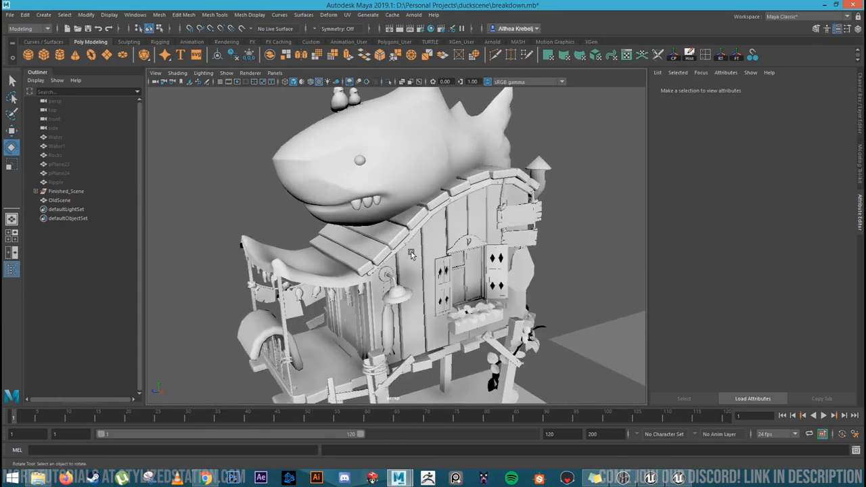
left_click_drag(410, 254, 413, 318)
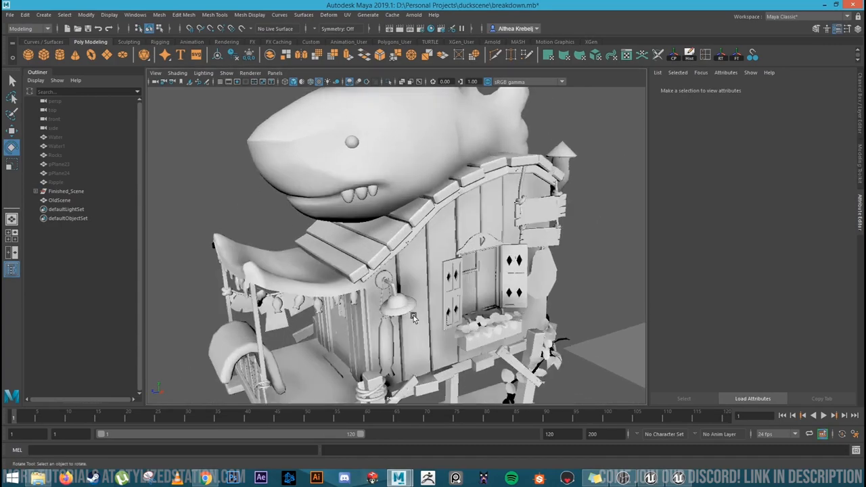
scroll("up", 3)
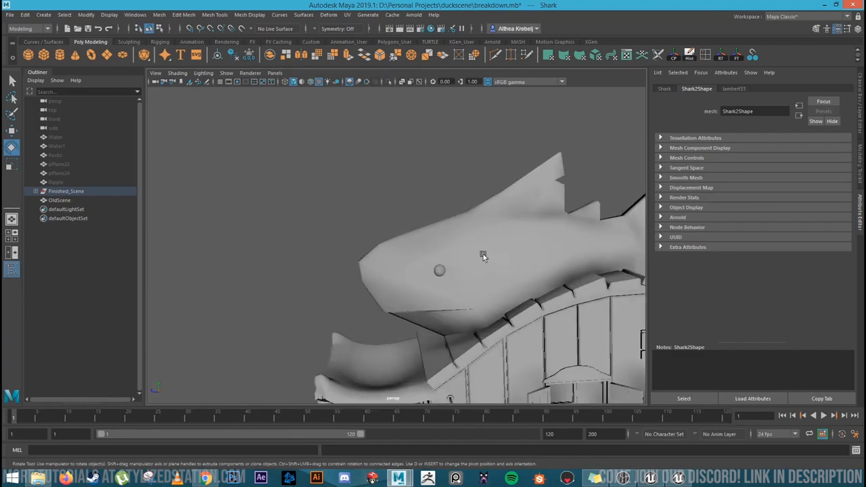
left_click(59, 200)
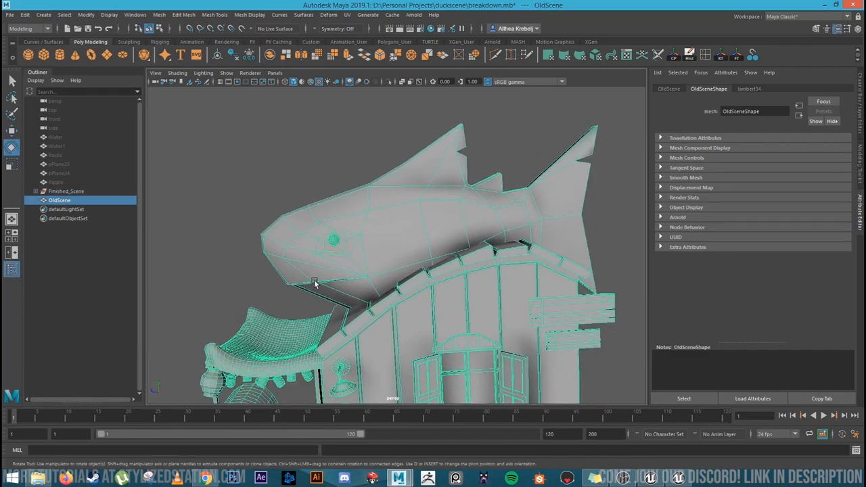
left_click_drag(314, 284, 535, 196)
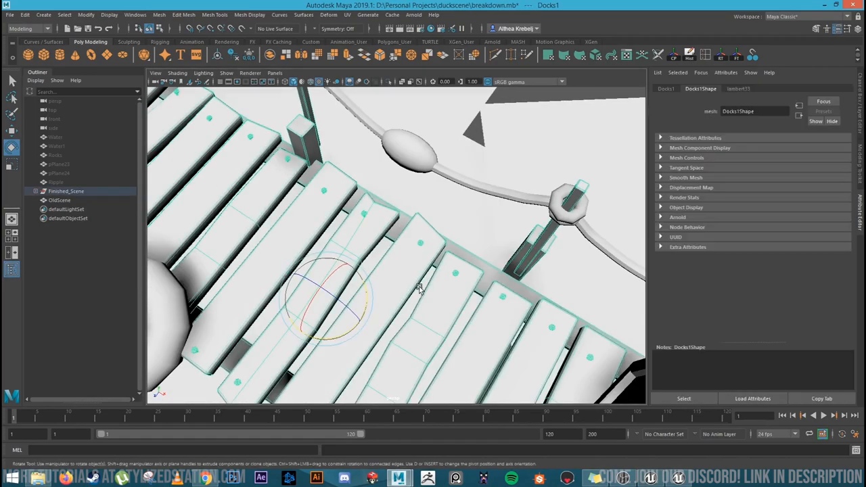
left_click_drag(419, 288, 389, 264)
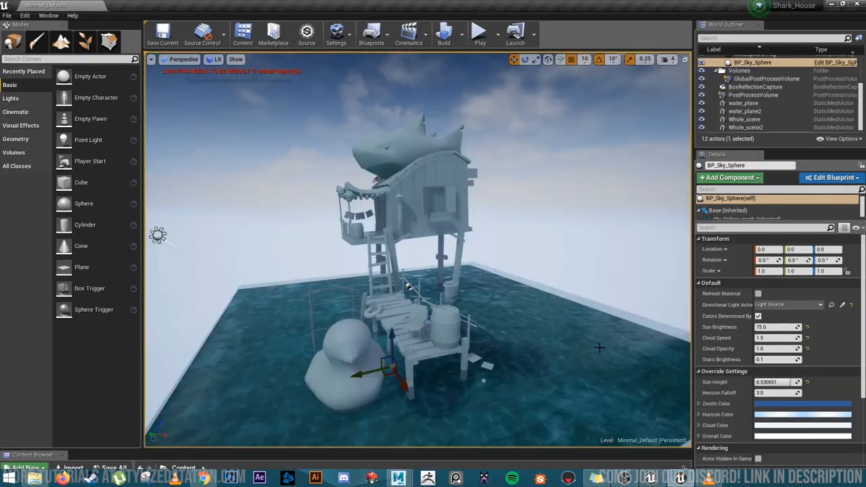
left_click_drag(406, 285, 420, 304)
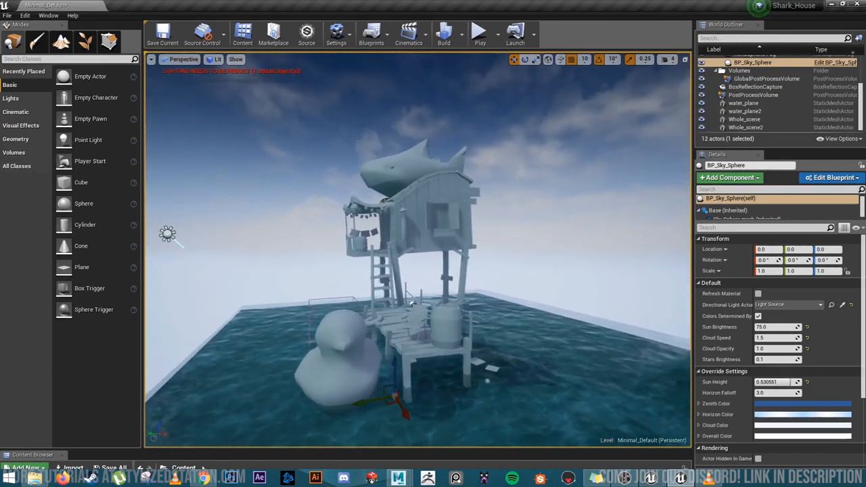
left_click_drag(409, 304, 430, 244)
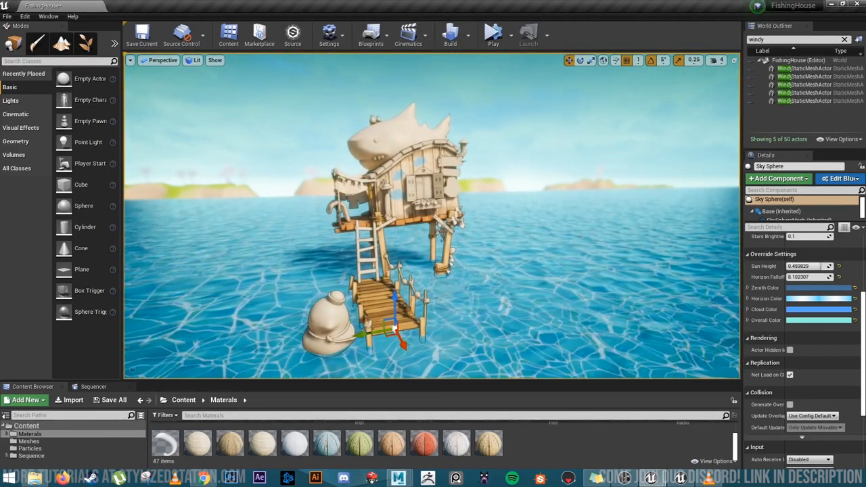
left_click(398, 479)
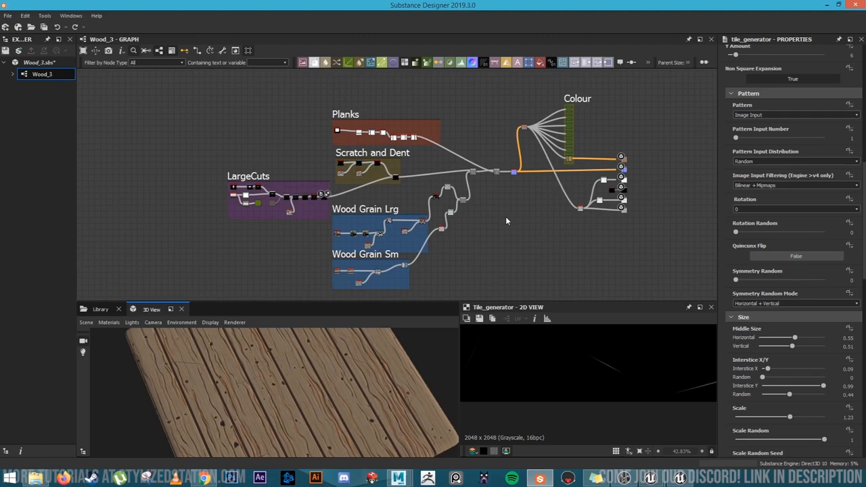
mouse_move(500, 217)
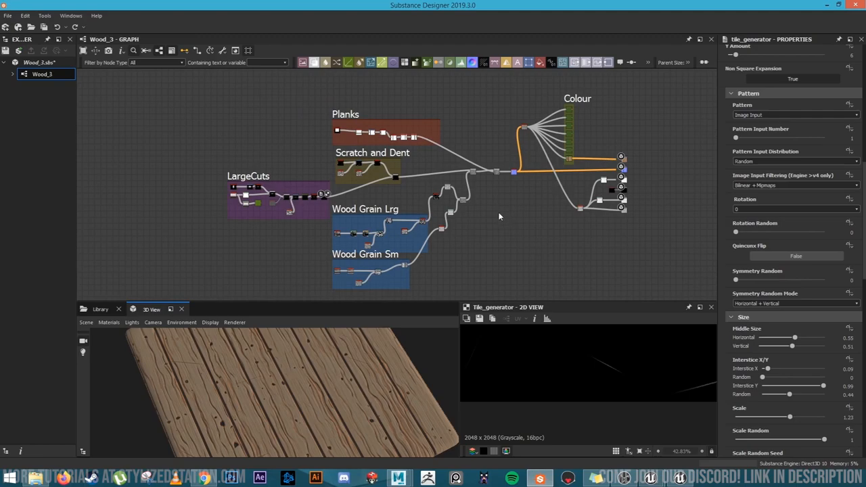
mouse_move(519, 226)
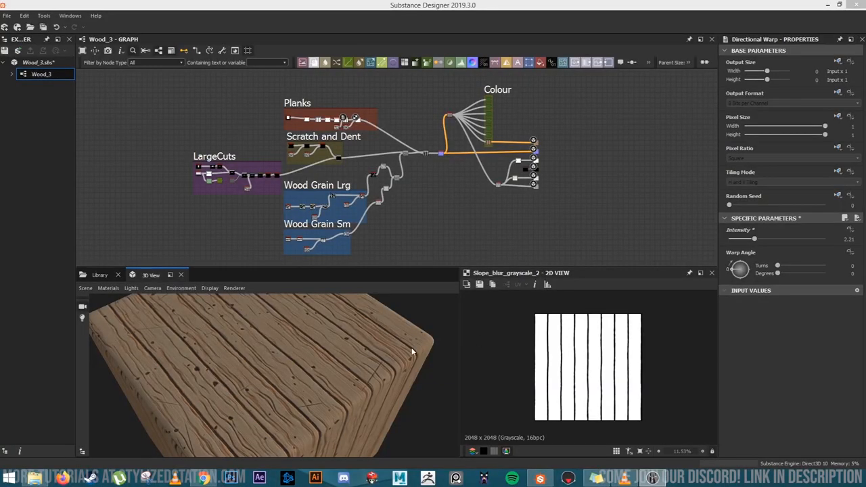
mouse_move(353, 359)
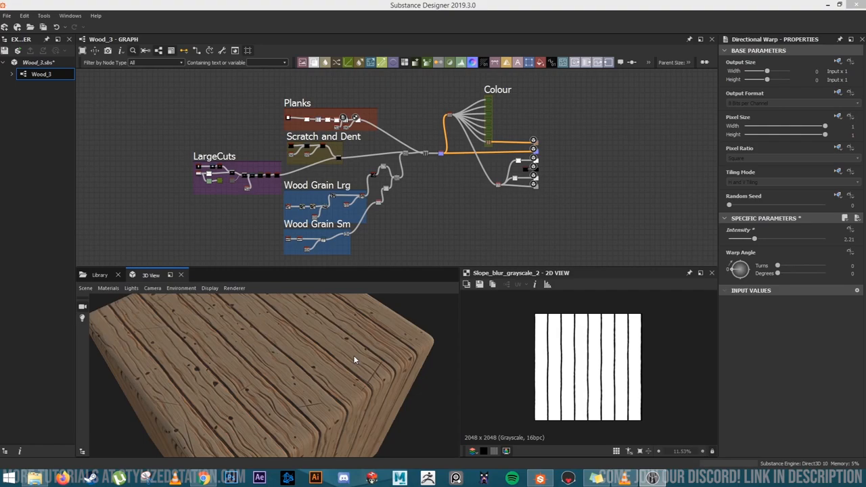
left_click_drag(354, 360, 328, 391)
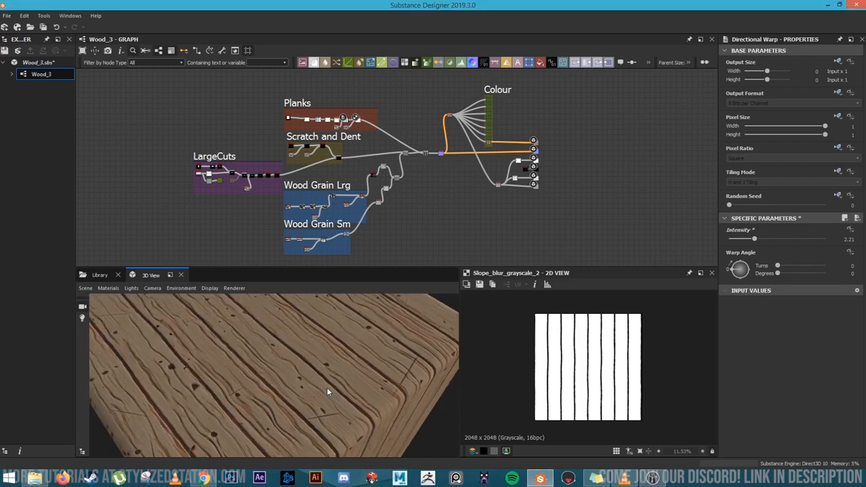
left_click_drag(328, 391, 324, 378)
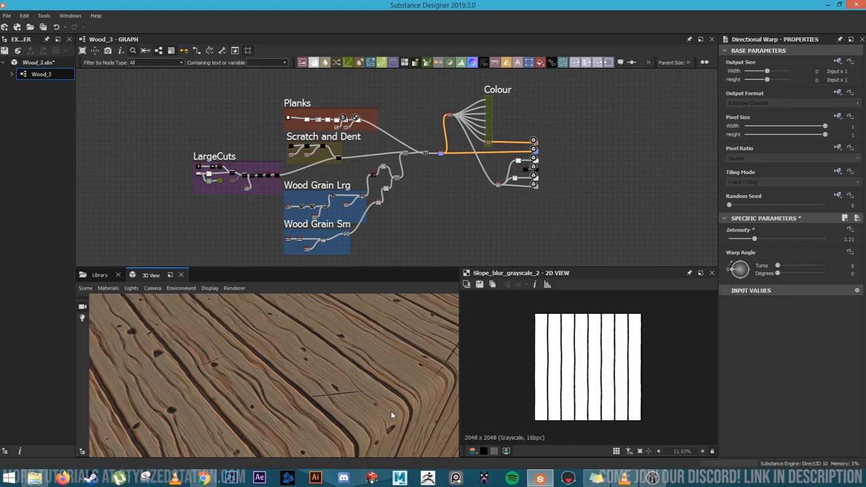
left_click_drag(391, 415, 305, 403)
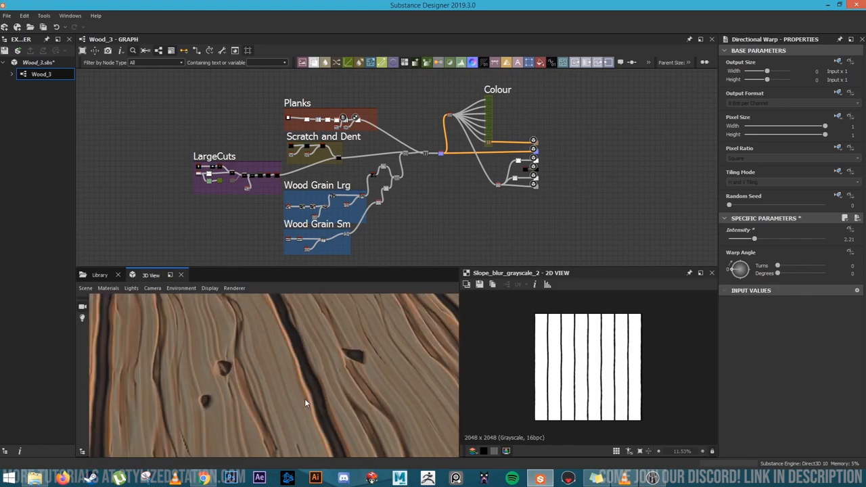
mouse_move(416, 371)
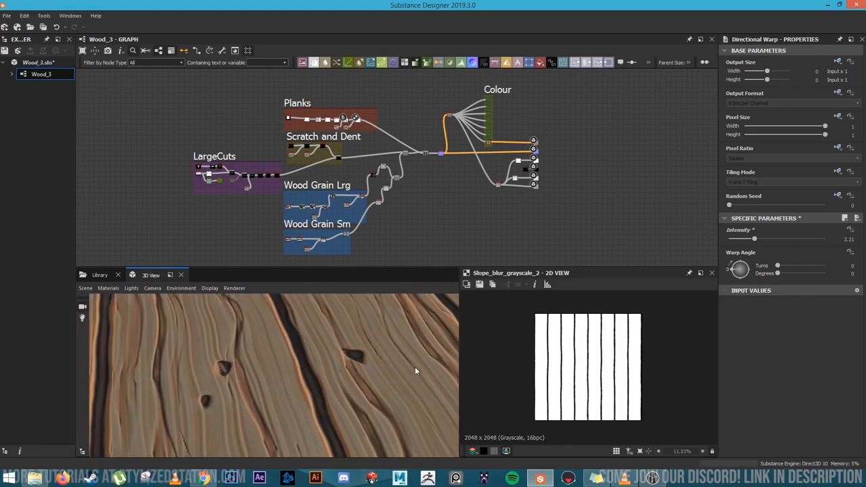
left_click_drag(416, 371, 251, 346)
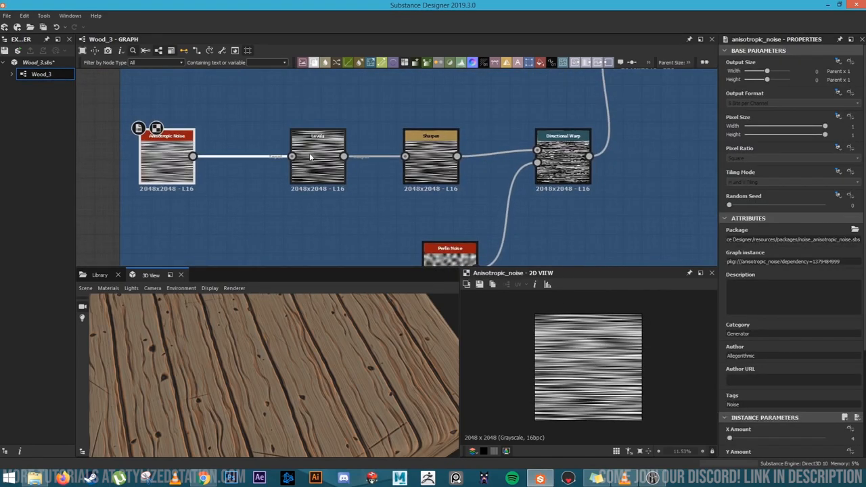
- Preview the Levels, Sharpen and Perlin Noise nodes, ending on the Directional Warp output
left_click(317, 156)
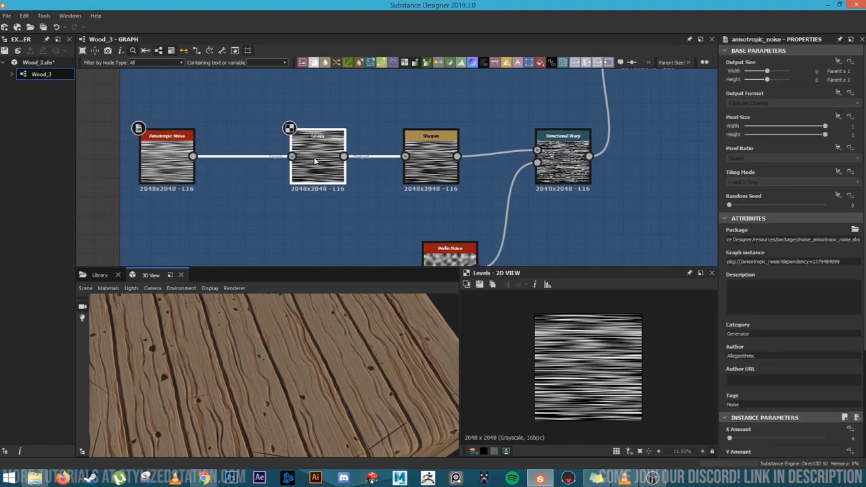
left_click(318, 156)
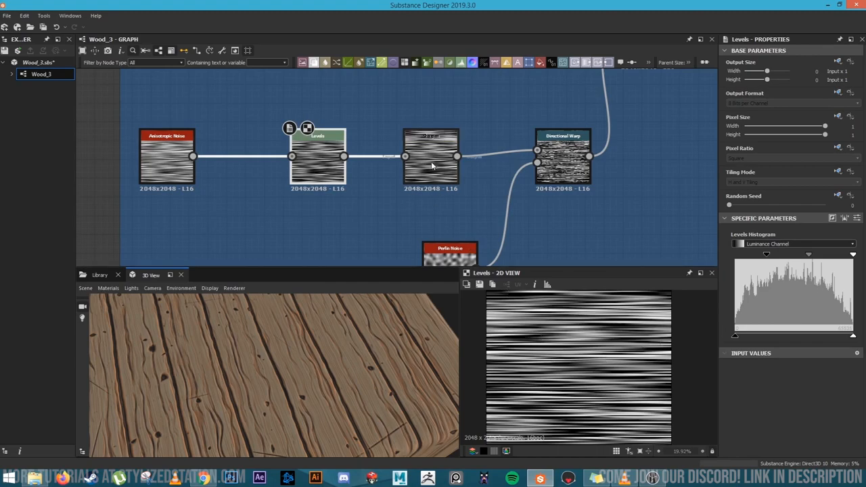
left_click(431, 156)
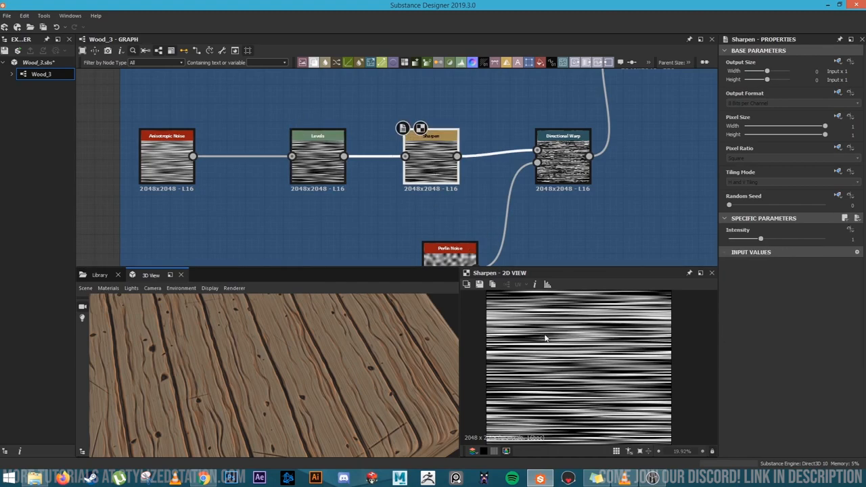
scroll("up", 3)
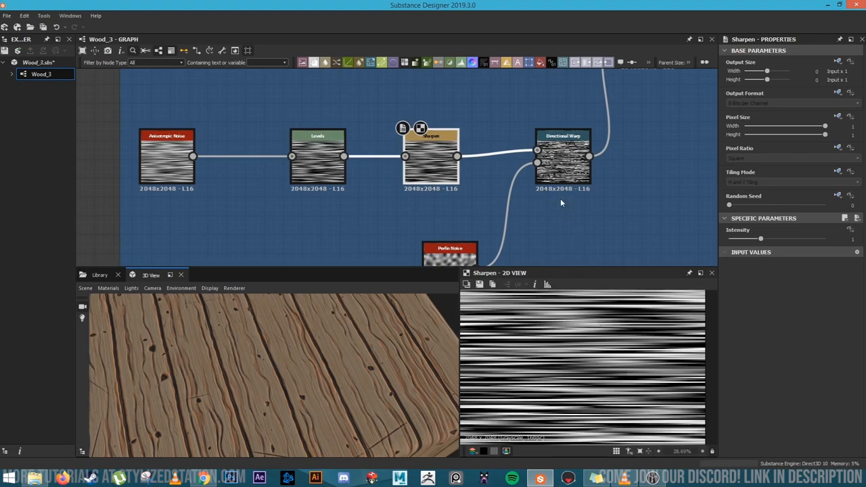
left_click(562, 156)
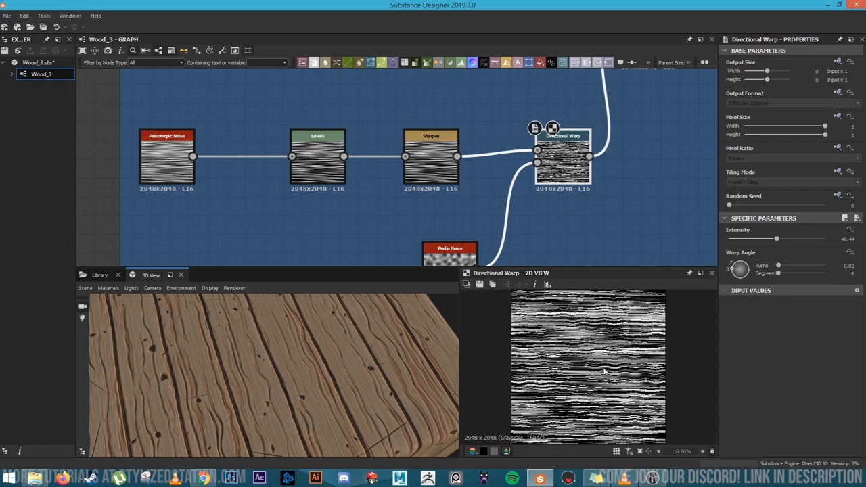
left_click(450, 251)
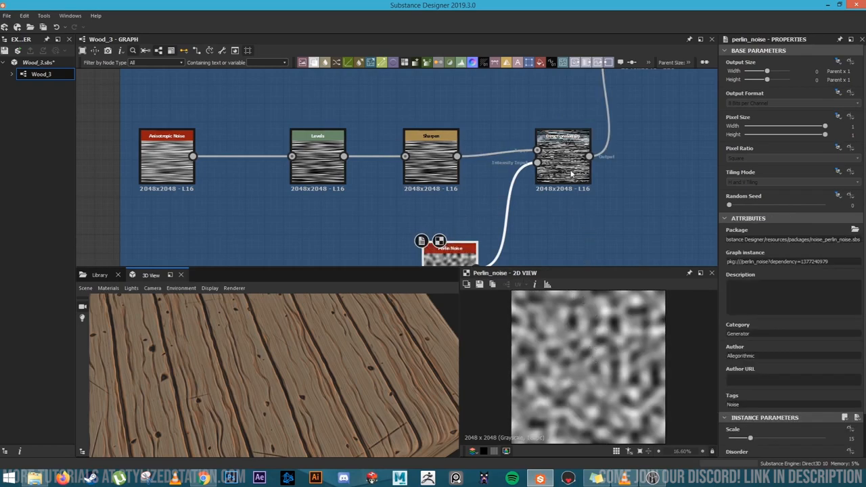
left_click(564, 159)
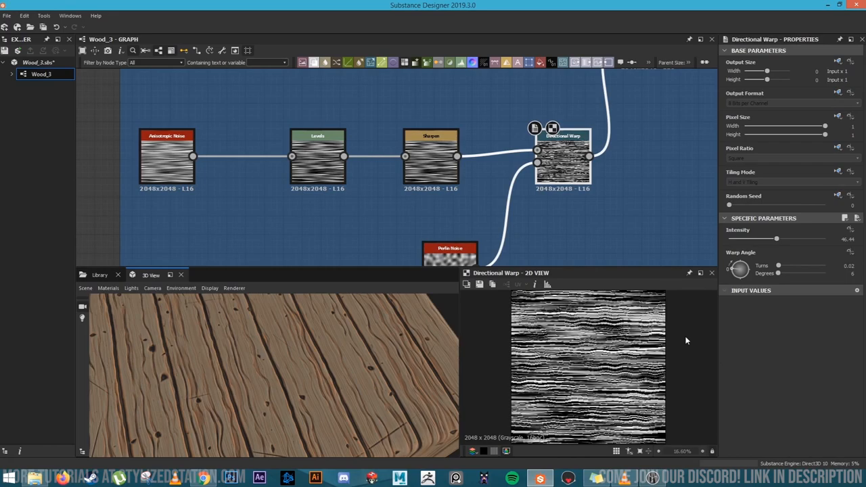
mouse_move(615, 369)
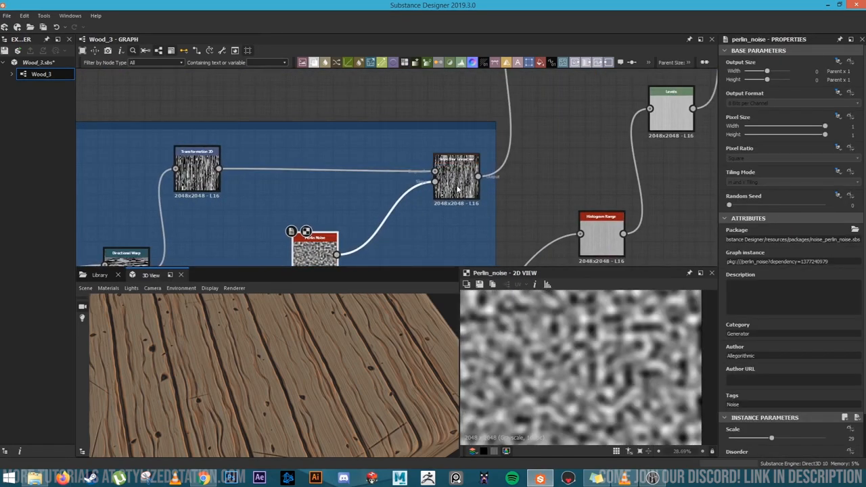
- Preview Slope Blur Grayscale and test its Intensity slider
left_click(502, 142)
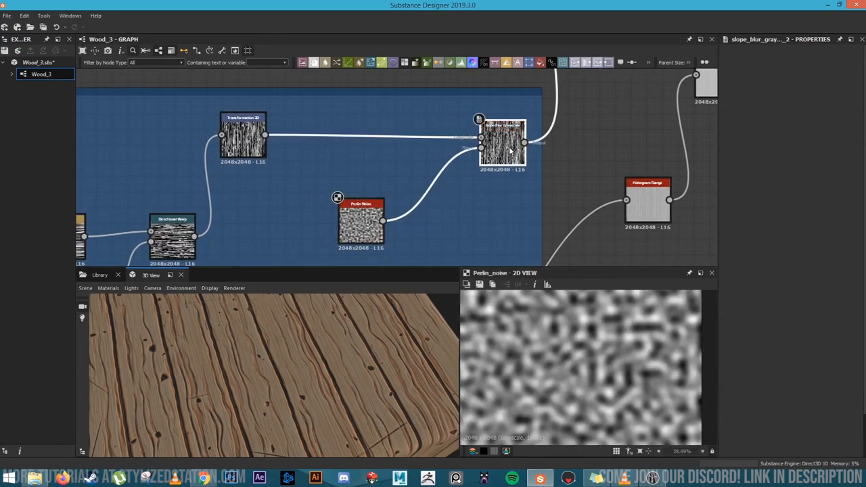
left_click(502, 138)
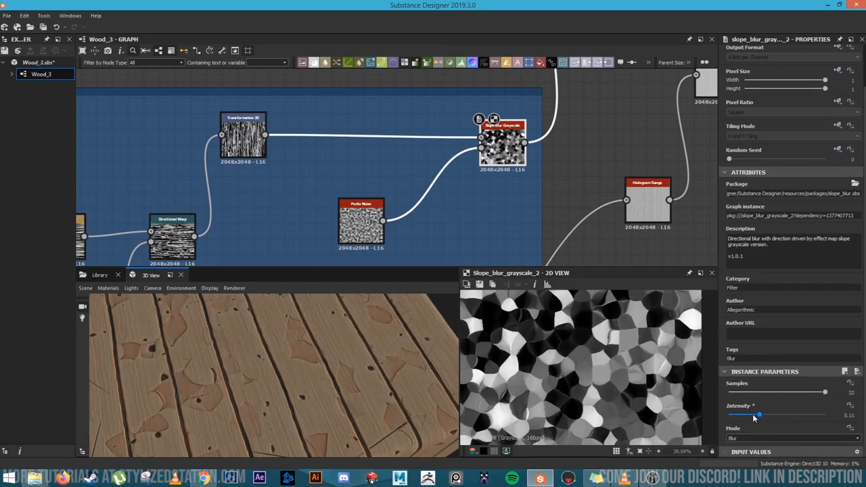
left_click_drag(760, 415, 749, 414)
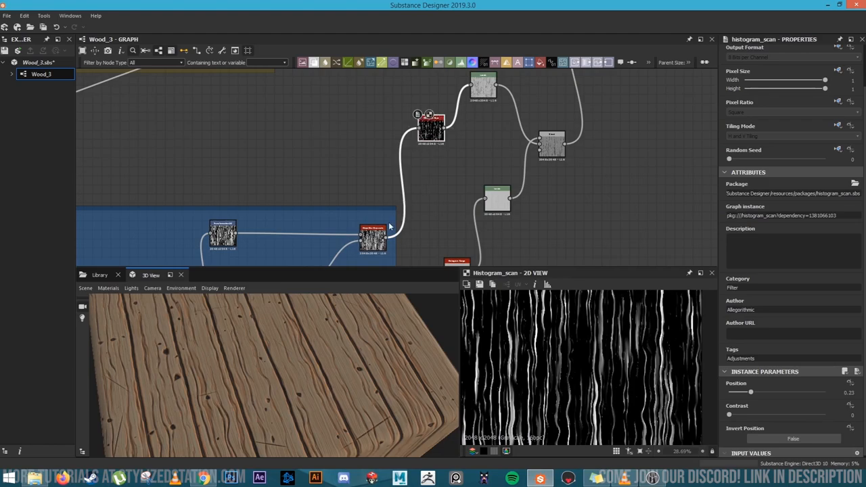
- Preview the second slope blur, the Histogram Scan mask and the Levels output
left_click(373, 238)
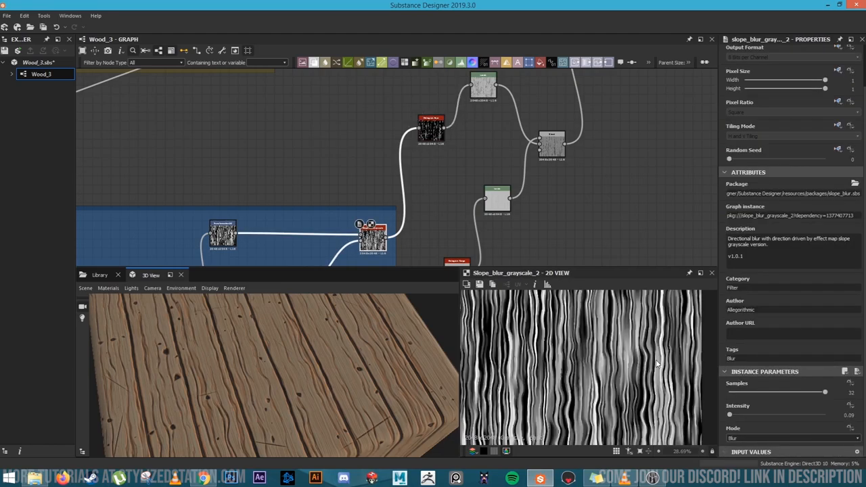
left_click(431, 128)
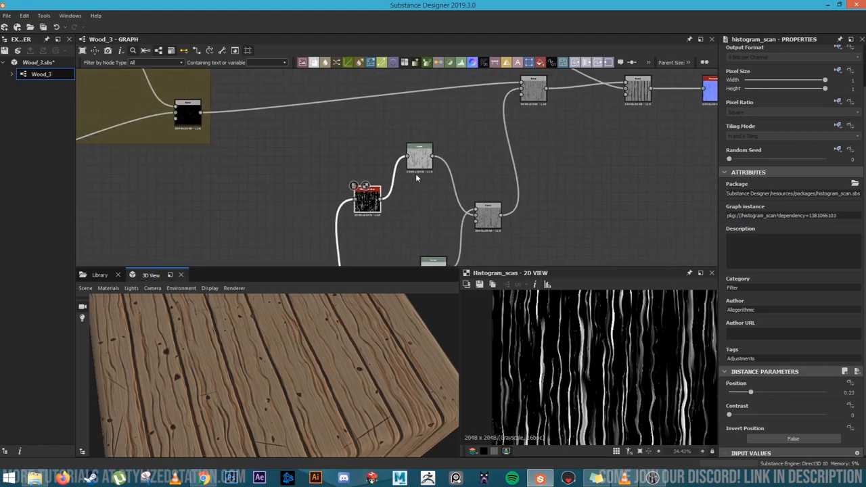
left_click(418, 157)
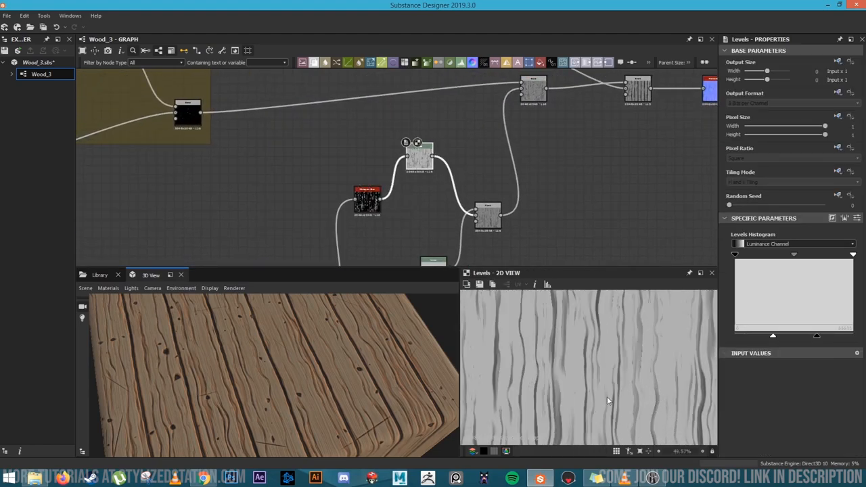
left_click(368, 200)
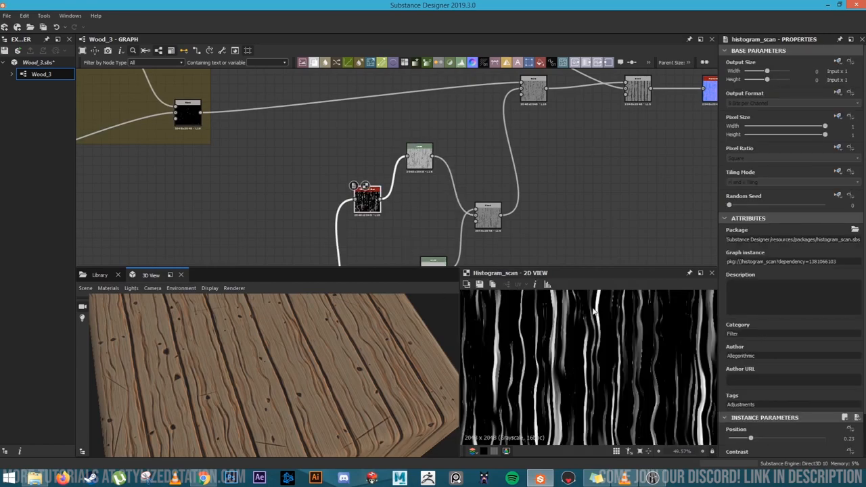
left_click(420, 155)
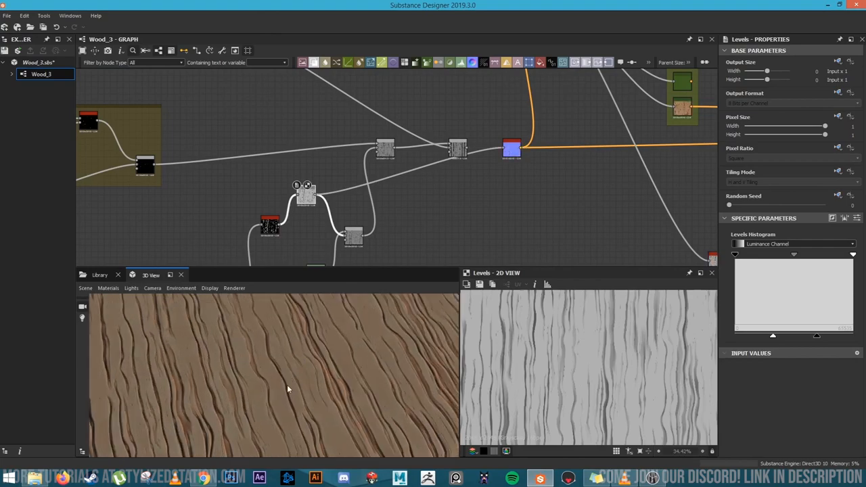
left_click_drag(288, 389, 161, 430)
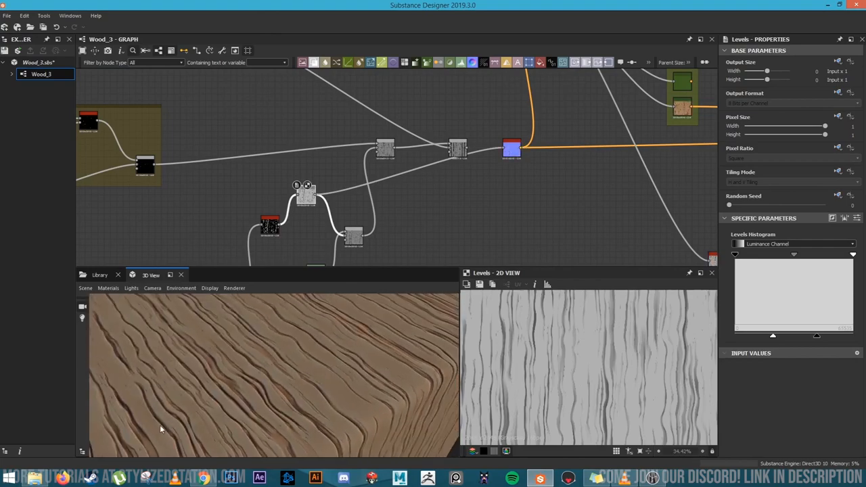
left_click_drag(162, 430, 264, 395)
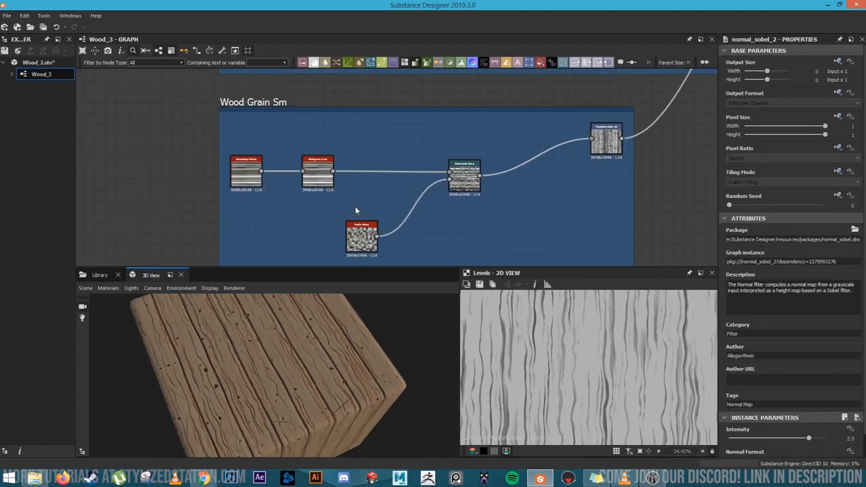
mouse_move(294, 234)
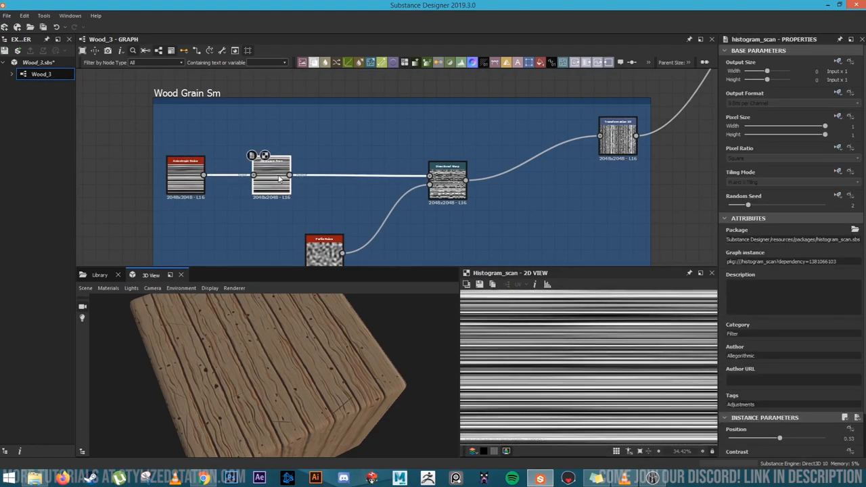
- Preview the Wood Grain Sm group's Histogram Scan and Directional Warp outputs in the 2D View
left_click(446, 179)
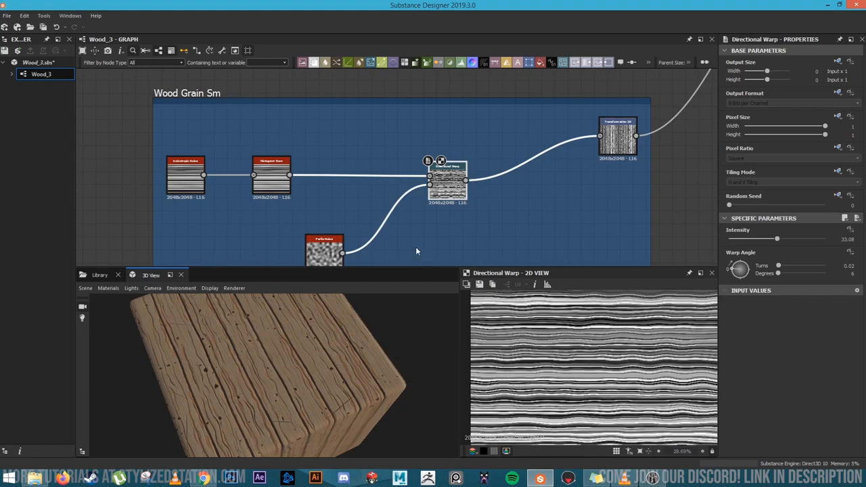
left_click(616, 136)
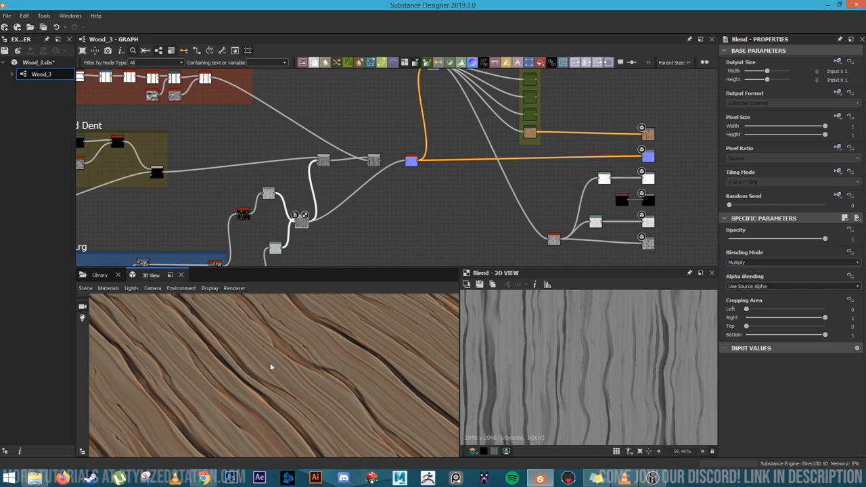
- Orbit the 3D preview across the multiply-blended grain streaks on the plank
left_click_drag(270, 366, 375, 375)
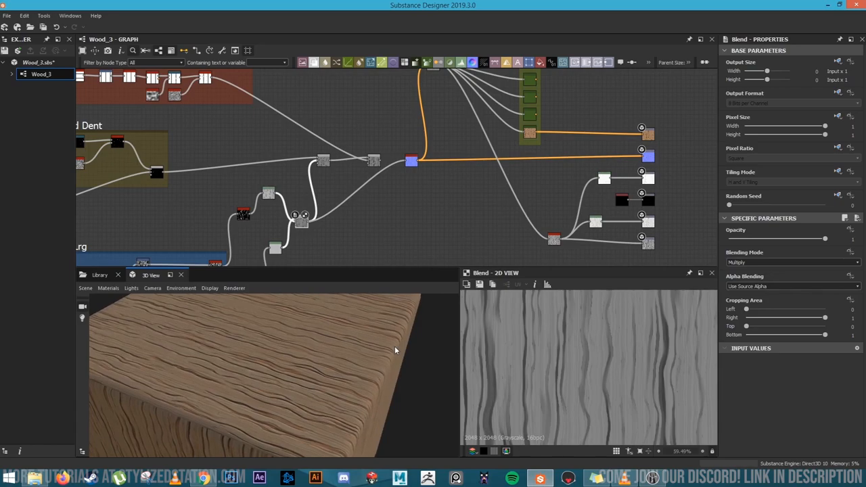
- Tilt the 3D preview toward the plank edge to inspect the wavy grain streaks
left_click_drag(396, 350, 372, 363)
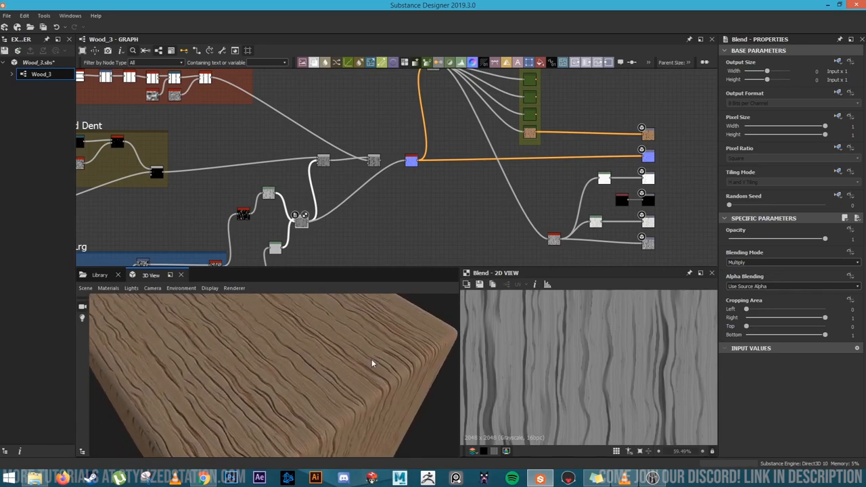
mouse_move(358, 237)
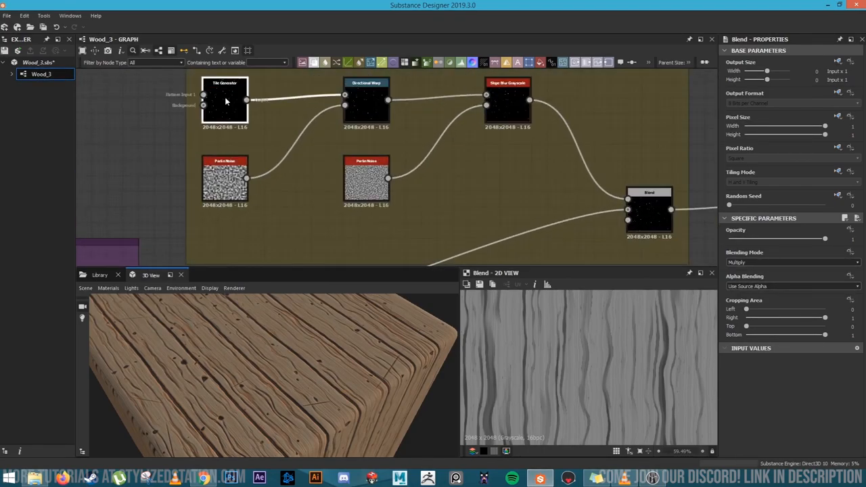
- Preview the Tile Generator dot pattern and scroll through its properties
left_click(225, 99)
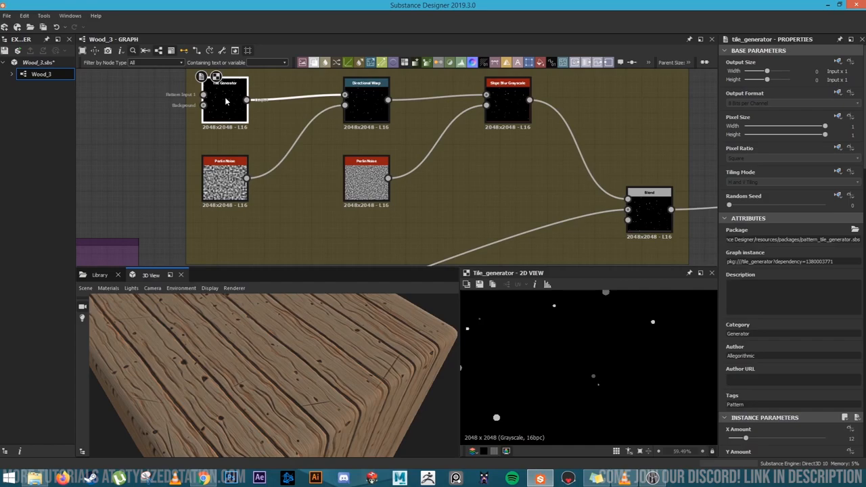
mouse_move(230, 111)
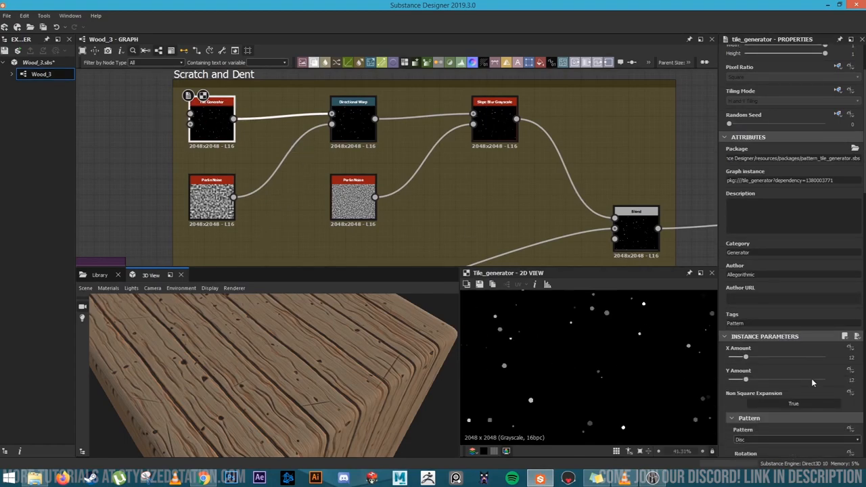
scroll("down", 3)
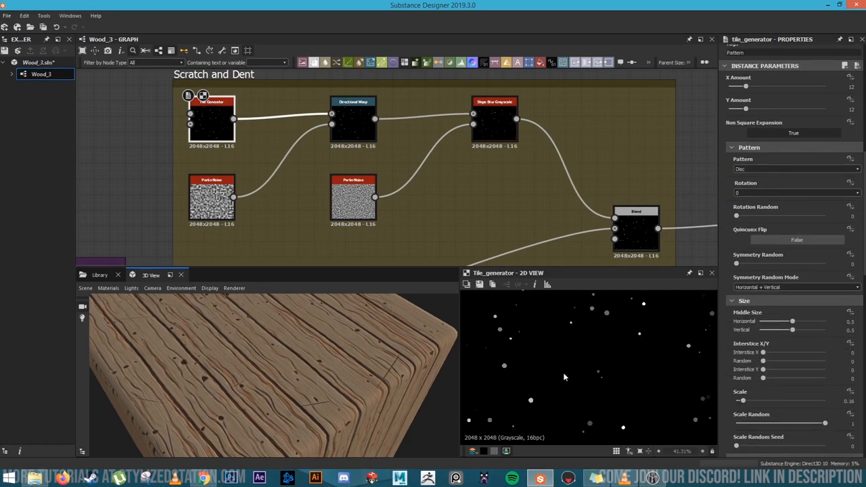
scroll("down", 3)
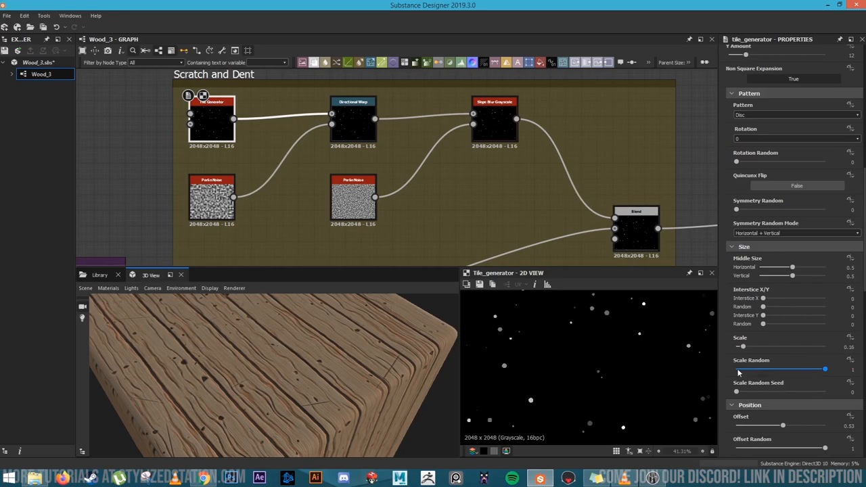
scroll("down", 3)
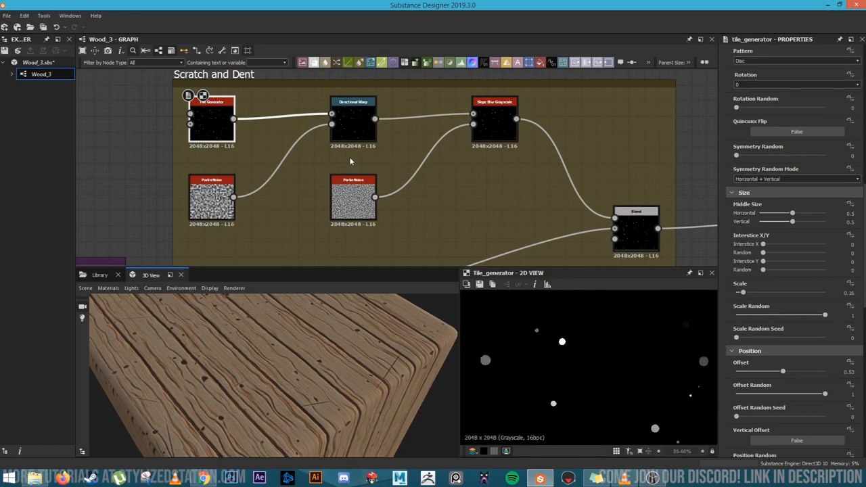
- Preview the warped dots, the Slope Blur Grayscale dents and the Subtract blend
left_click(352, 120)
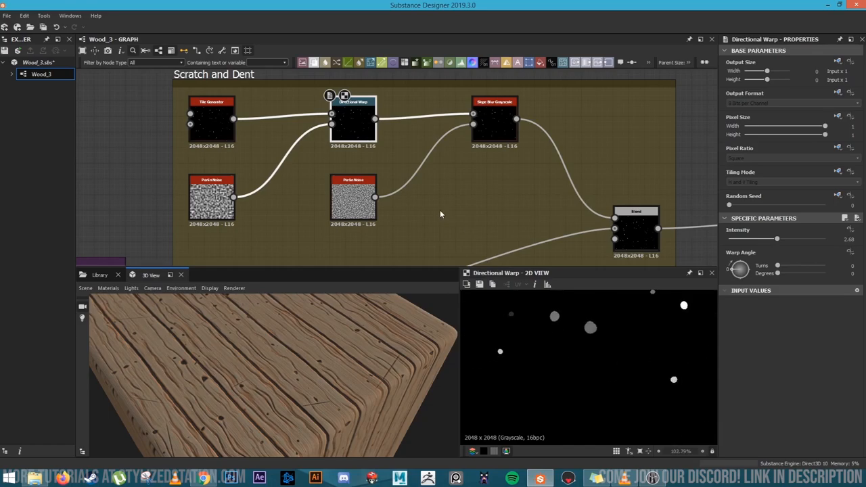
left_click(494, 119)
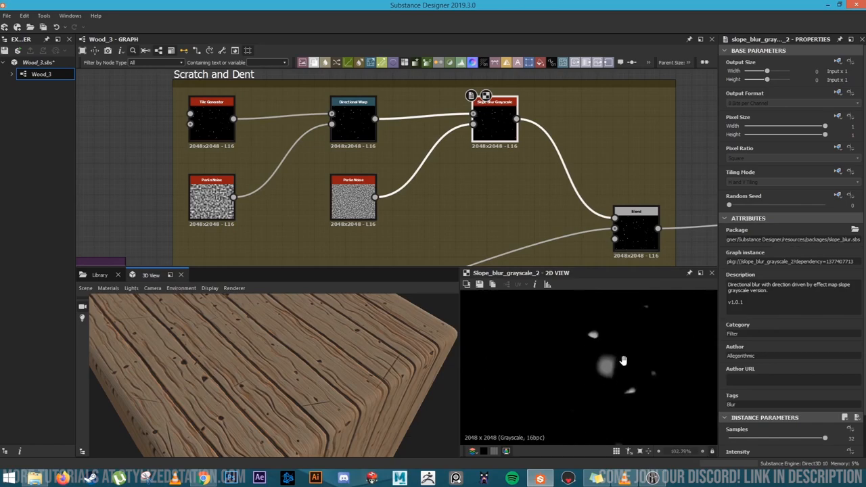
scroll("down", 3)
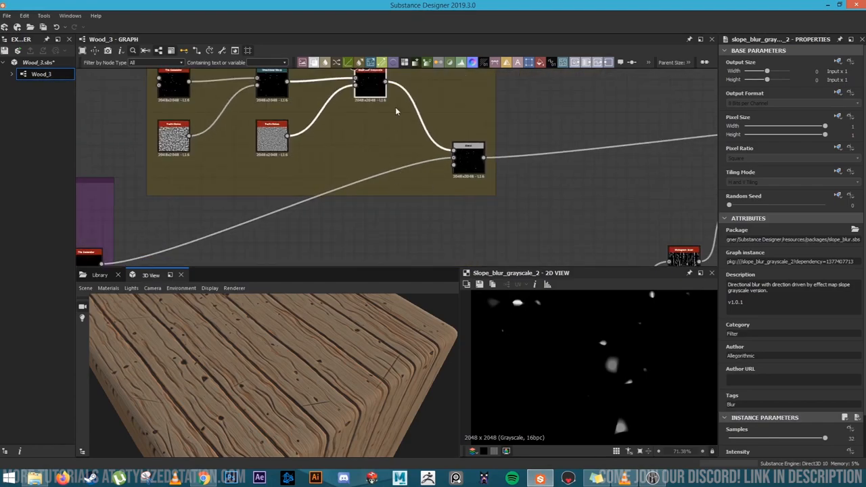
left_click(467, 163)
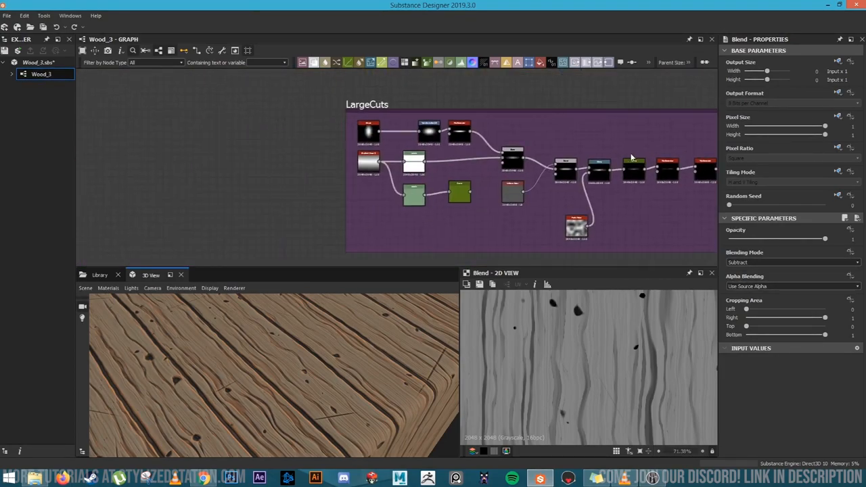
- Preview LargeCuts' Transformation 2D and Tile Generator, setting vertical interstice to 0.25
left_click(274, 132)
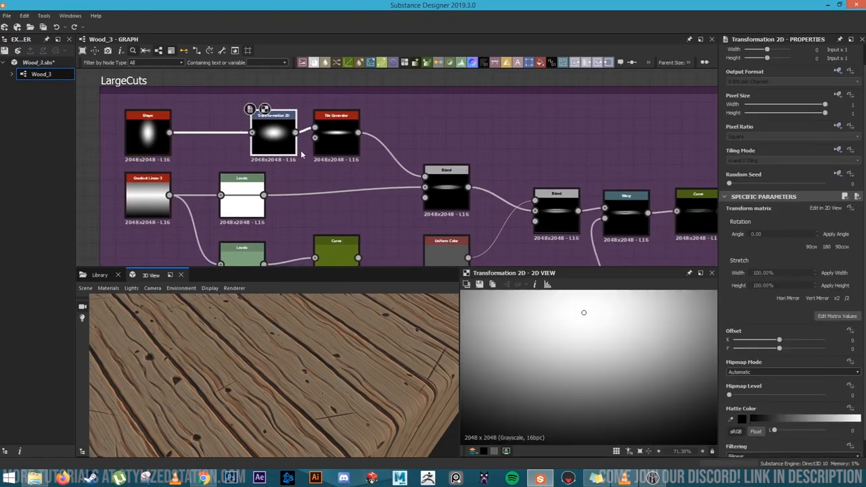
left_click(337, 132)
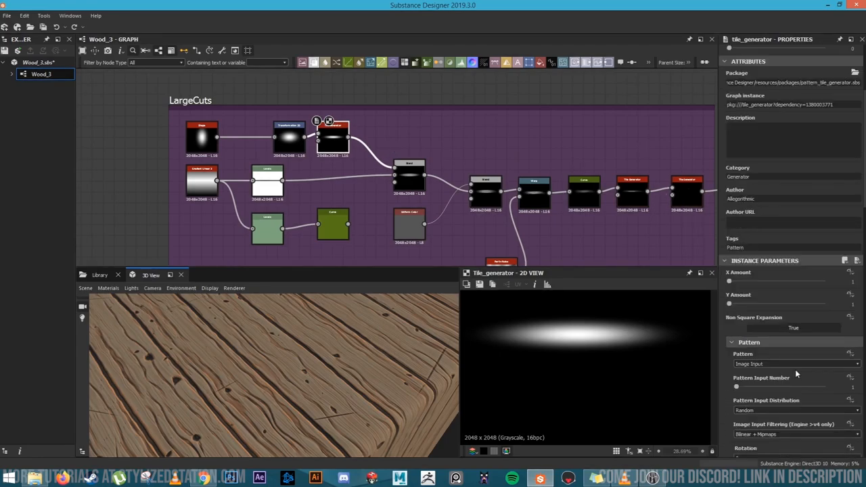
scroll("down", 3)
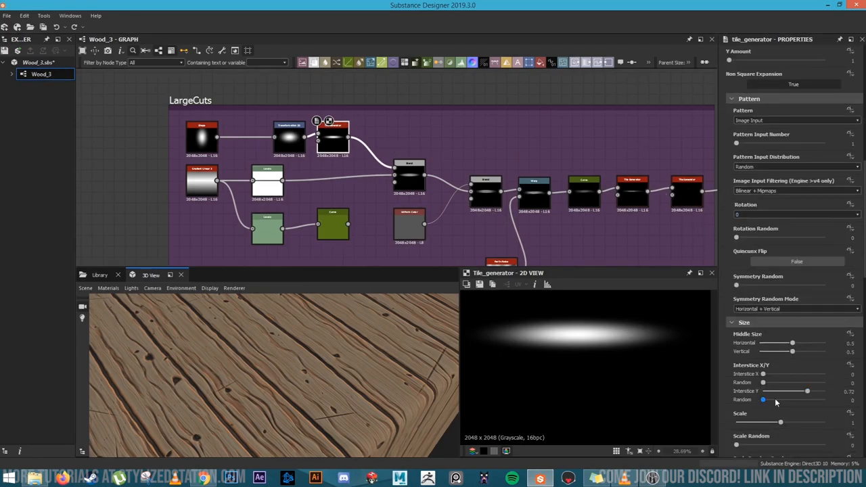
left_click_drag(807, 391, 777, 391)
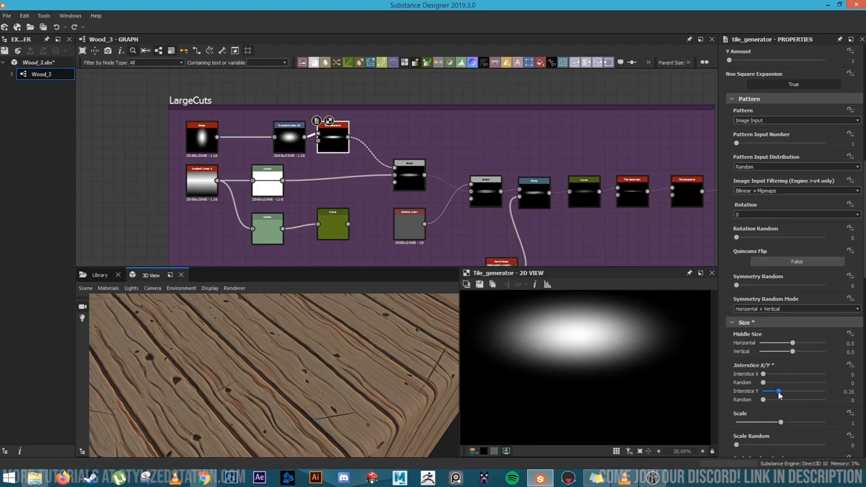
left_click_drag(777, 391, 804, 391)
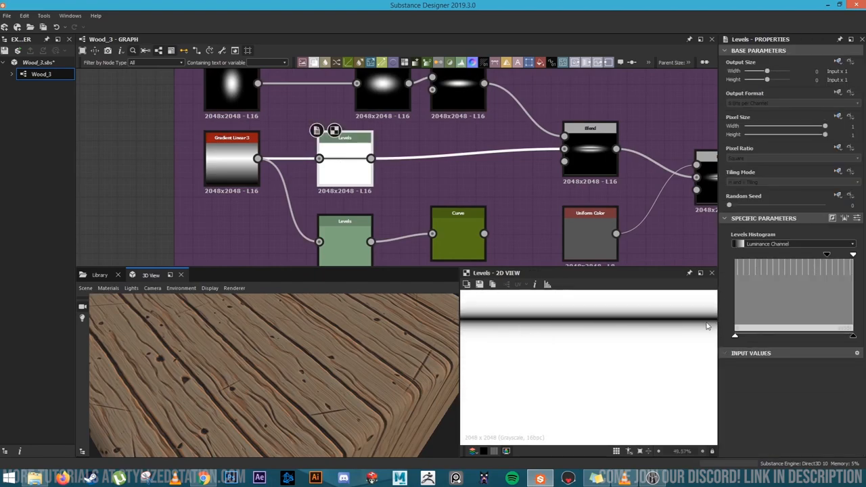
mouse_move(386, 262)
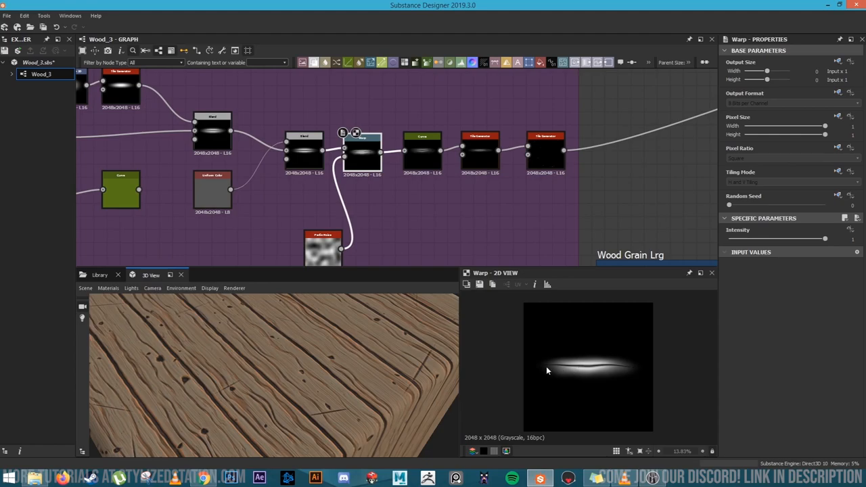
mouse_move(489, 233)
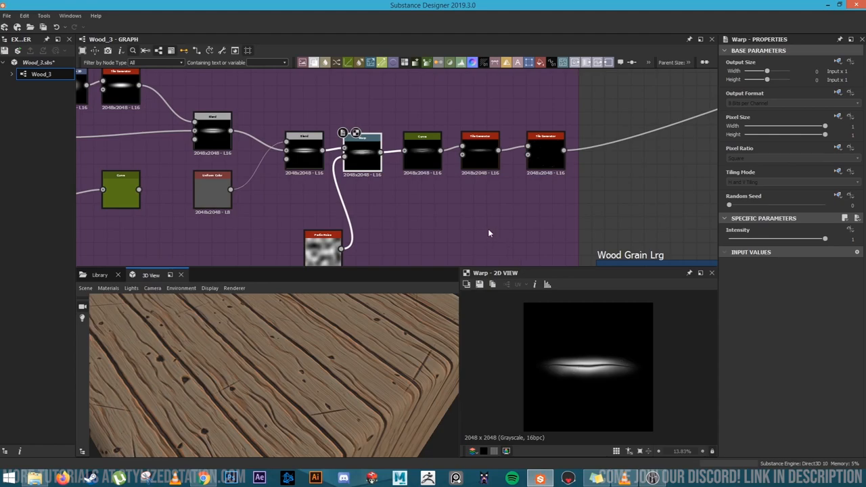
- Inspect the grain chain's Curve node and the Tile Generator's pattern settings
left_click(422, 149)
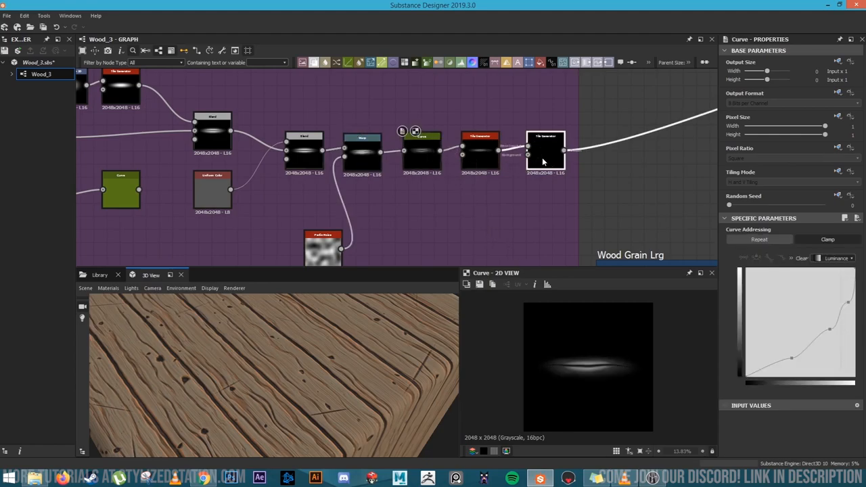
left_click(545, 151)
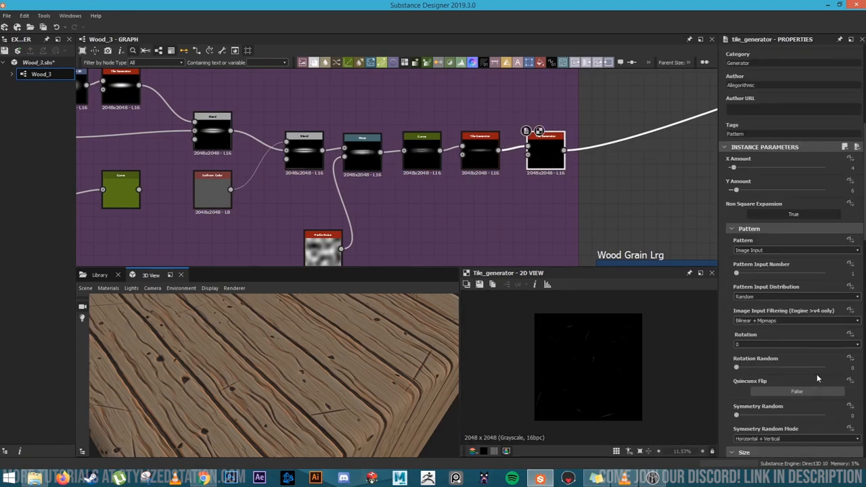
scroll("down", 3)
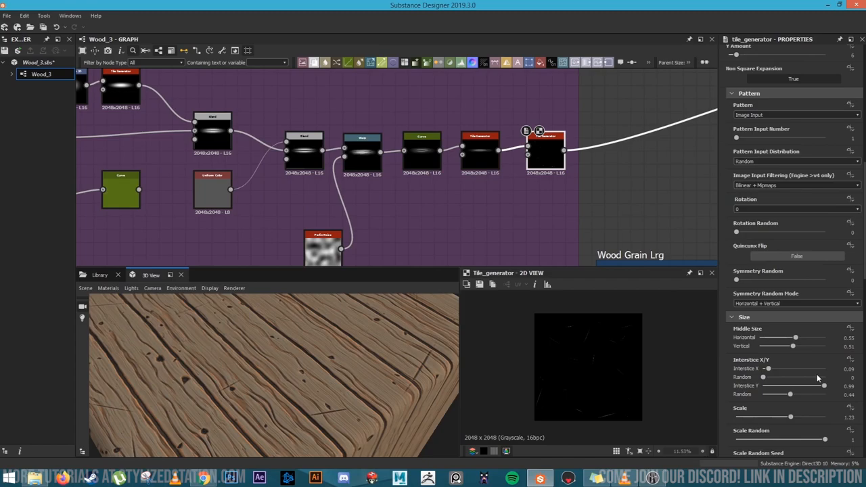
scroll("down", 3)
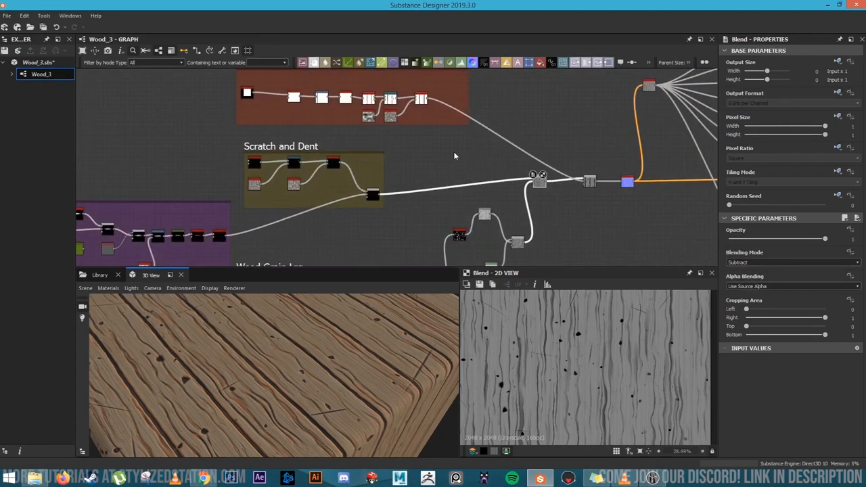
- Pan the graph onto the brown plank-line frame with Shape, Tile Generator and Transformation 2D
left_click_drag(270, 372, 386, 372)
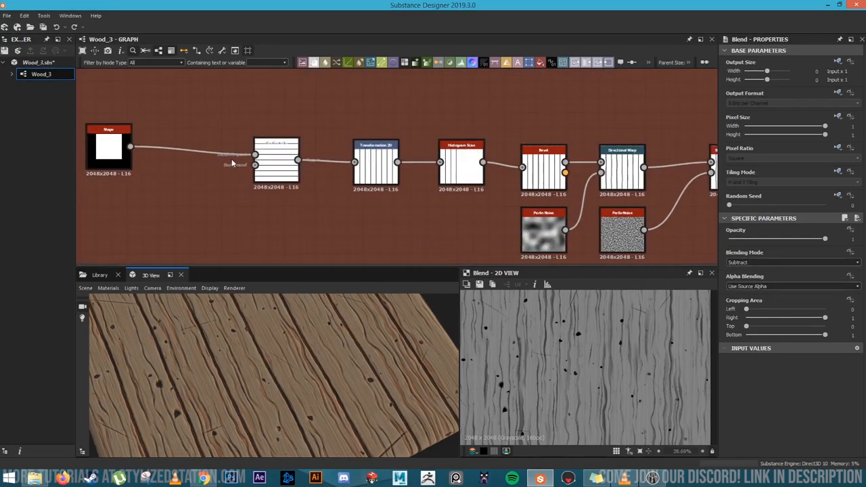
- Preview the plank chain's Transformation 2D and Bevel outputs, then scroll on toward Slope Blur
left_click(108, 149)
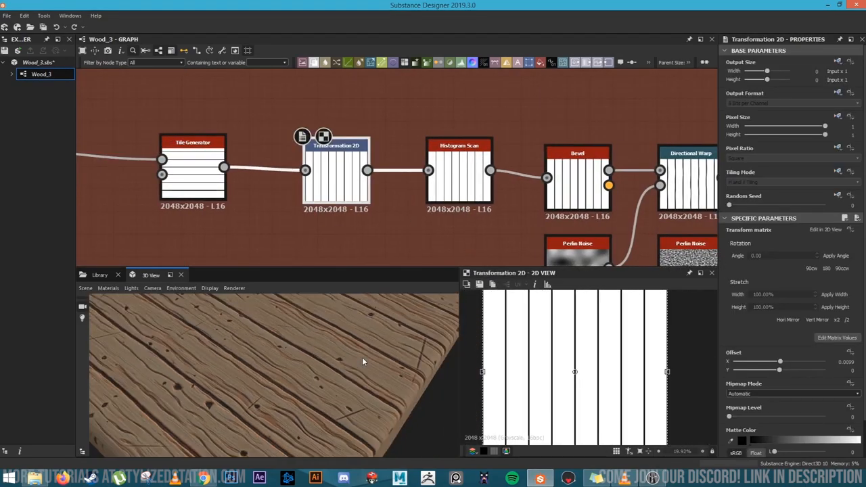
left_click(463, 152)
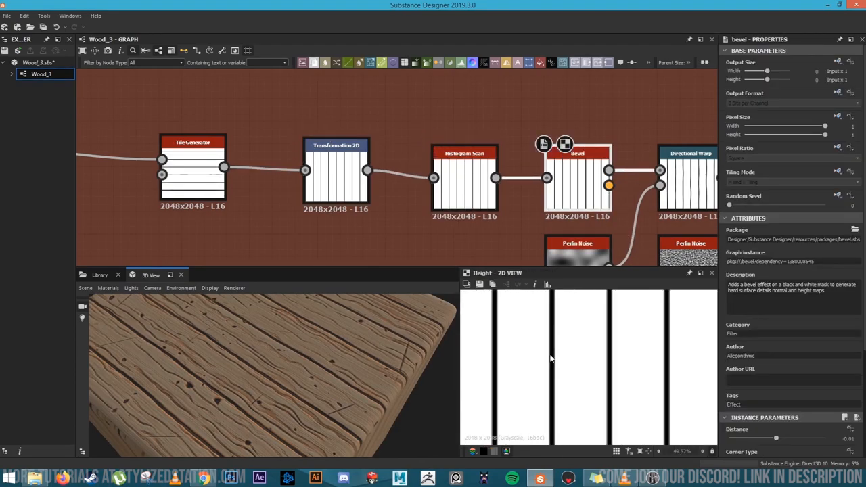
mouse_move(548, 391)
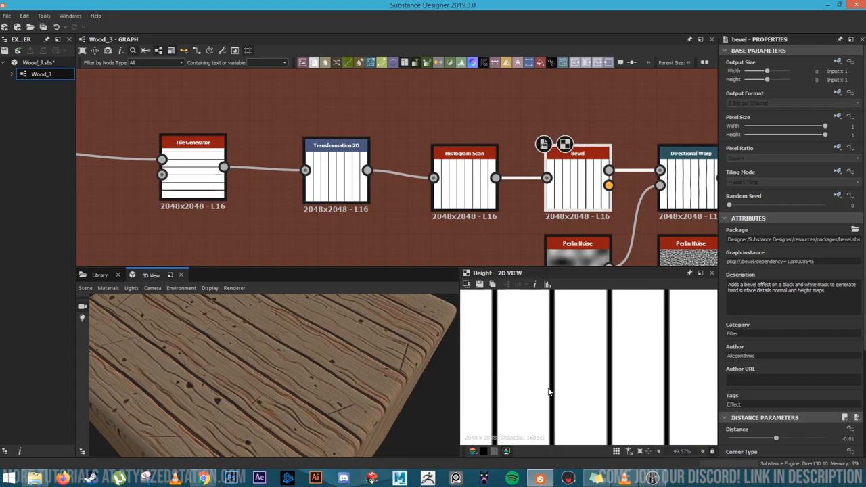
mouse_move(534, 299)
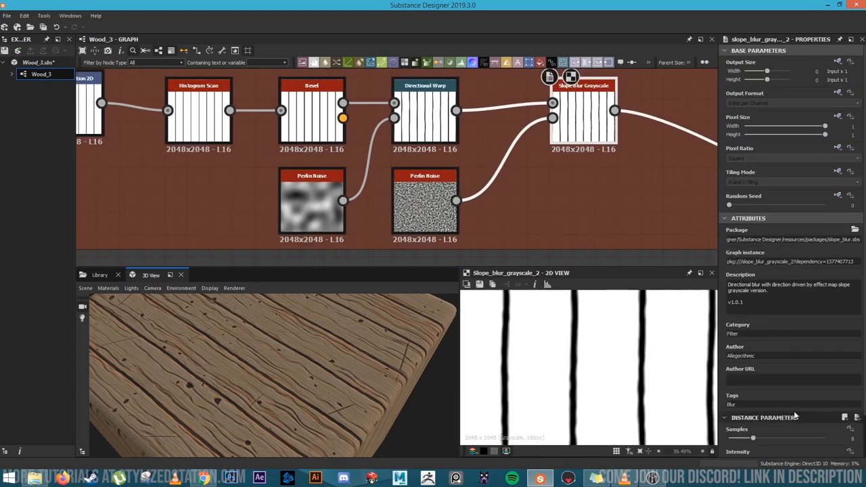
scroll("down", 3)
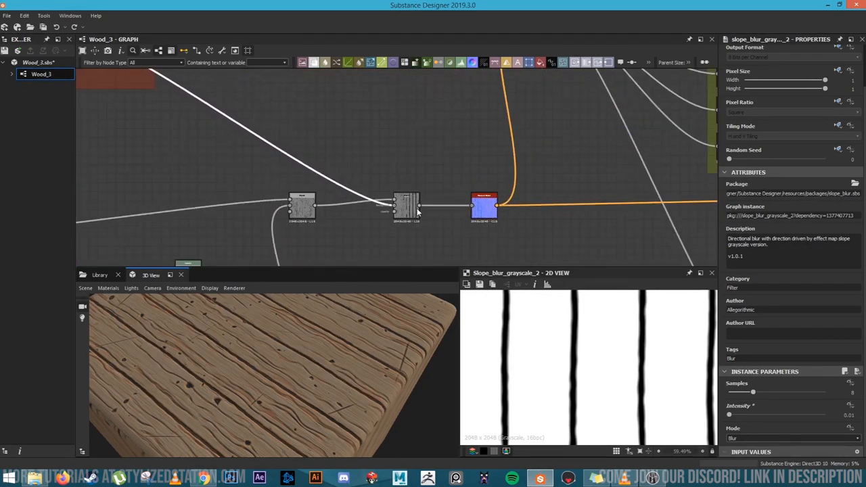
- Test the Normal node's intensity at 0 and default, then orbit the plank preview
left_click(484, 205)
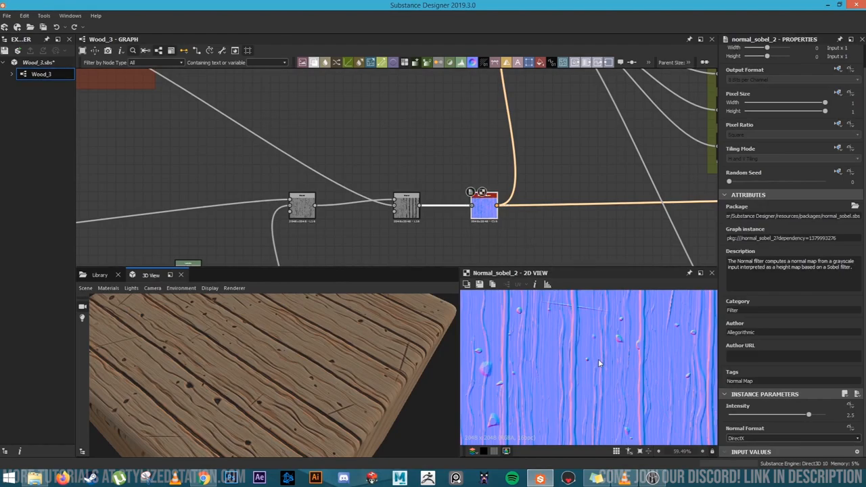
scroll("down", 3)
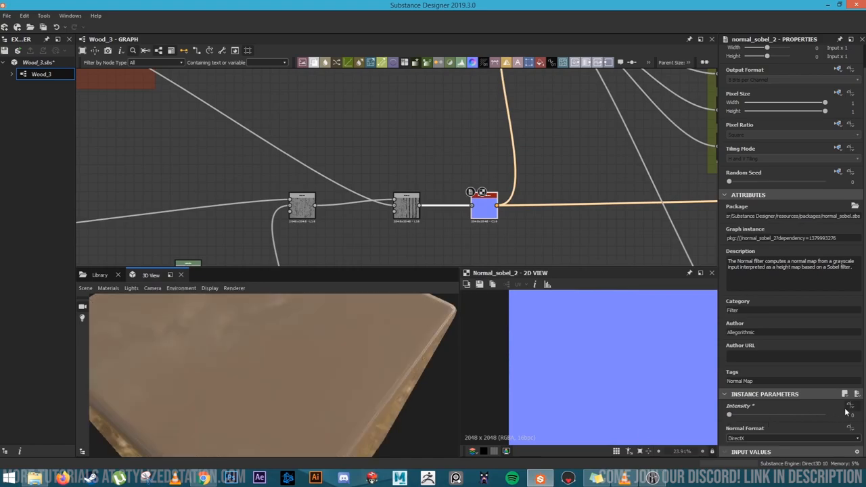
left_click_drag(729, 414, 760, 414)
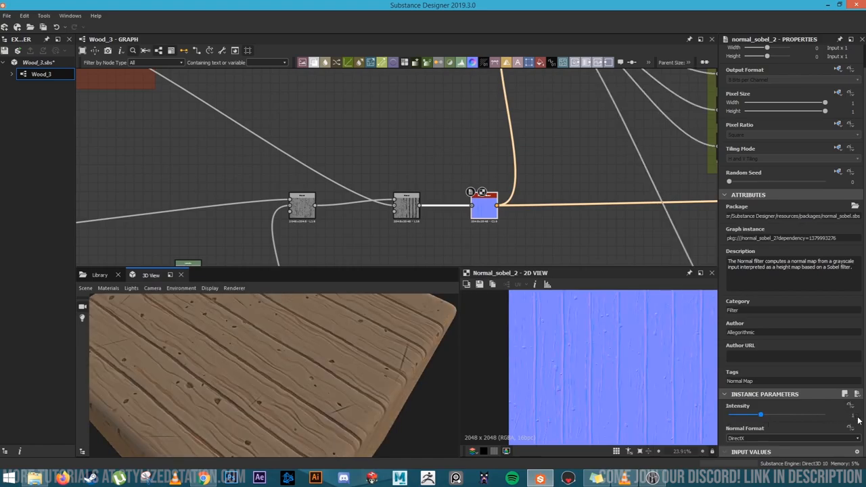
left_click_drag(270, 372, 294, 398)
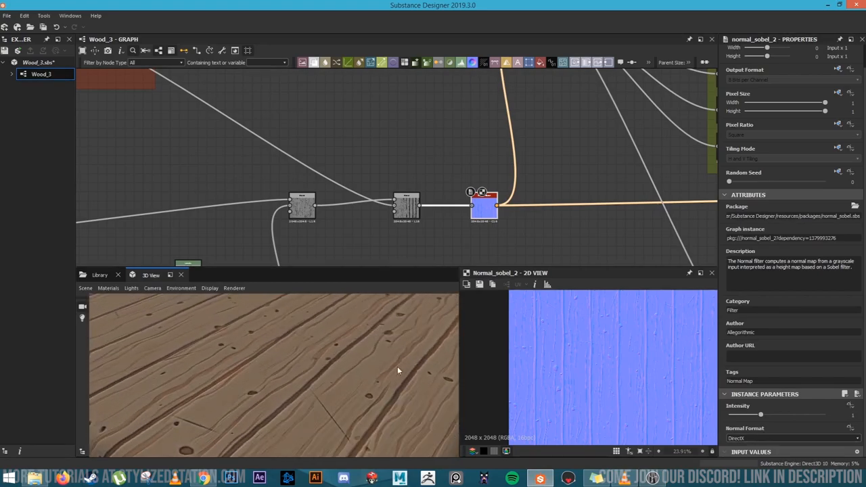
left_click_drag(398, 371, 274, 405)
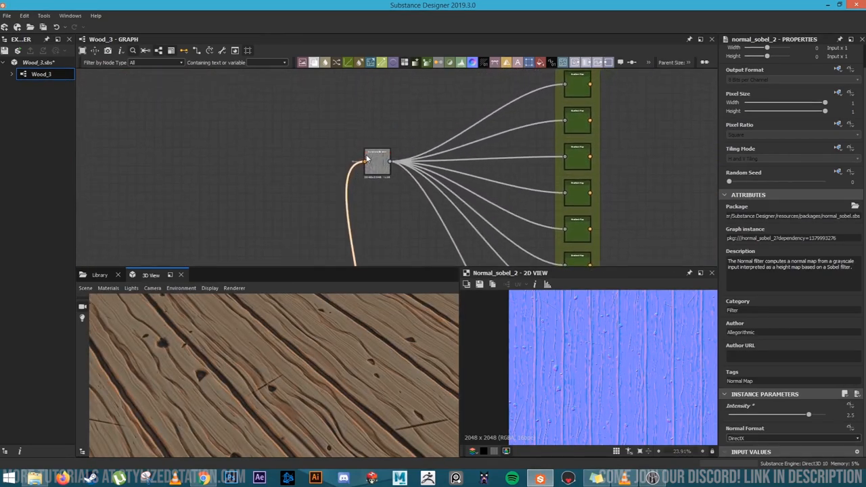
- Preview the Curvature Smooth map that feeds the Colour frame's gradient maps
left_click(377, 163)
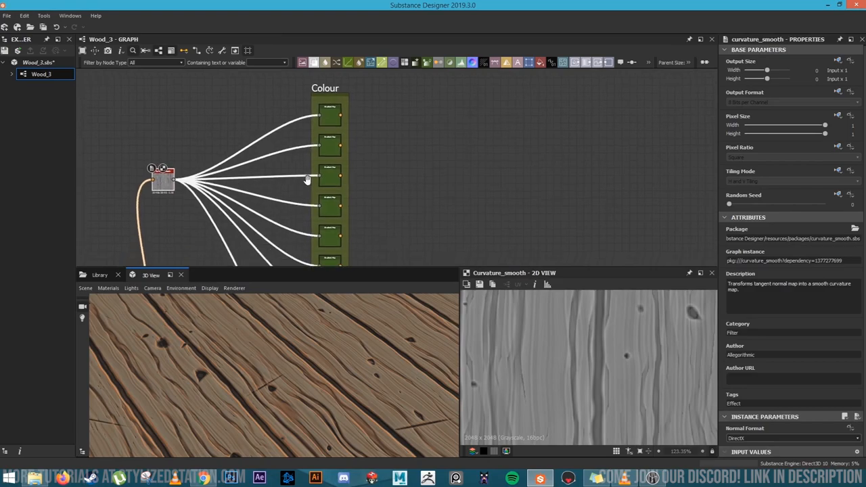
- Compare the blue and green gradient-map variants, then orbit the green-coloured planks in 3D
left_click(333, 157)
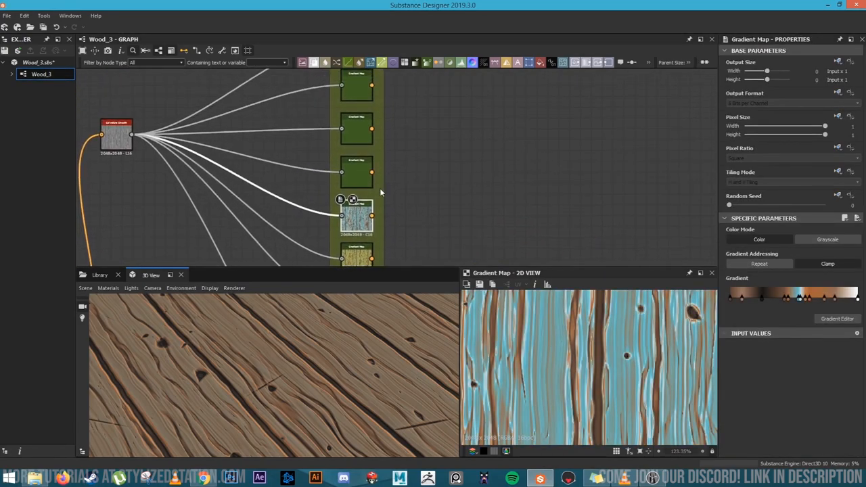
left_click(356, 87)
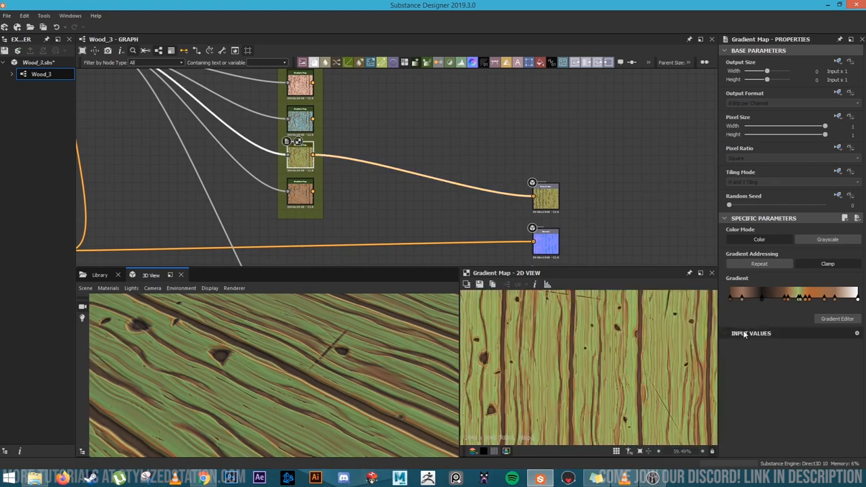
scroll("up", 3)
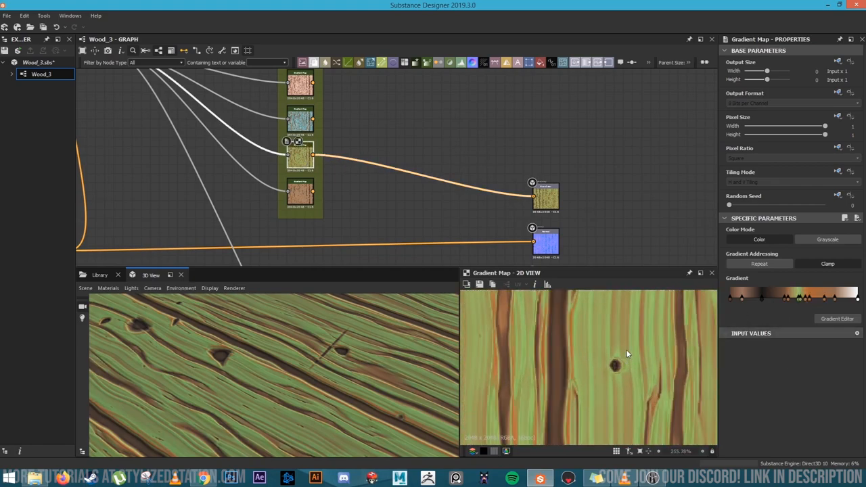
mouse_move(513, 317)
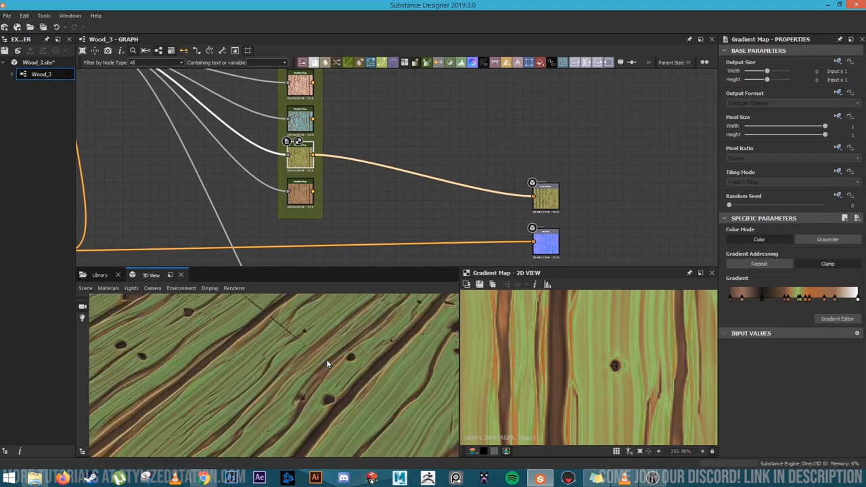
left_click_drag(327, 364, 335, 338)
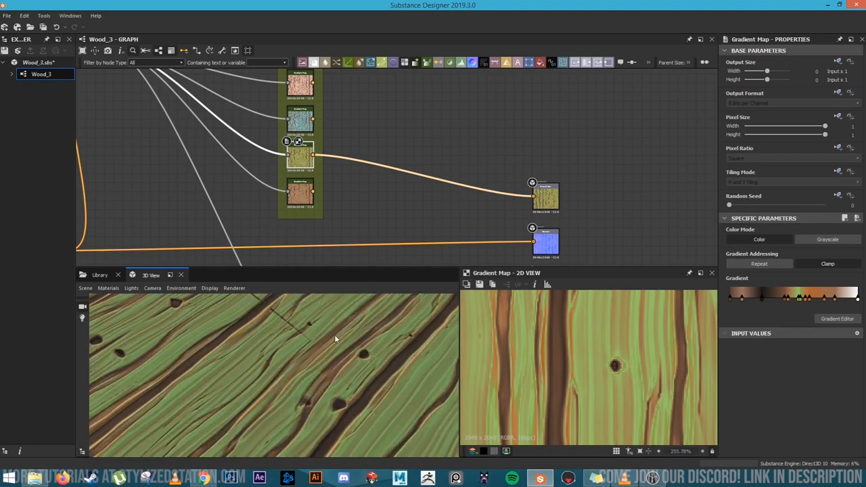
left_click_drag(335, 338, 182, 404)
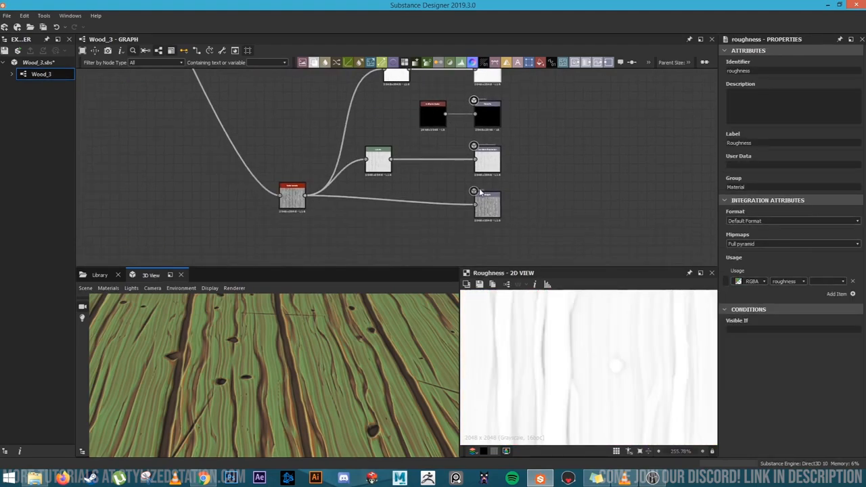
- Inspect the Roughness output, Auto Levels and Levels nodes of the curvature map in the 2D view
left_click(481, 80)
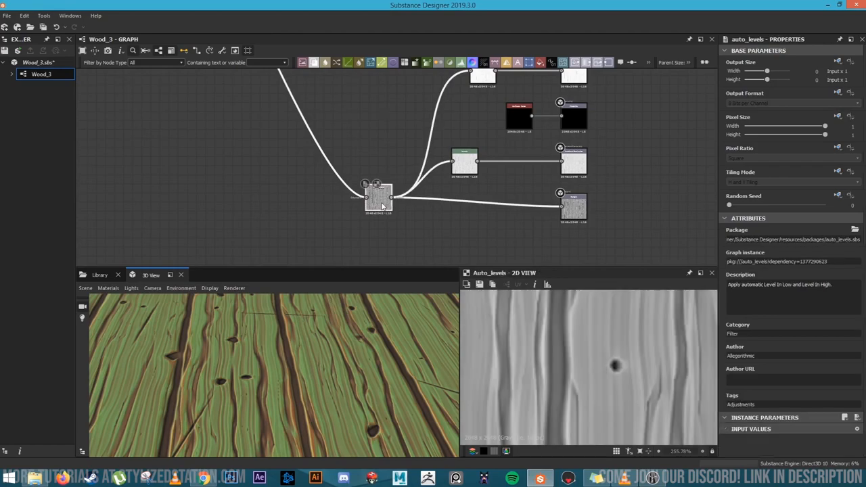
left_click(377, 197)
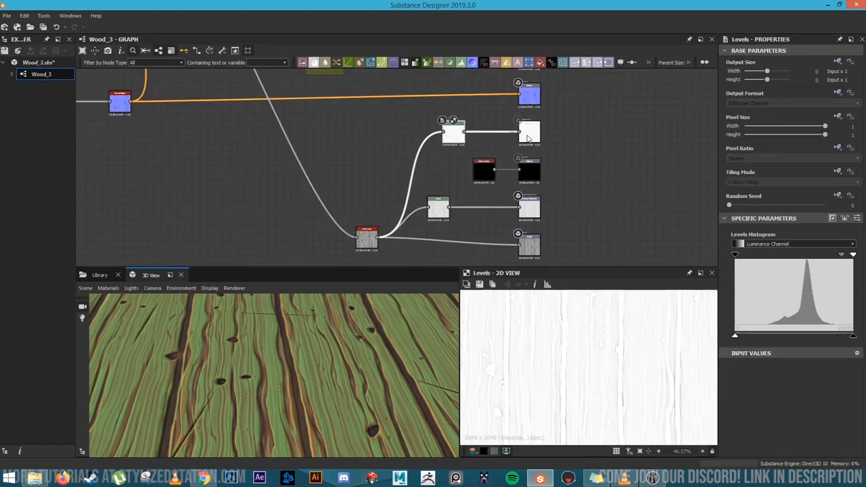
left_click(528, 244)
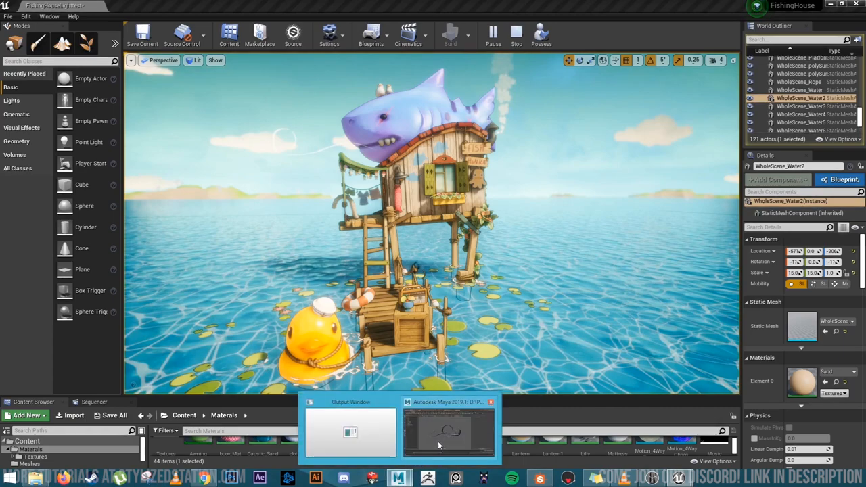
- Switch to Maya and select the wind-ribbon meshes, including the Looong and LoopyLoop ribbons
left_click(449, 433)
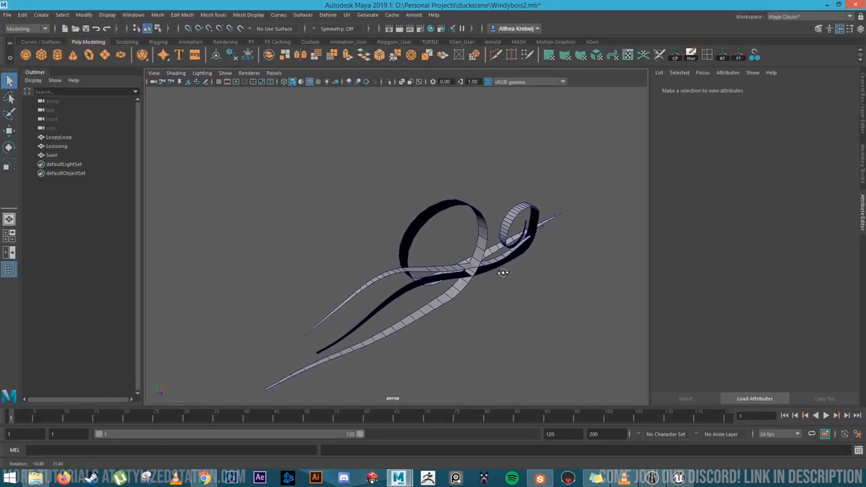
left_click(57, 146)
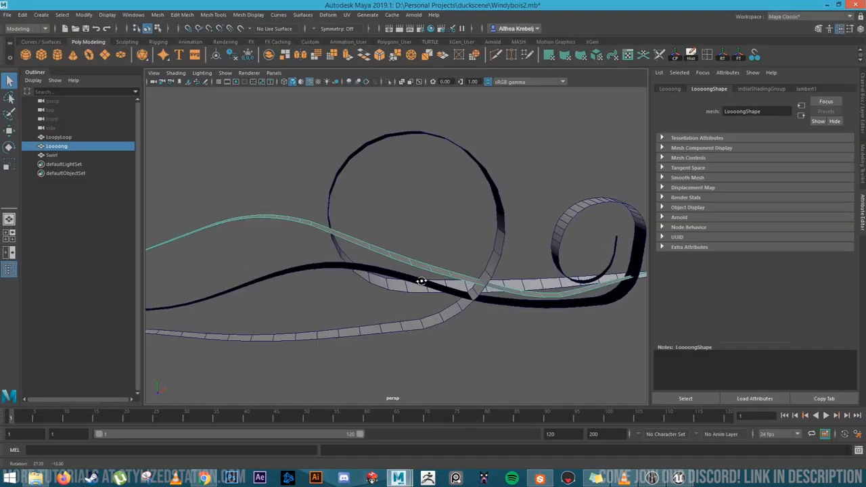
left_click(59, 137)
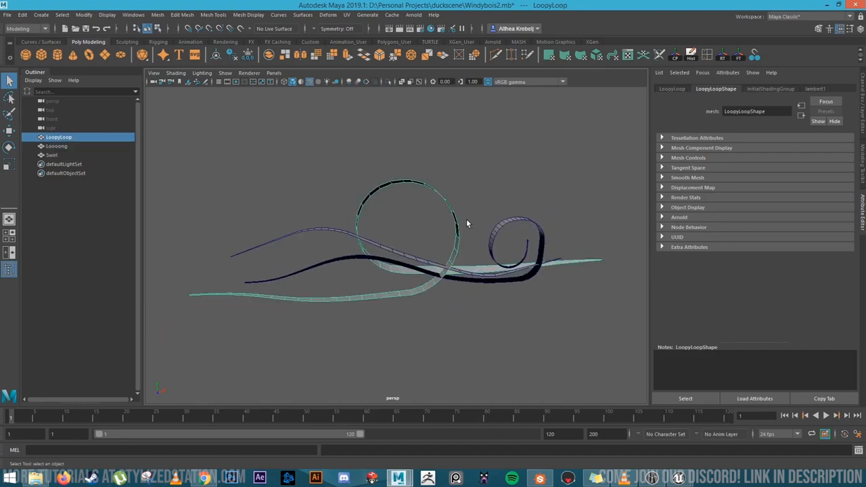
left_click(51, 155)
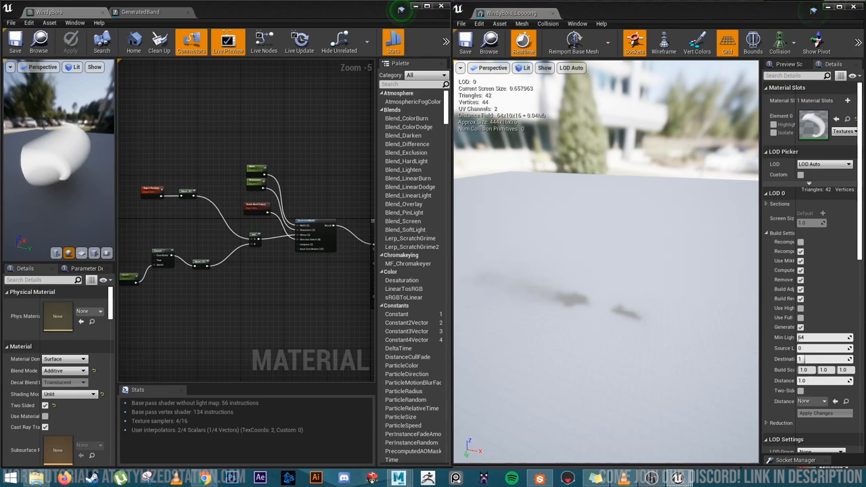
mouse_move(531, 280)
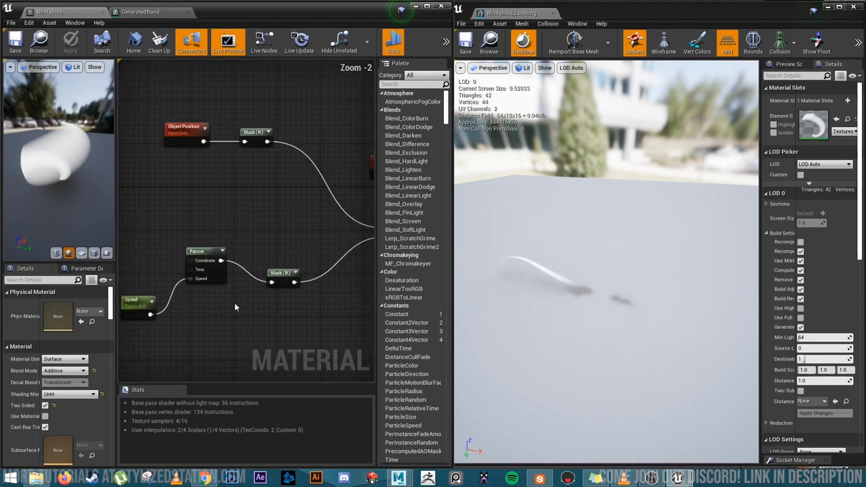
scroll("down", 3)
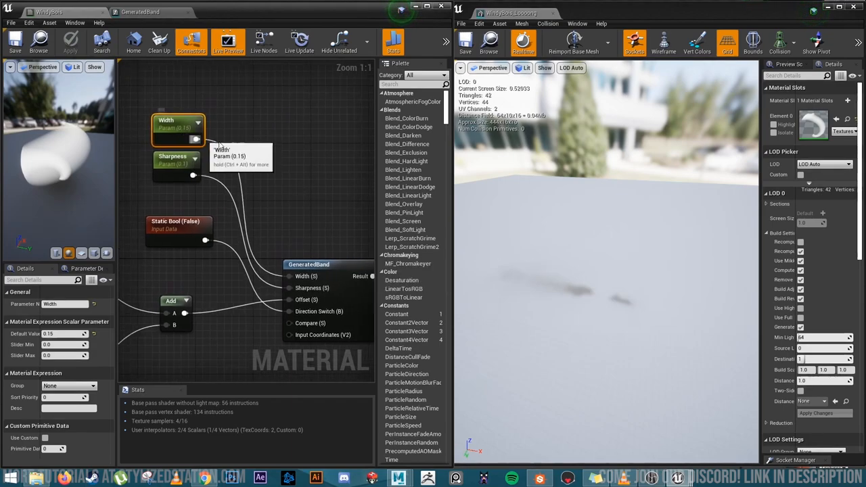
mouse_move(235, 139)
type("0.5")
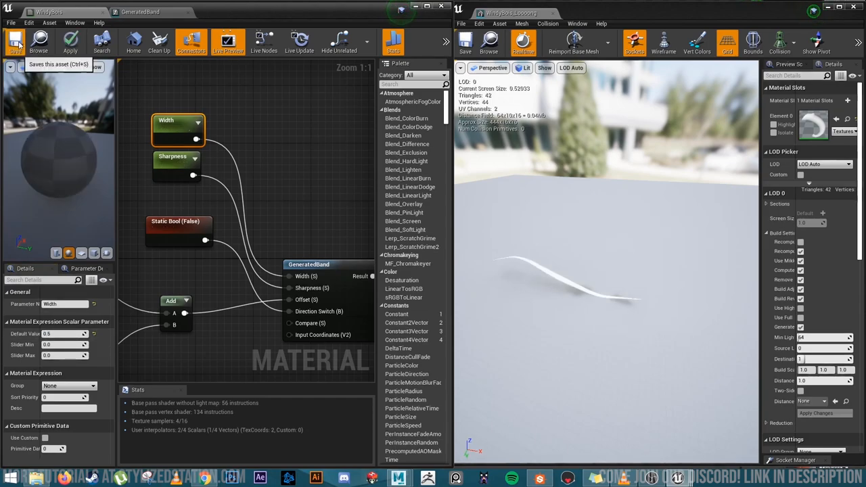
- Save the band material with Width 0.5, revert and resave it, then inspect Sharpness
left_click(15, 42)
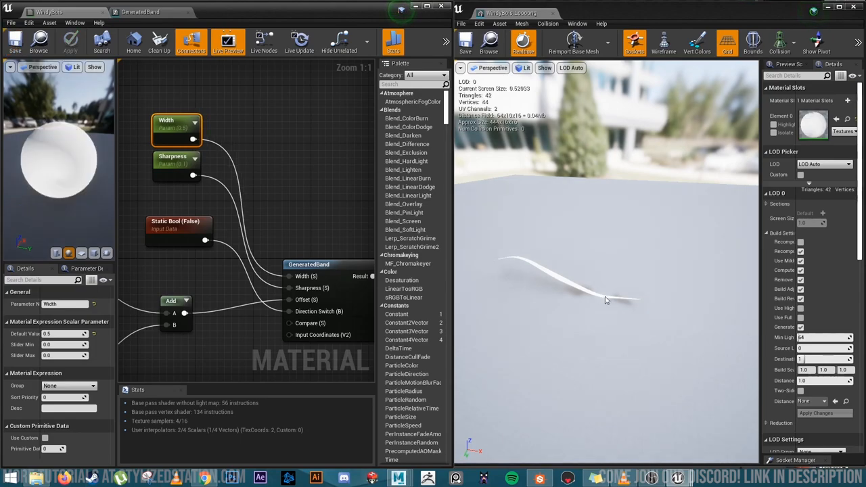
mouse_move(617, 306)
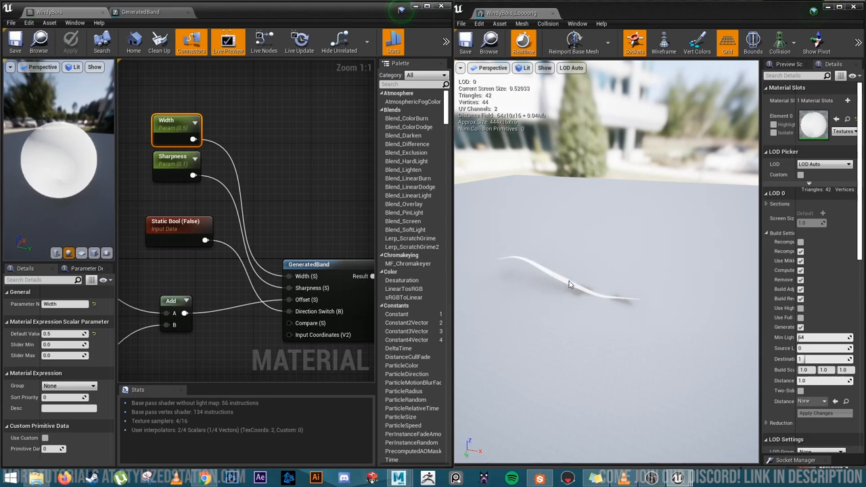
mouse_move(288, 327)
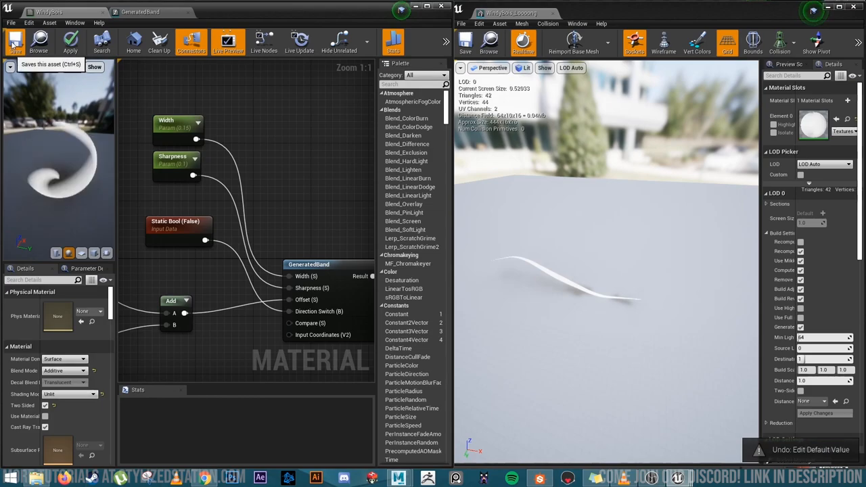
left_click(14, 42)
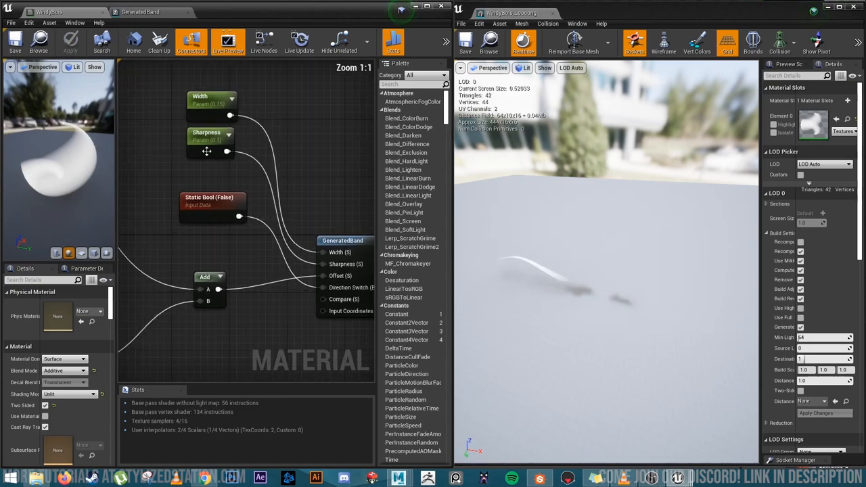
left_click(210, 140)
type("0.5")
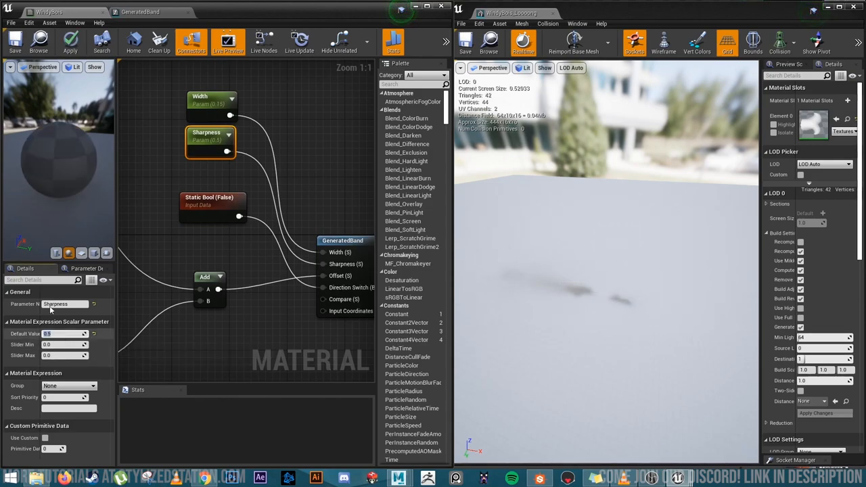
left_click(15, 42)
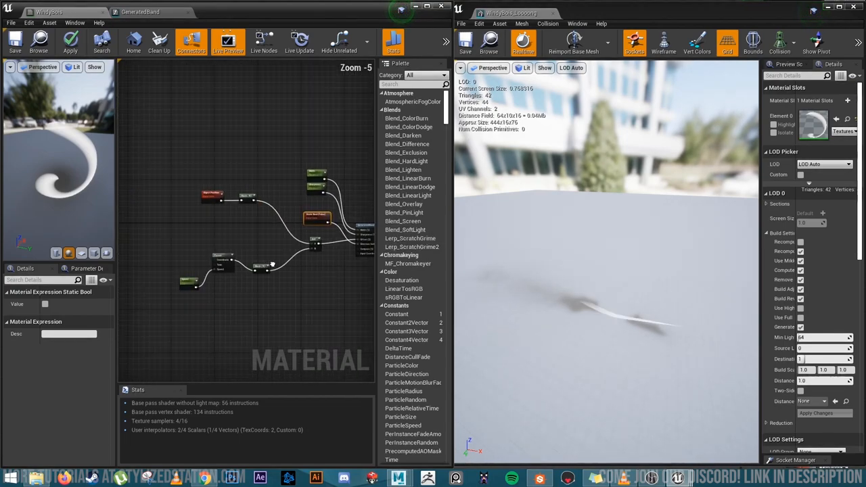
scroll("up", 3)
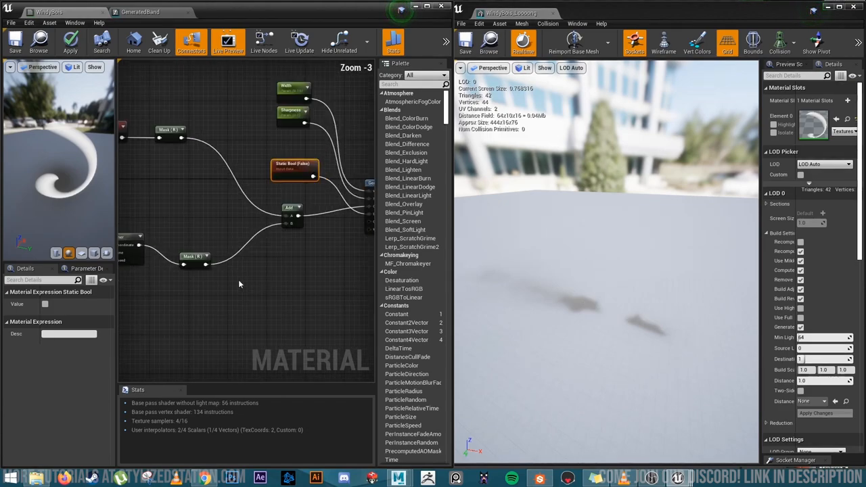
scroll("down", 3)
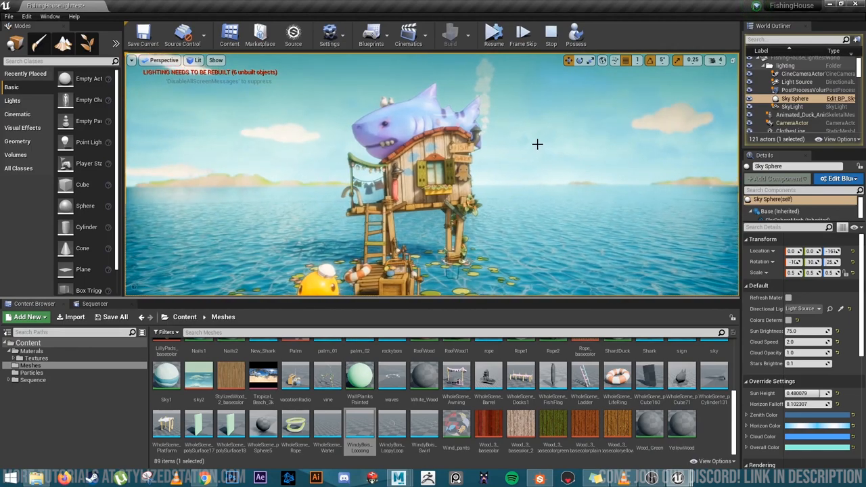
- Resume the play session and open the smoke texture from Materials > Textures
left_click(492, 32)
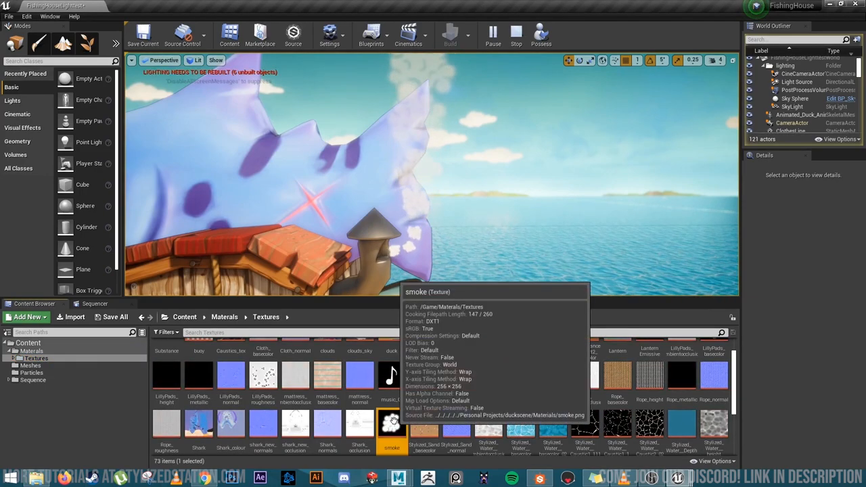
double_click(392, 423)
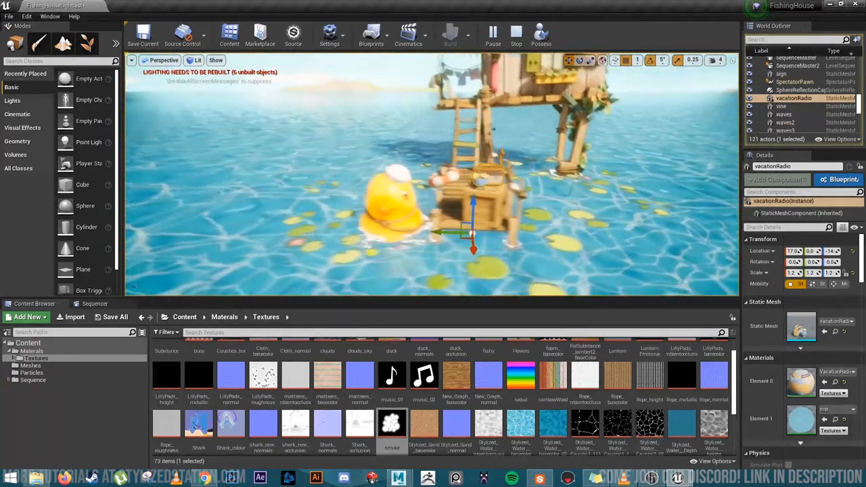
- Return the viewport to the wider main shot of the shark house and duck
left_click(795, 99)
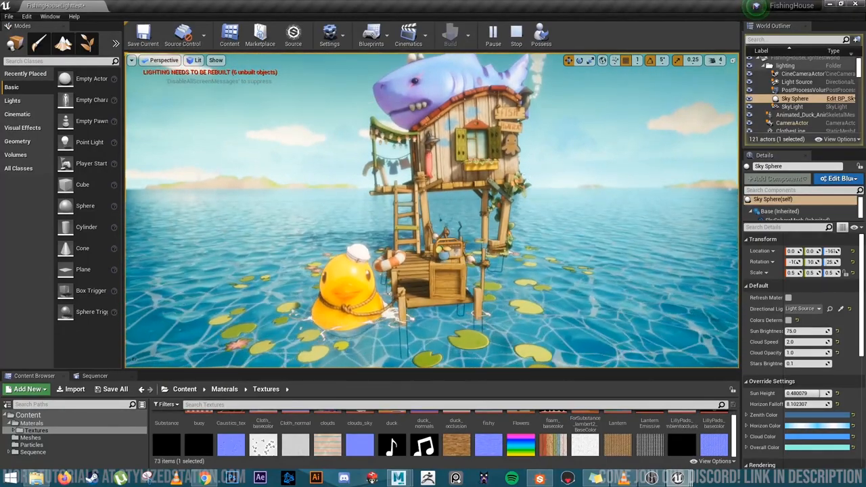
- Stop the play session and select the Sky Sphere in the World Outliner
left_click(771, 107)
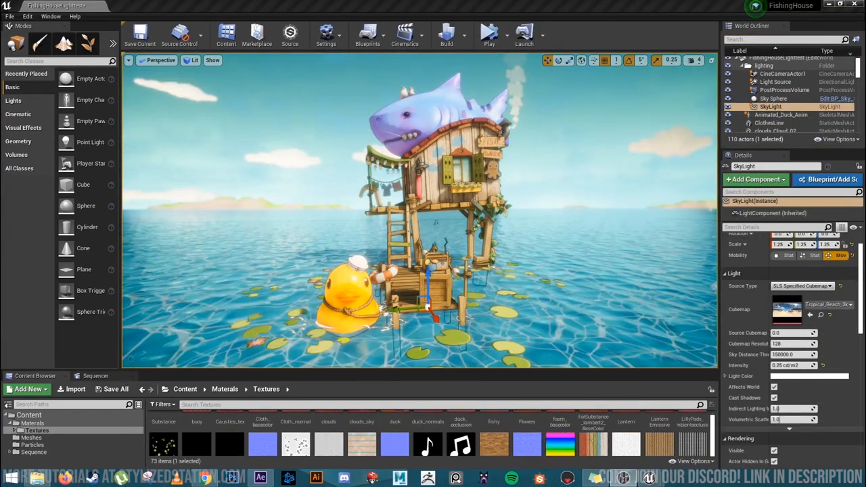
left_click(772, 98)
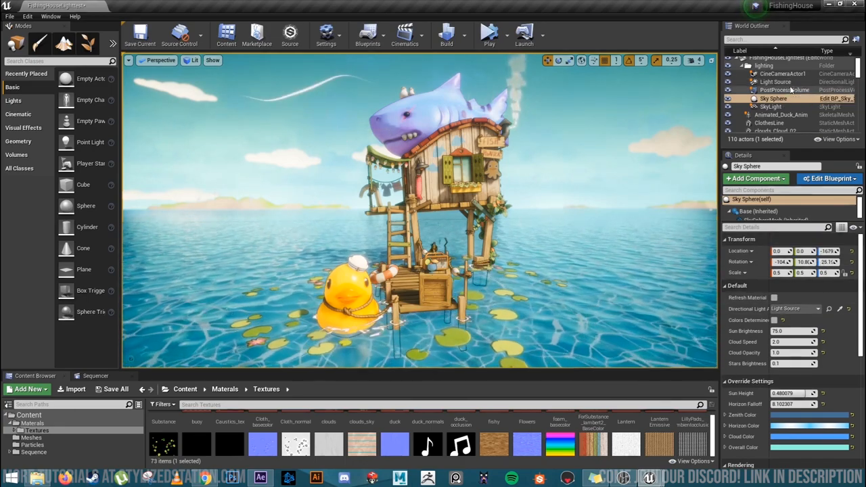
left_click(771, 106)
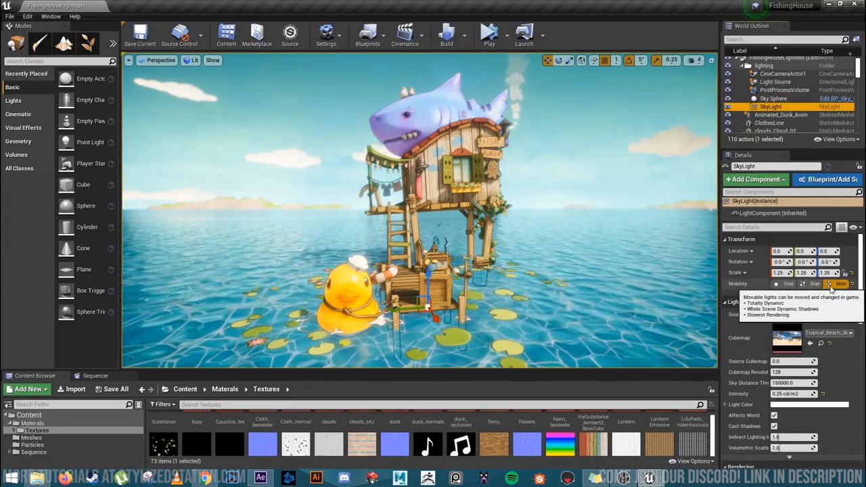
left_click(406, 108)
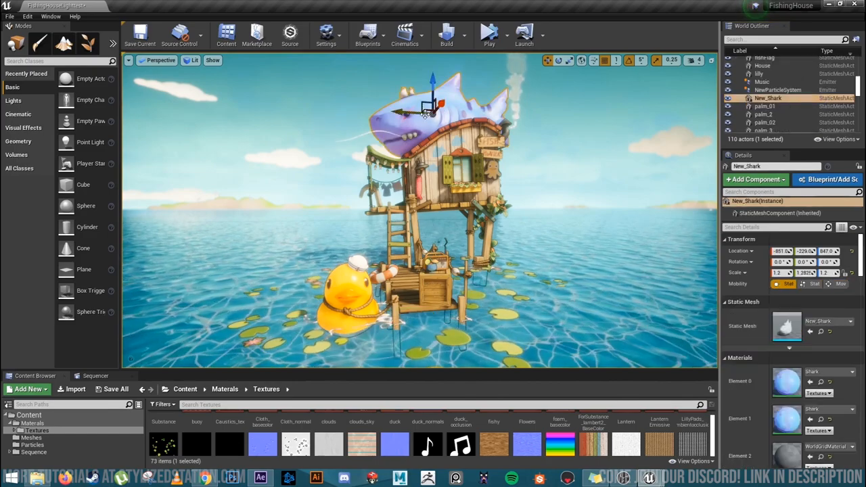
left_click_drag(423, 108, 425, 85)
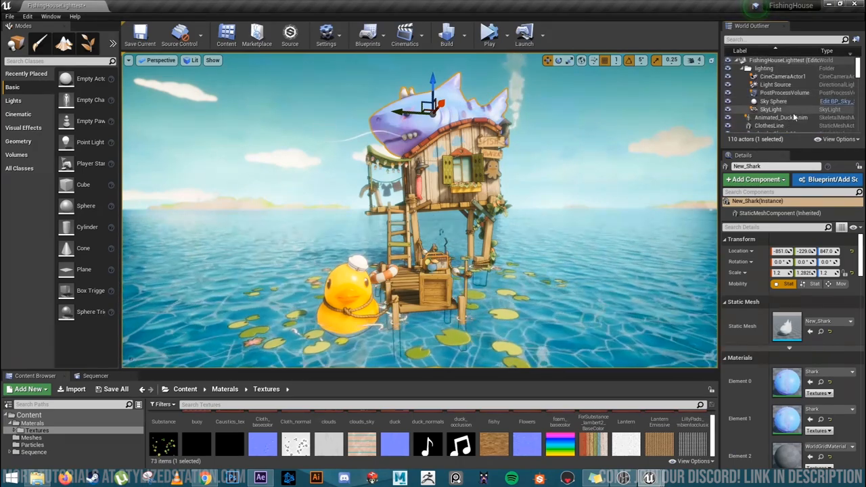
- Select the PostProcessVolume, view its Tropical_Beach_3k ambient cubemap, and close the texture preview
left_click(785, 93)
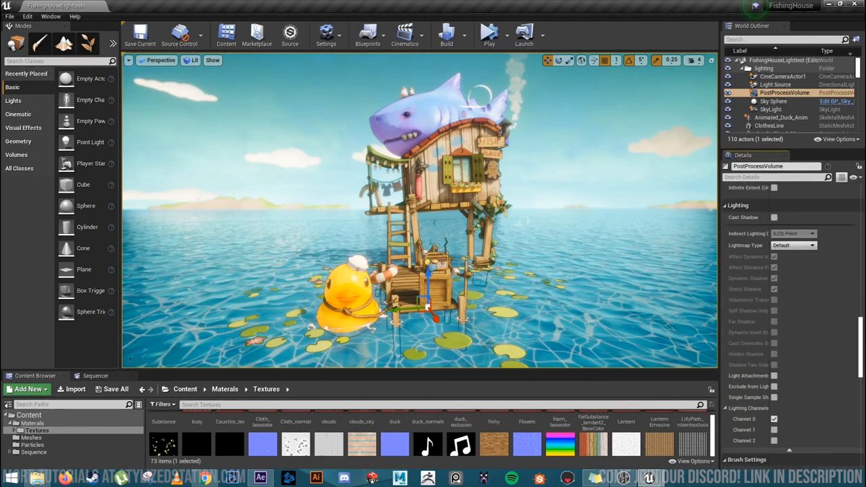
scroll("up", 3)
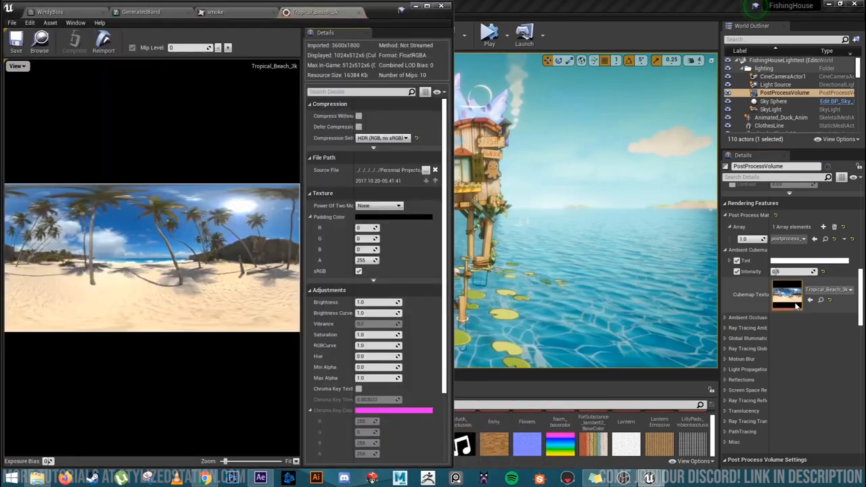
mouse_move(166, 224)
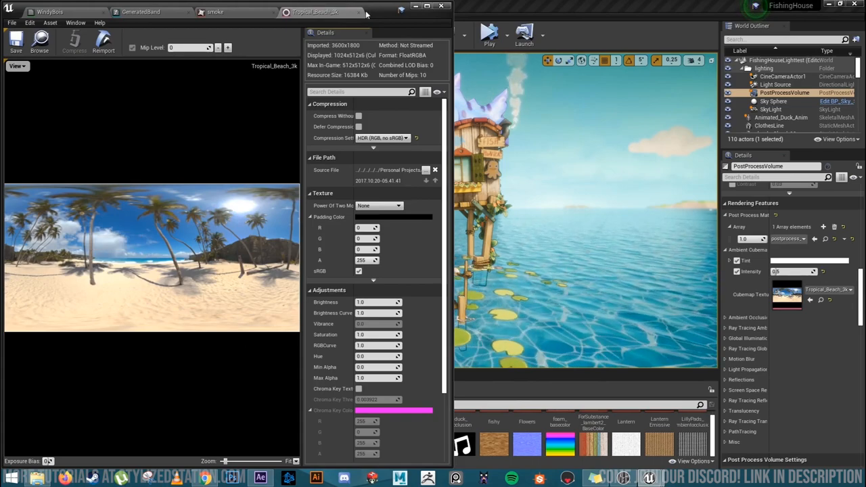
mouse_move(359, 12)
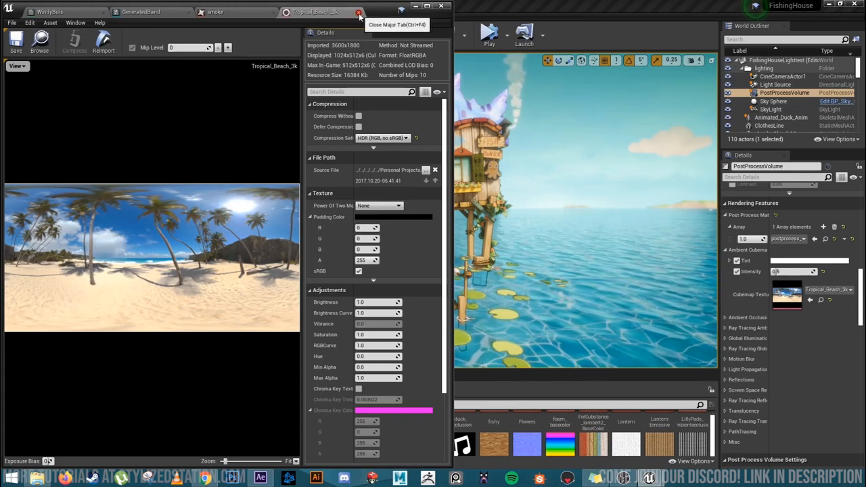
left_click(359, 12)
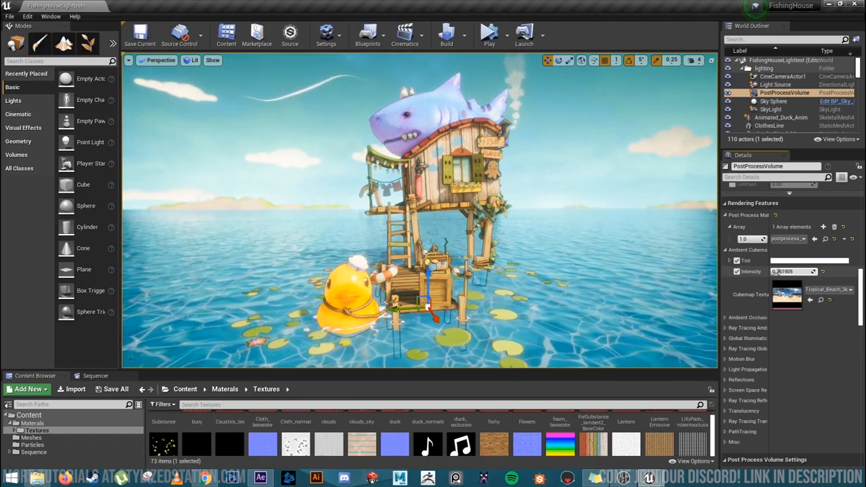
- Edit the PostProcessVolume Bloom settings, entering a value of 0.5
type("0.5")
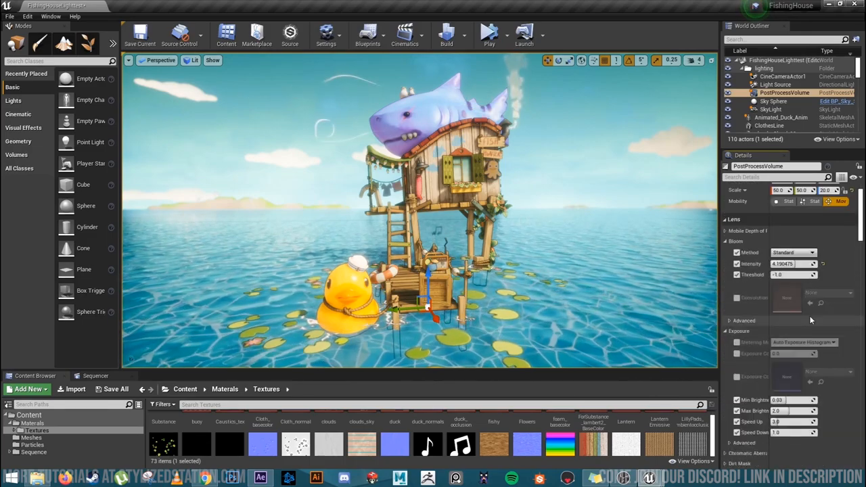
- Select the Sky Sphere to show sun brightness 75, cloud speed 2 and sun height 0.48
left_click(730, 190)
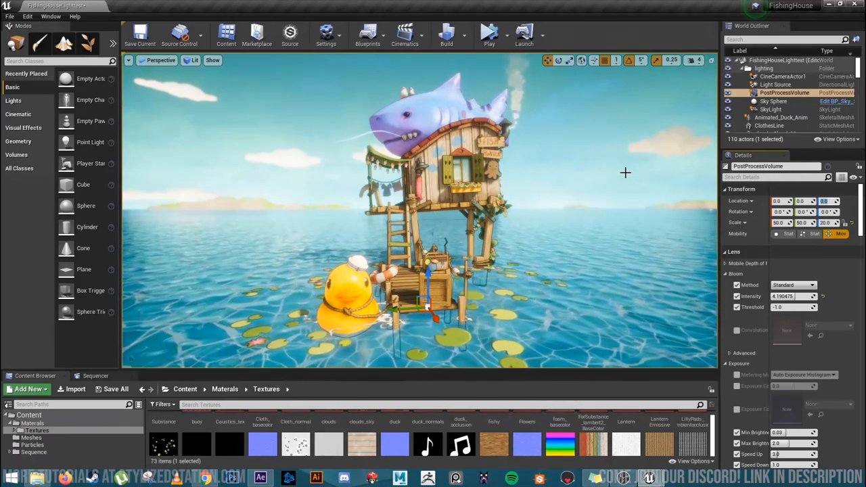
left_click(775, 98)
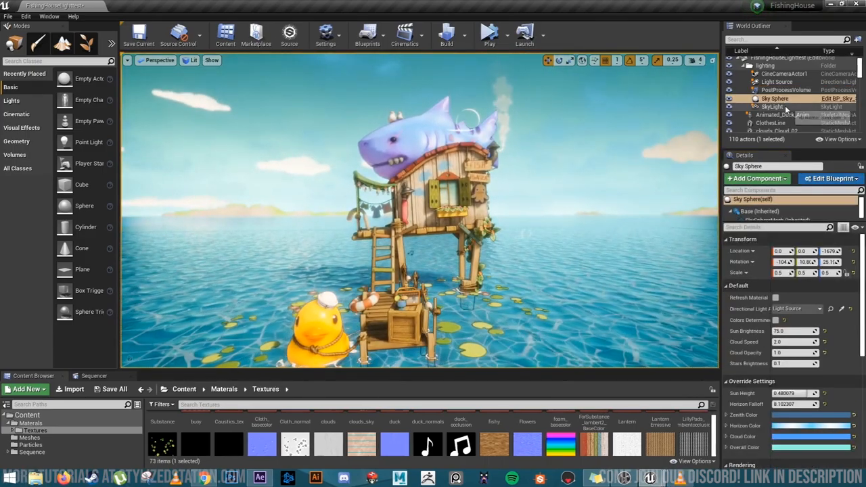
- Review the SkyLight and Sky Sphere details, then select the directional Light Source
left_click(776, 82)
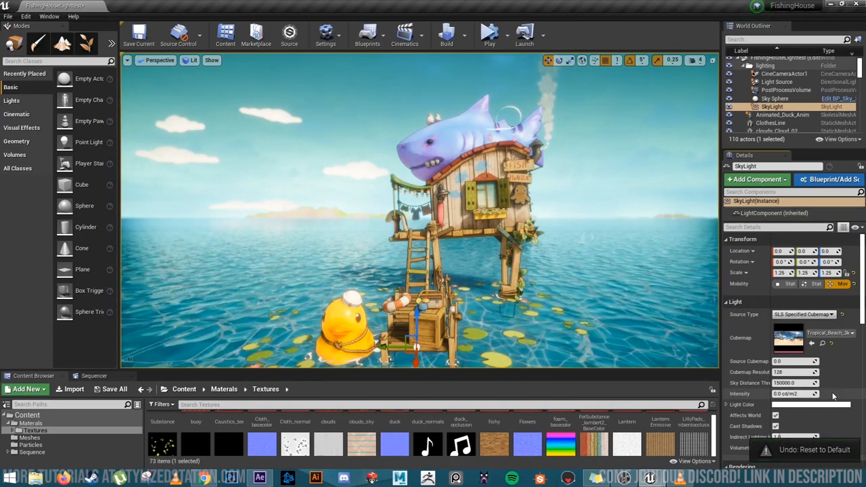
left_click(776, 98)
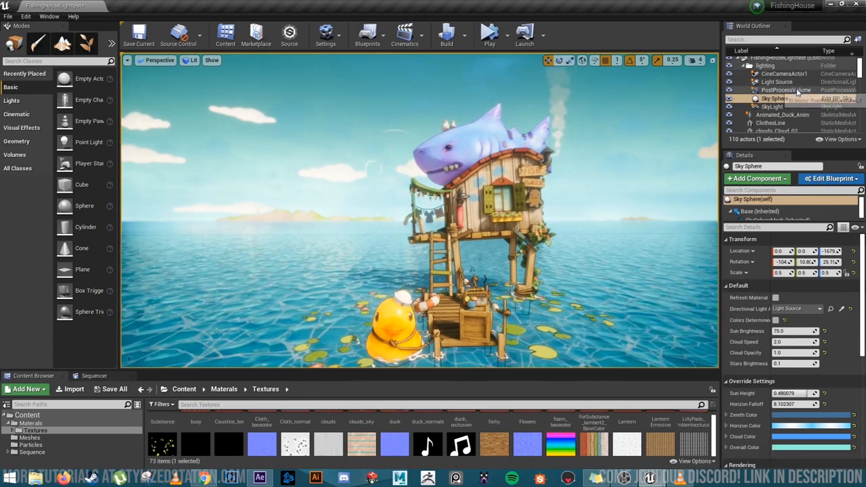
left_click(776, 82)
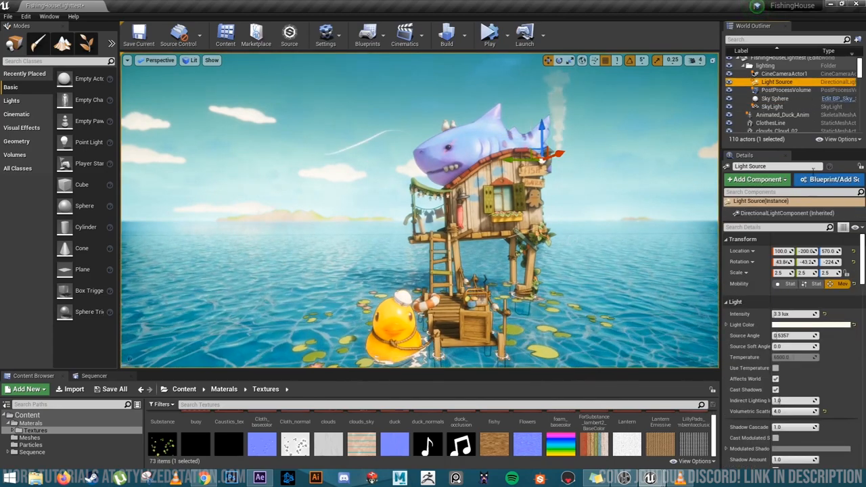
mouse_move(795, 356)
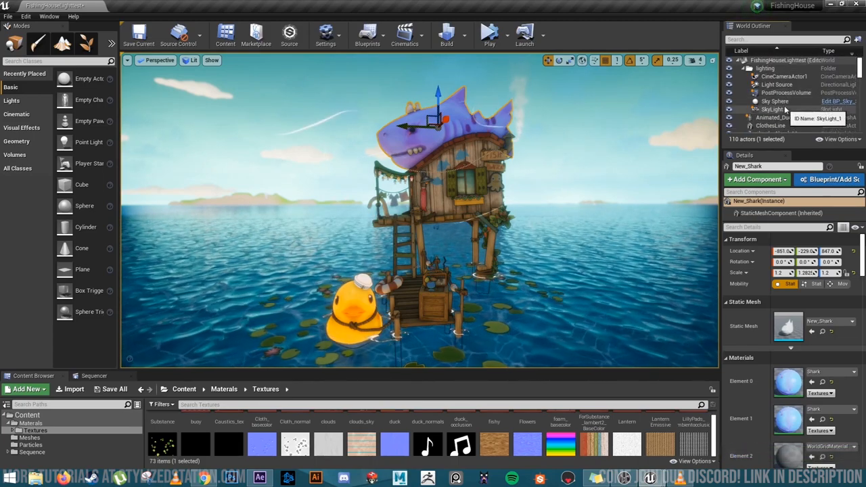
- Select the Light Source light, then the Sky Sphere, to check its linked Directional Light Actor
left_click(778, 84)
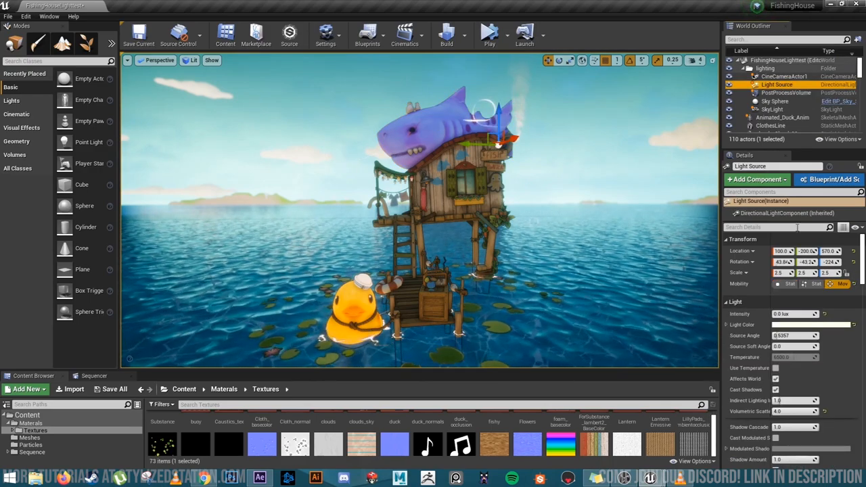
left_click(775, 101)
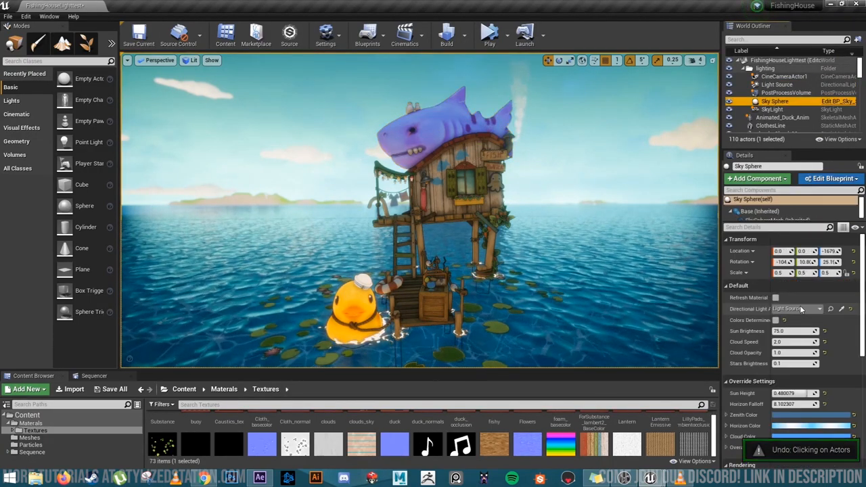
left_click(778, 84)
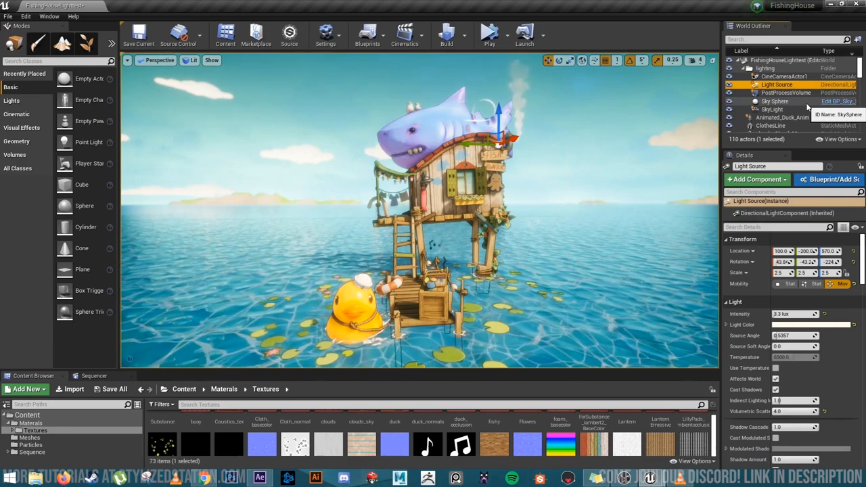
left_click(775, 101)
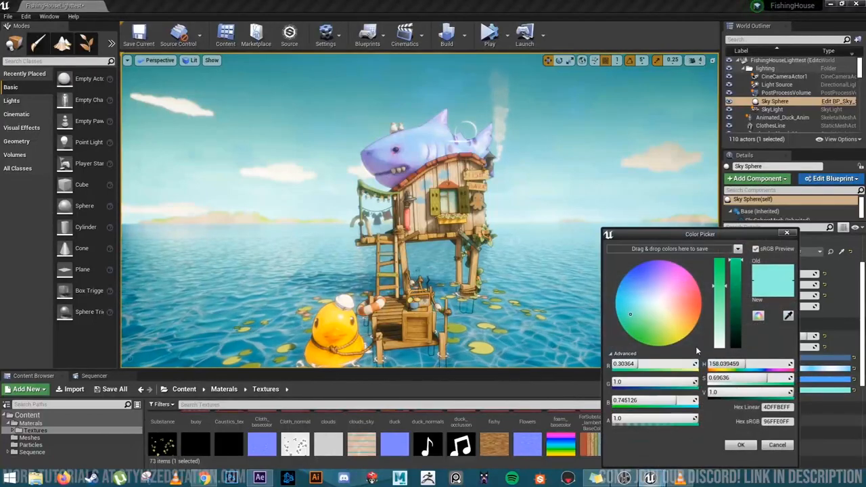
- Pick brighter cyan-green Zenith and Overall override colours for the Sky Sphere
left_click(675, 285)
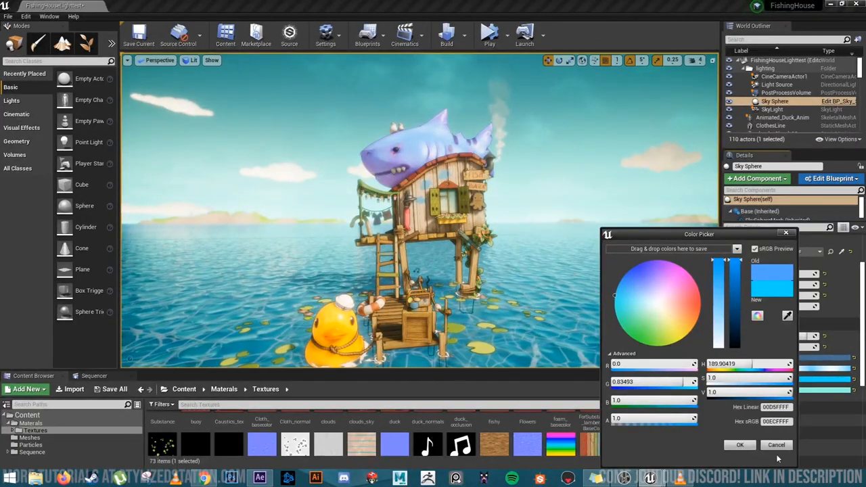
left_click(740, 444)
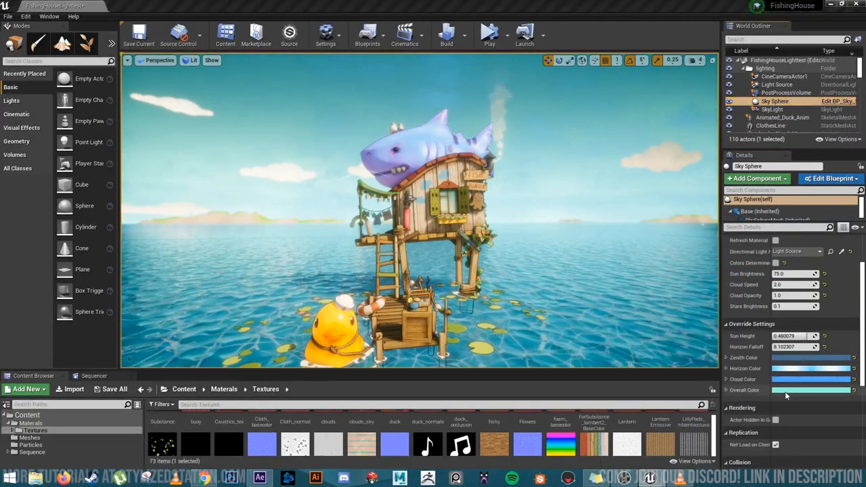
left_click(811, 379)
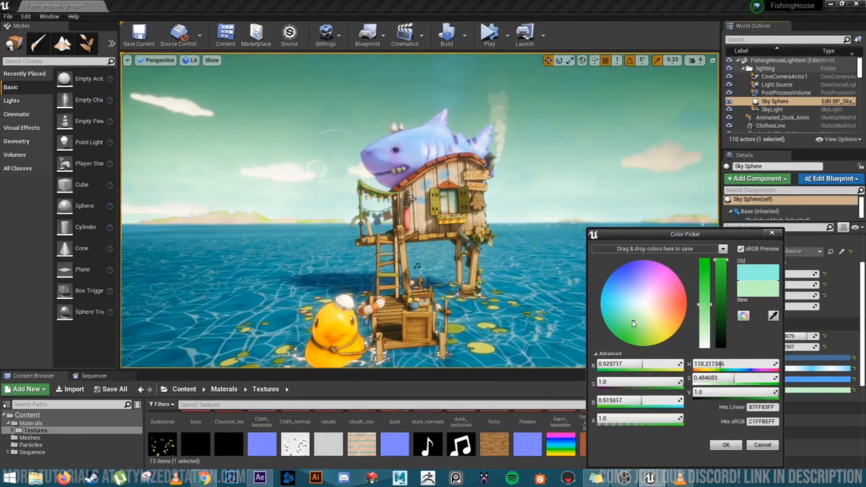
left_click(725, 445)
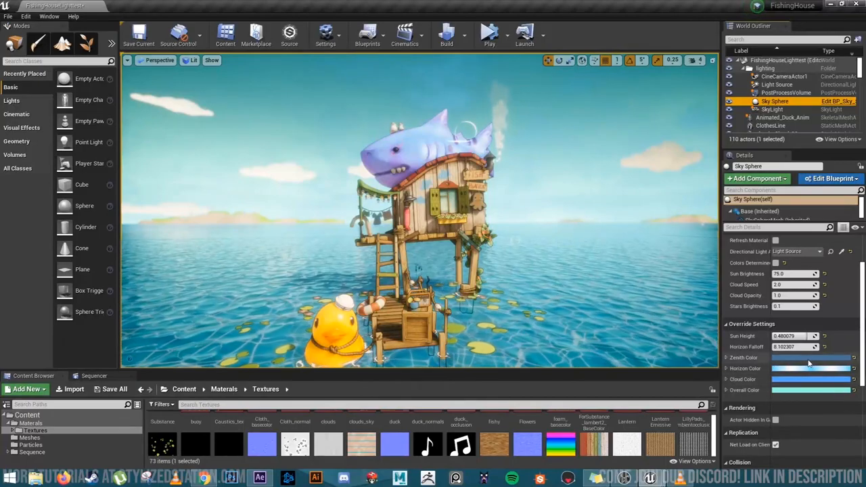
left_click(810, 368)
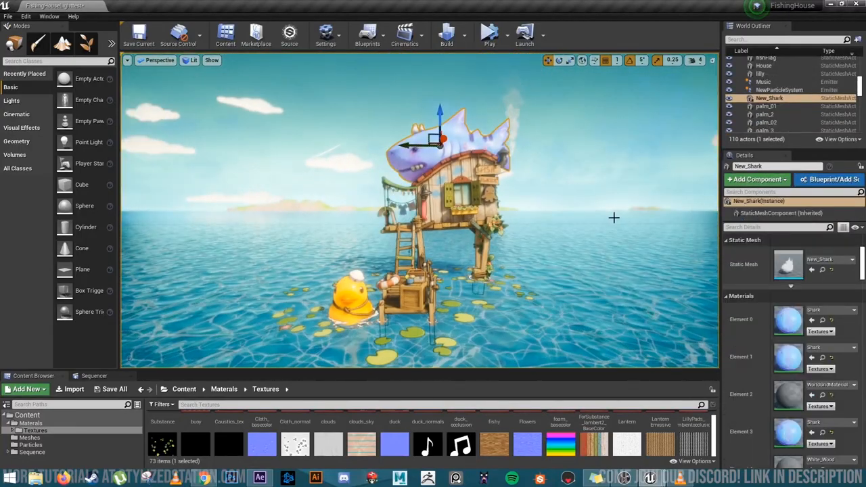
- Select the PostProcessVolume in the World Outliner and scroll through its settings
left_click(775, 98)
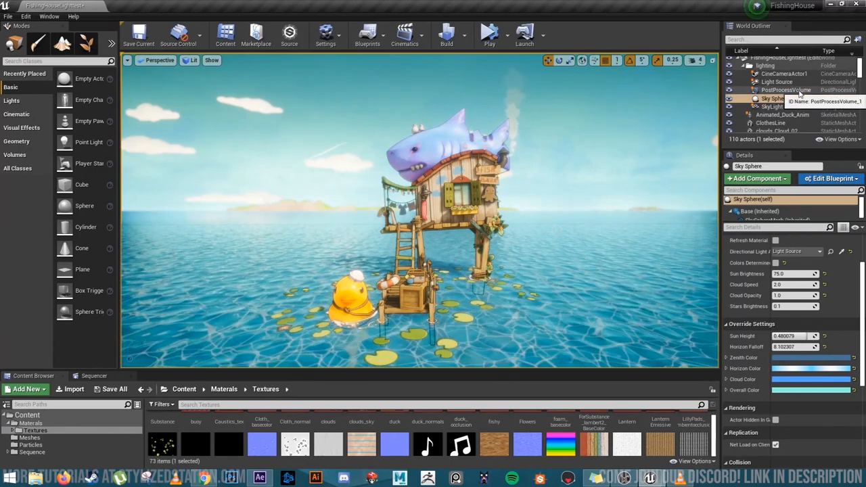
left_click(787, 90)
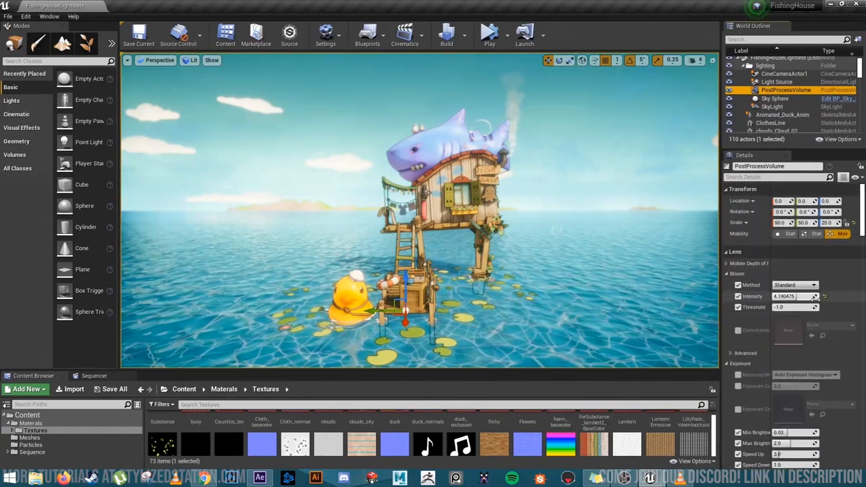
scroll("down", 3)
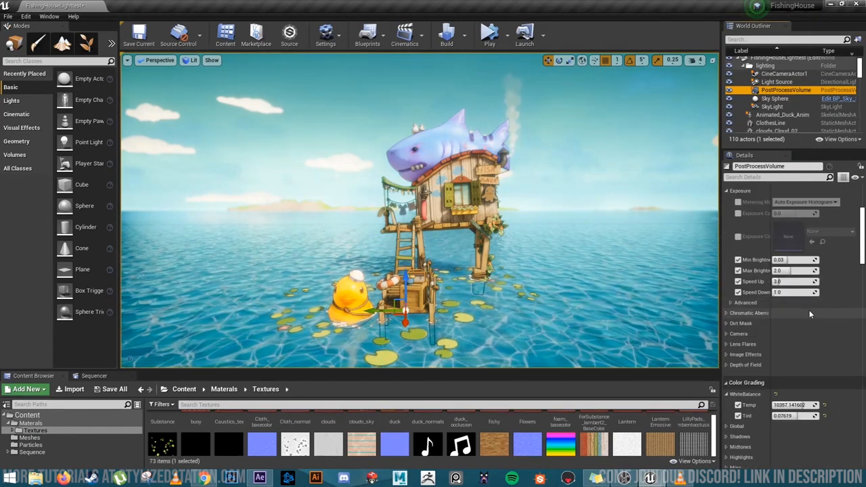
scroll("up", 3)
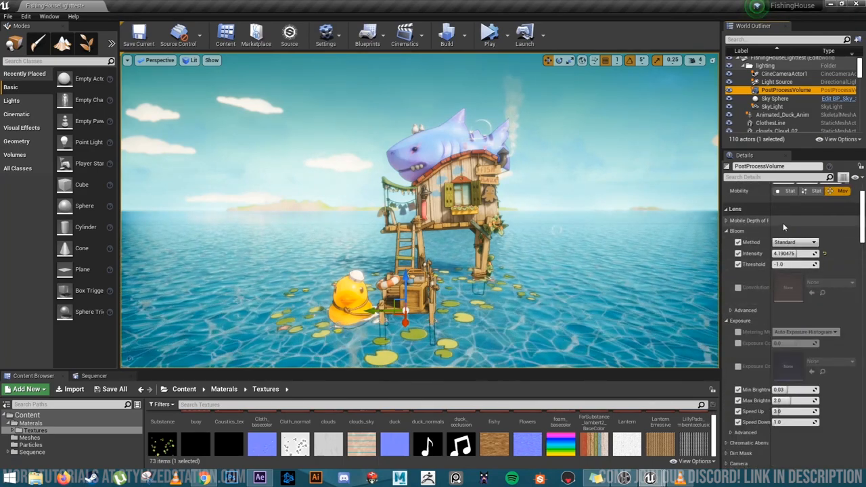
scroll("down", 3)
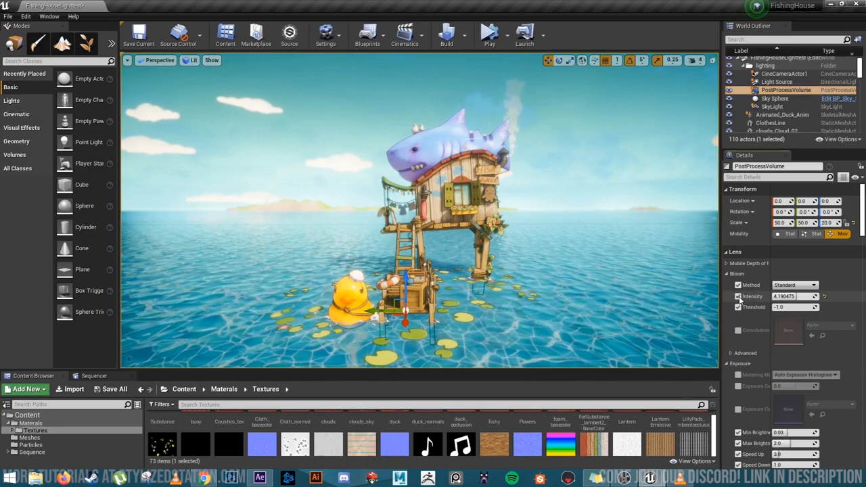
- Toggle the 4.19 Bloom Intensity override to compare the scene with and without bloom
left_click(738, 296)
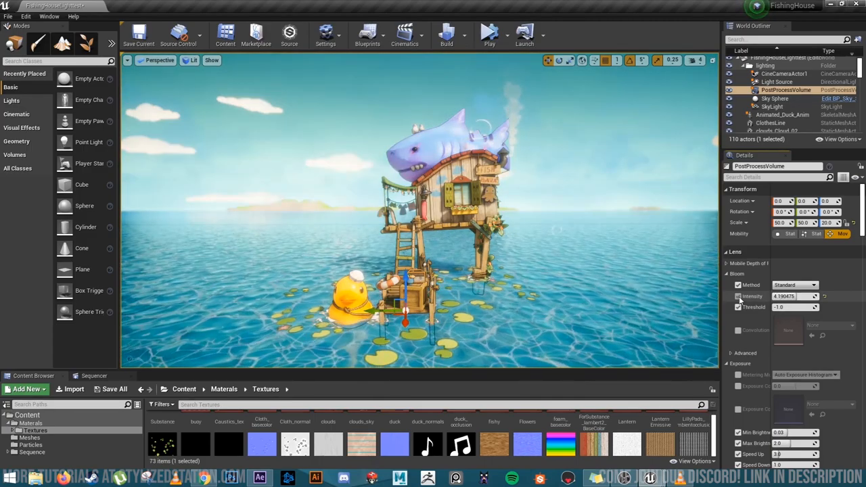
scroll("down", 3)
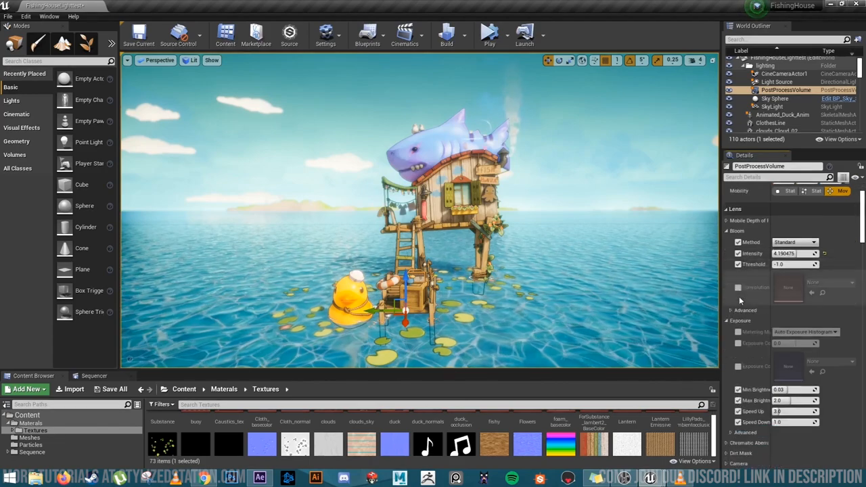
scroll("down", 3)
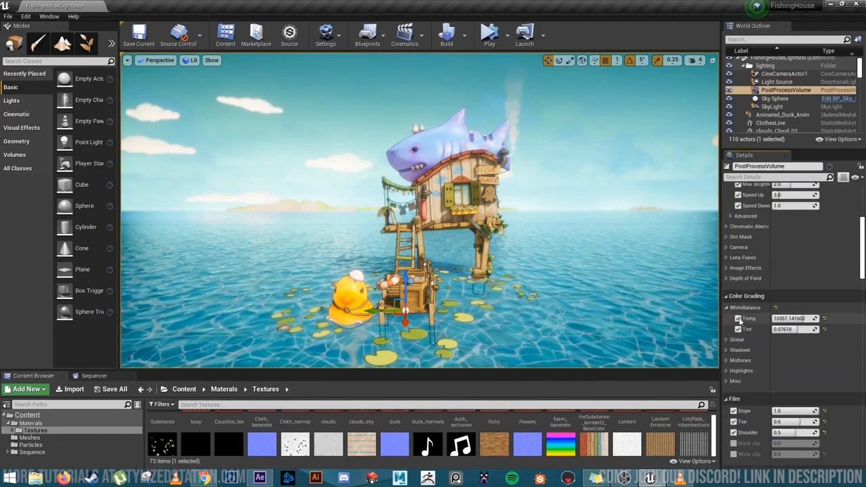
- Toggle the White Balance Temp and Tint overrides on and off to compare looks
left_click(738, 329)
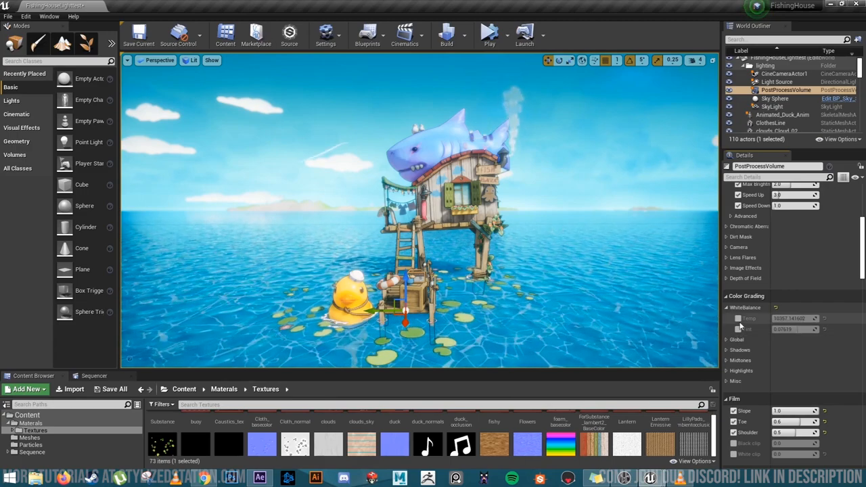
left_click(737, 319)
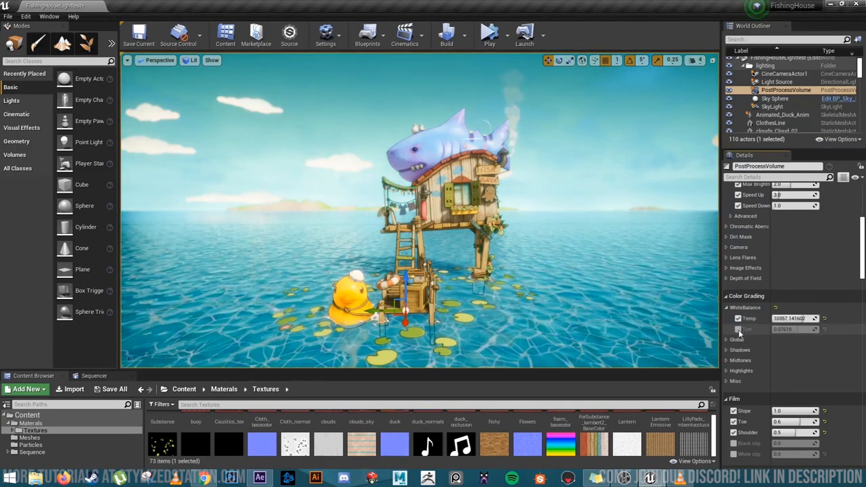
left_click(737, 328)
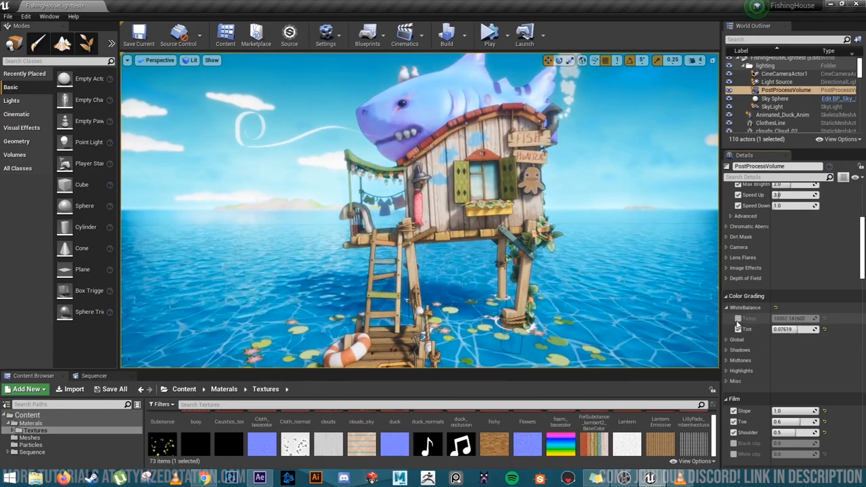
left_click(738, 318)
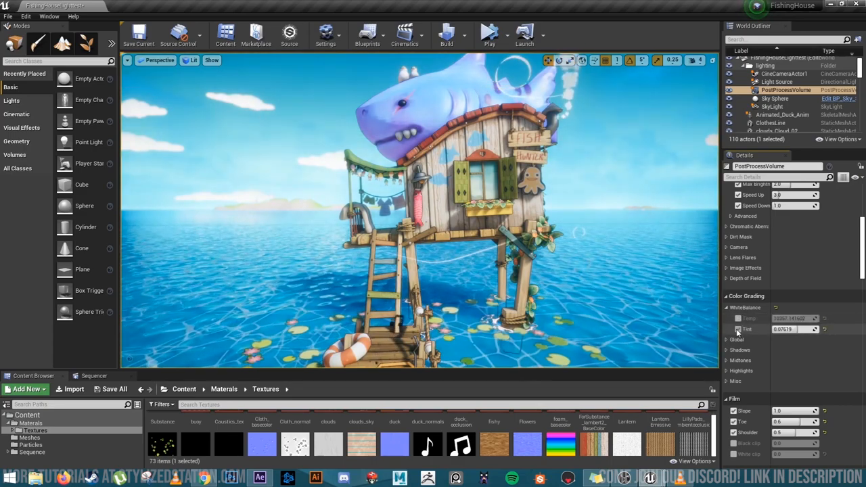
left_click(737, 319)
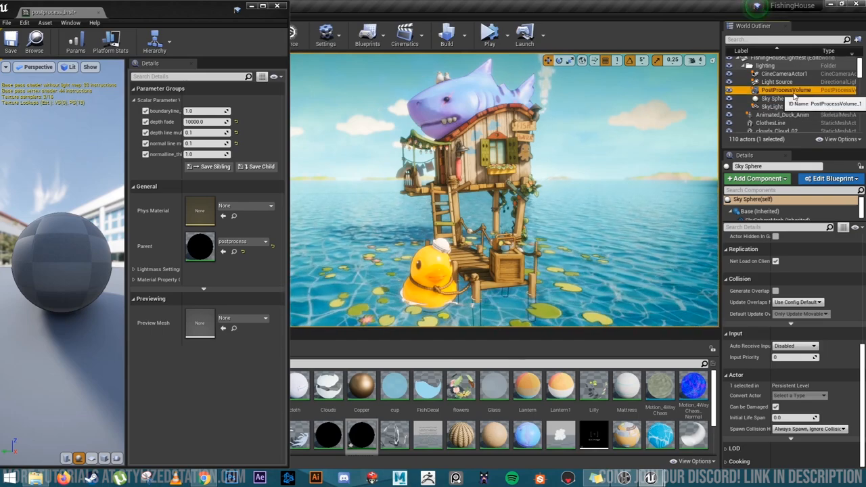
- Assign postprocess_Inst as the PostProcessVolume's post-process material
left_click(786, 90)
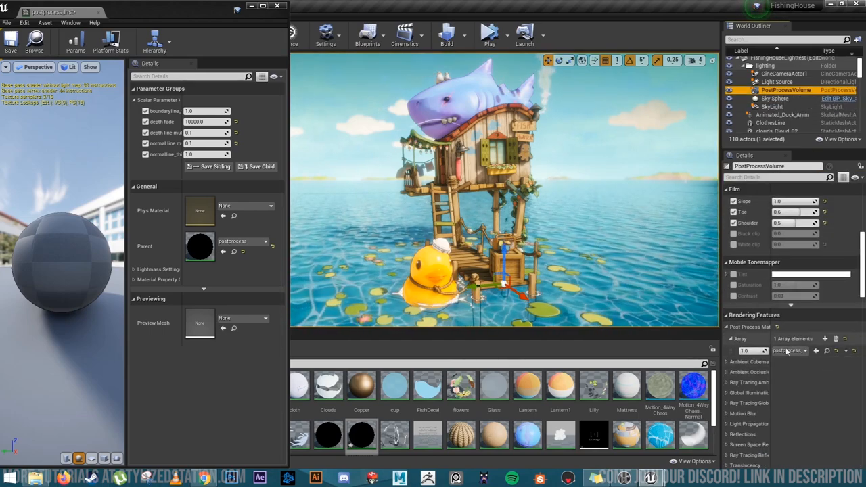
left_click(805, 351)
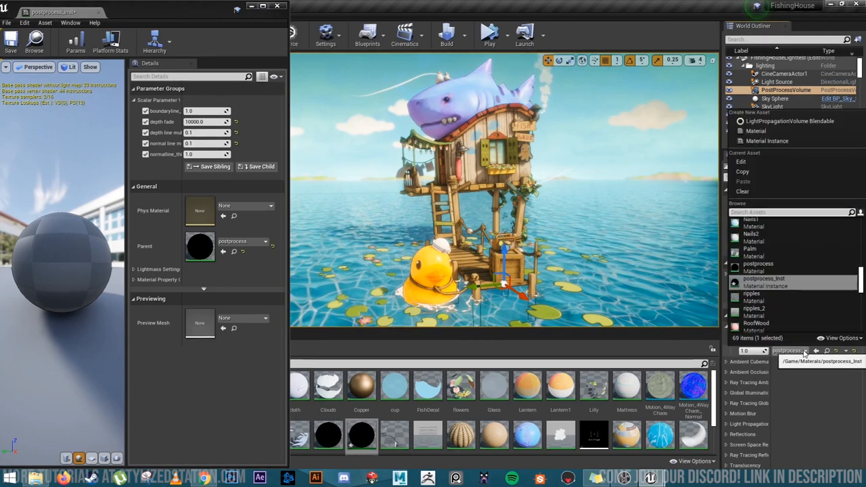
mouse_move(788, 285)
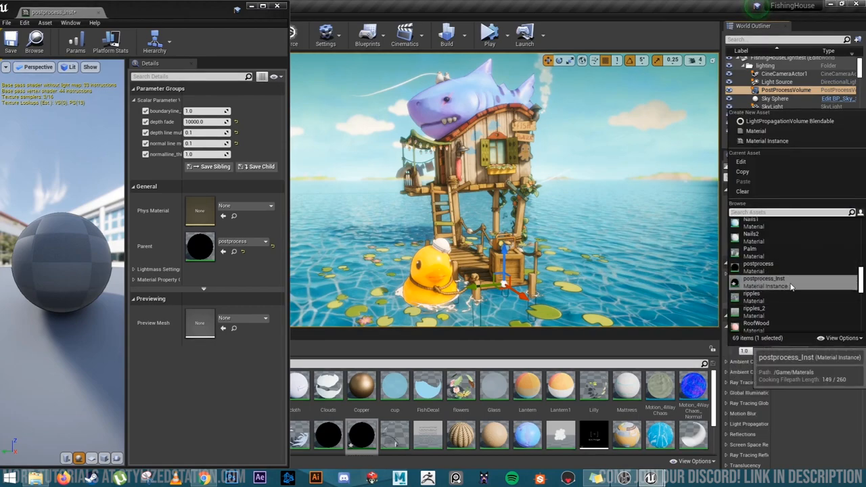
left_click(785, 90)
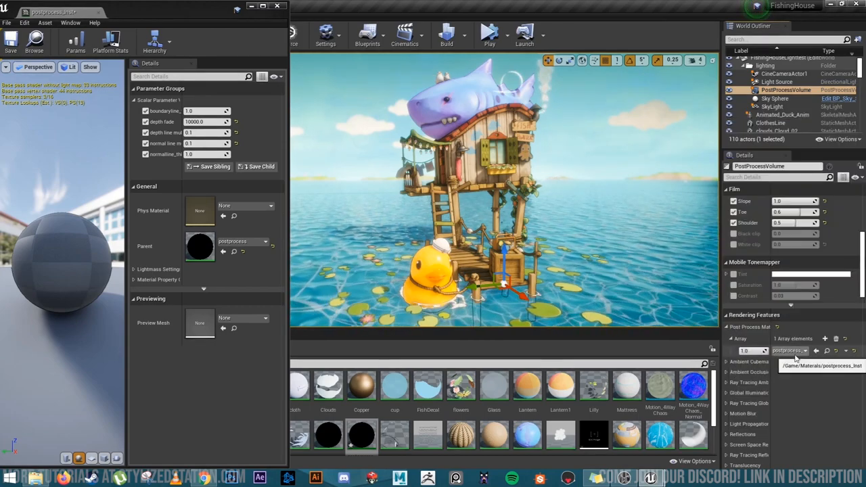